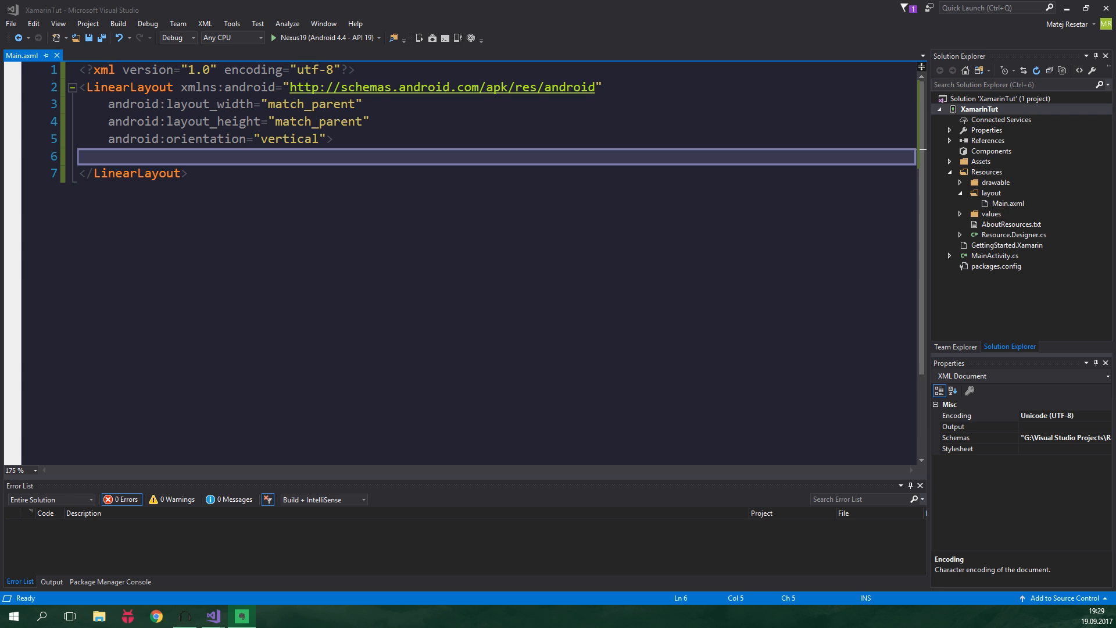
- Search NuGet for 'appcompat' and install Xamarin.Android.Support.v7.AppCompat 25.4.0.2 into XamarinTut
{"action": "right_click", "coordinate": [989, 141]}
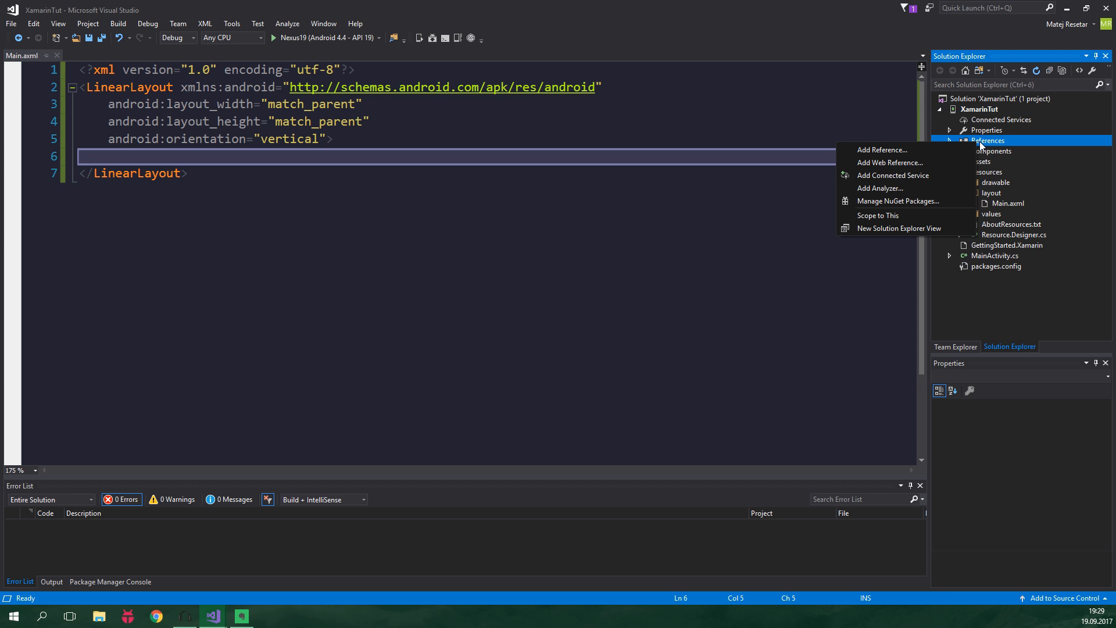
{"action": "mouse_move", "coordinate": [926, 205]}
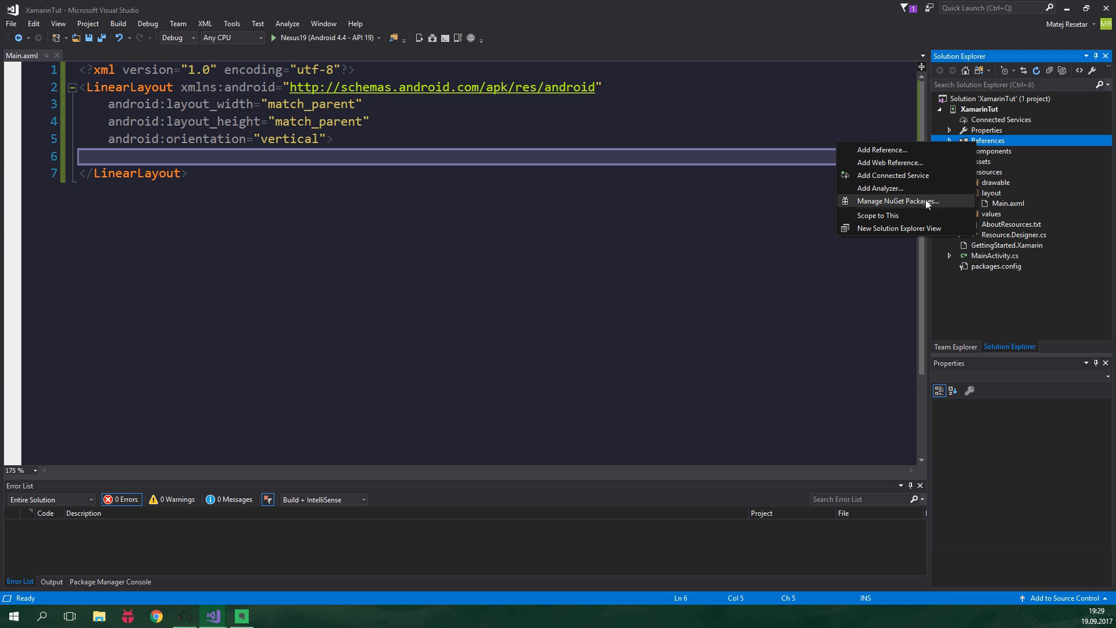
{"action": "left_click", "coordinate": [895, 201]}
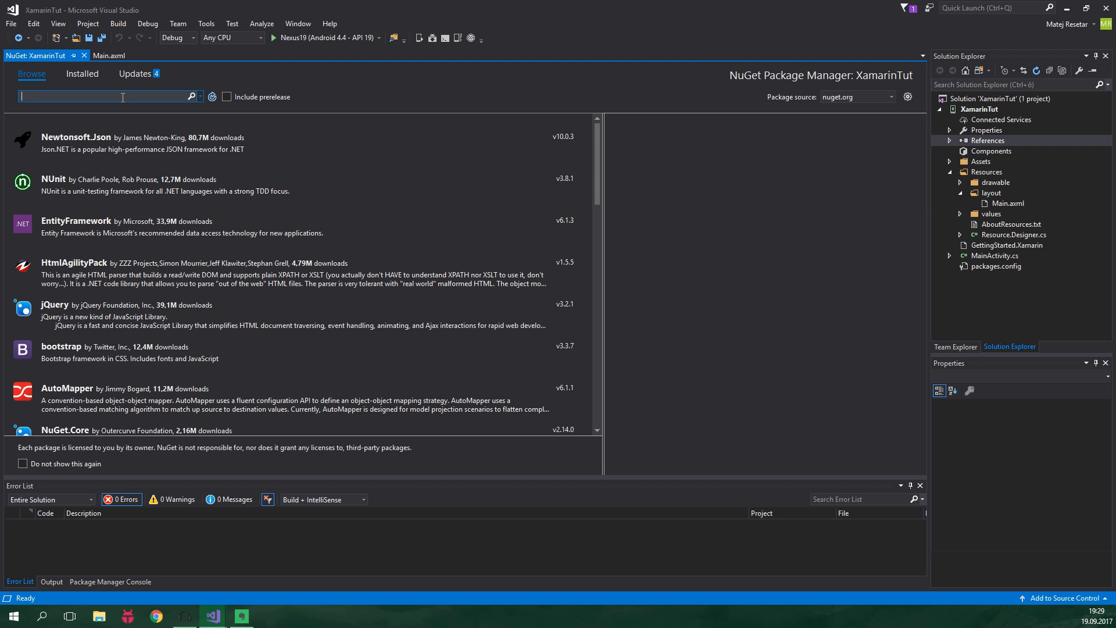
{"action": "type", "text": "appcompat"}
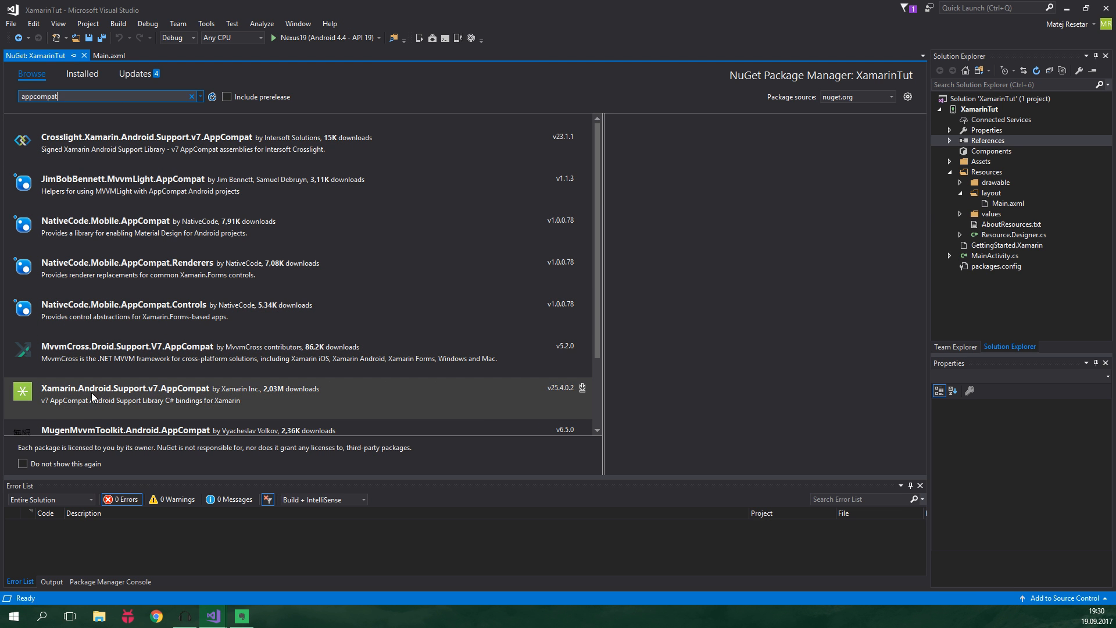
{"action": "left_click", "coordinate": [142, 391]}
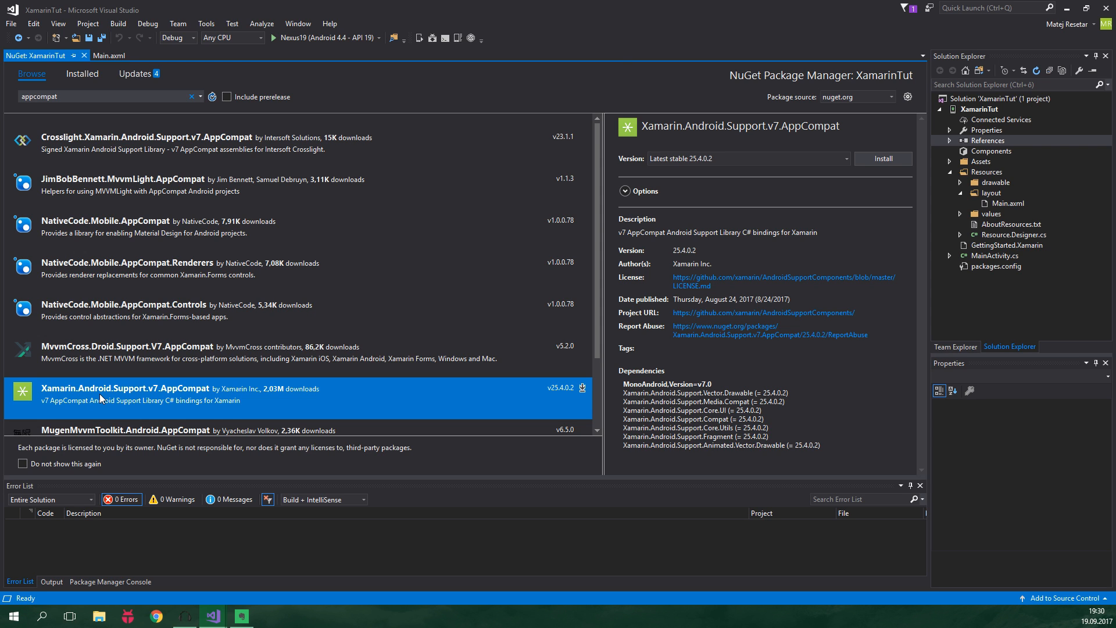
{"action": "mouse_move", "coordinate": [253, 391]}
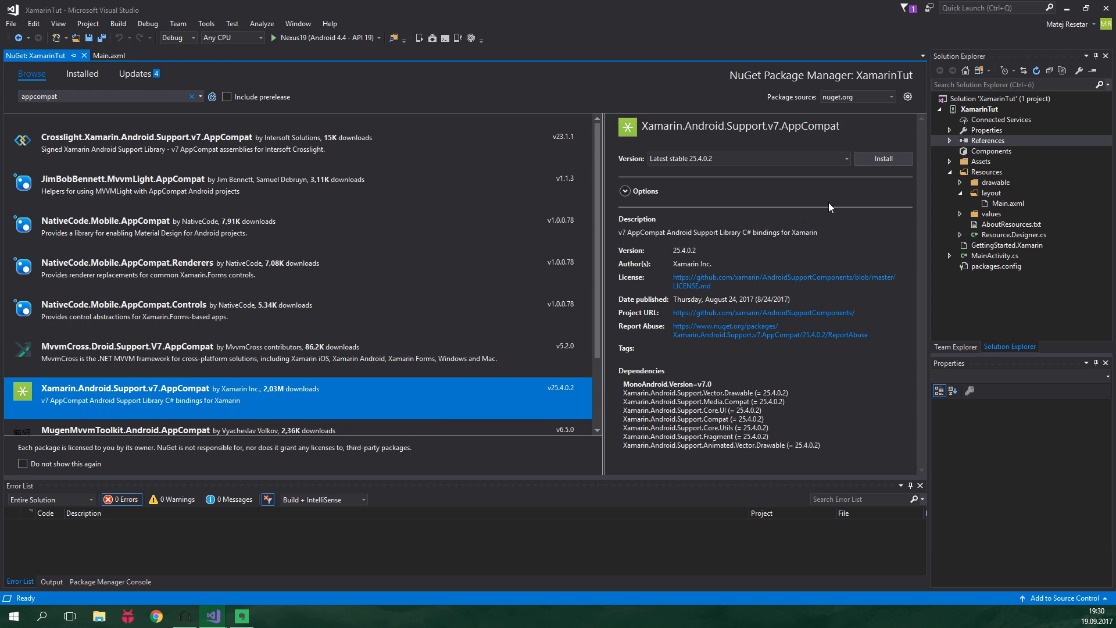
{"action": "left_click", "coordinate": [883, 159]}
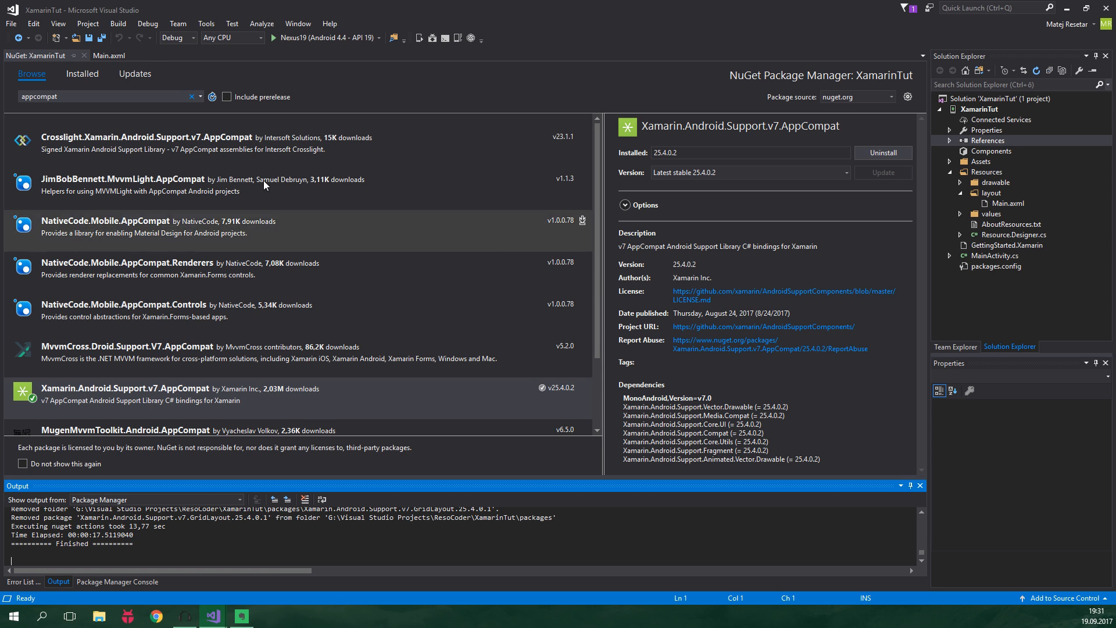
- Close the NuGet tab and add a blank XML File item named styles under values
{"action": "left_click", "coordinate": [102, 55]}
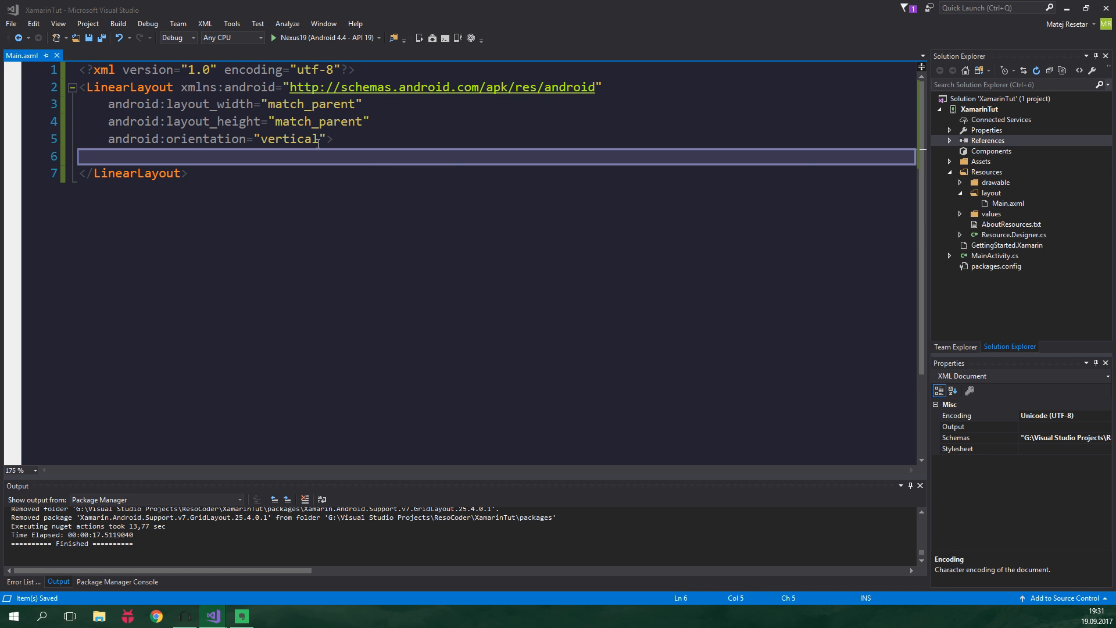
{"action": "left_click", "coordinate": [962, 213]}
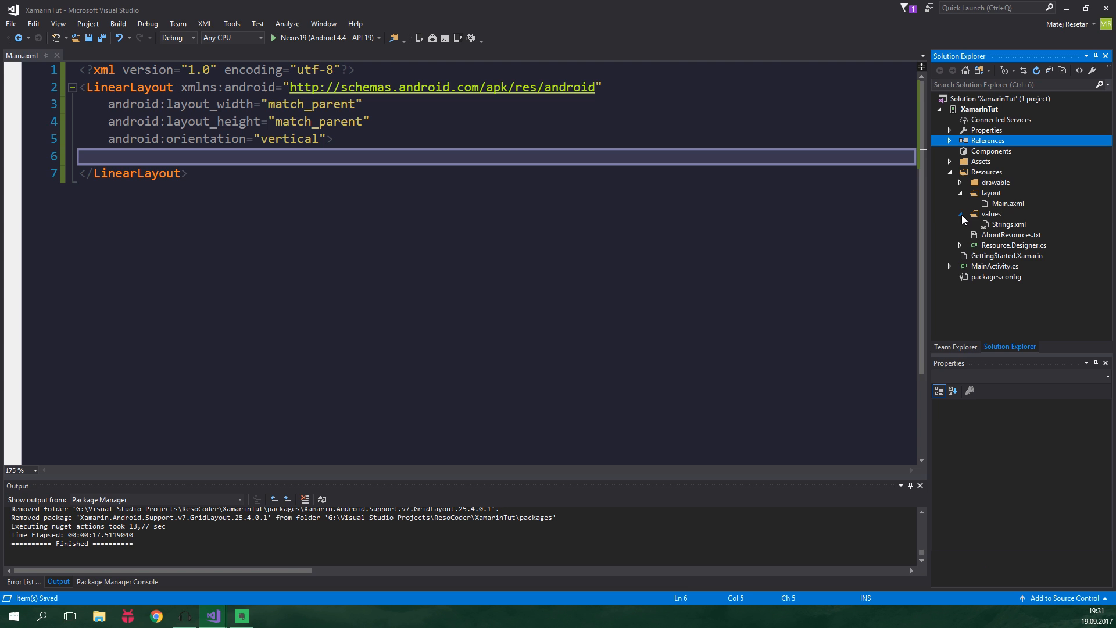
{"action": "right_click", "coordinate": [992, 214]}
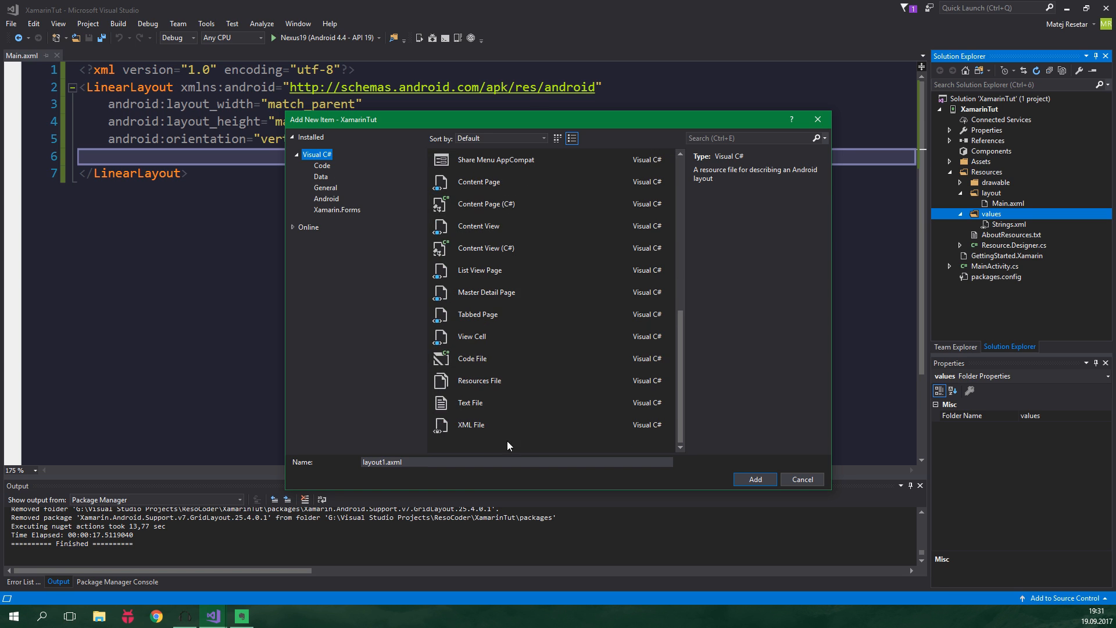
{"action": "left_click", "coordinate": [470, 424]}
{"action": "type", "text": "styles"}
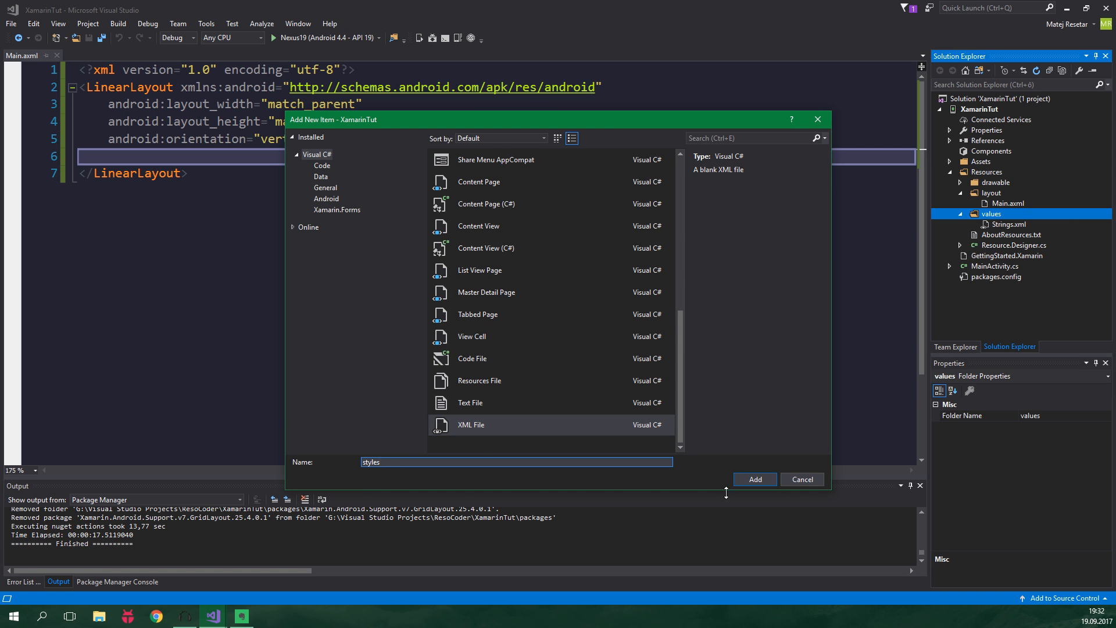
{"action": "left_click", "coordinate": [754, 479]}
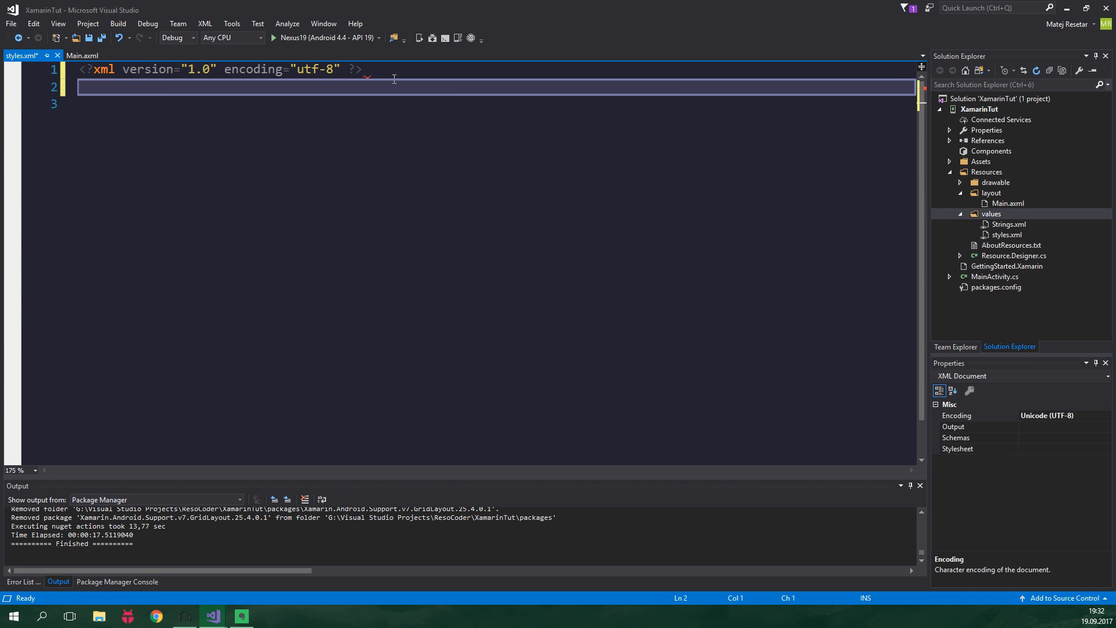
- Write a <resources> element holding style name="AppTheme" parent="Theme.AppCompat" in styles.xml
{"action": "type", "text": "r"}
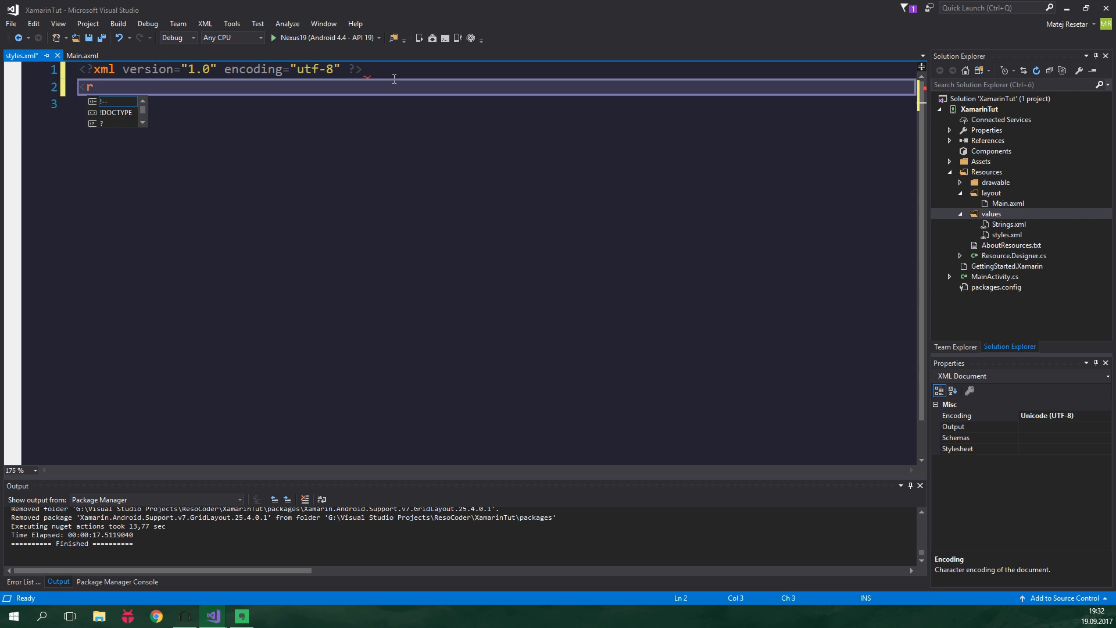
{"action": "type", "text": "resources>"}
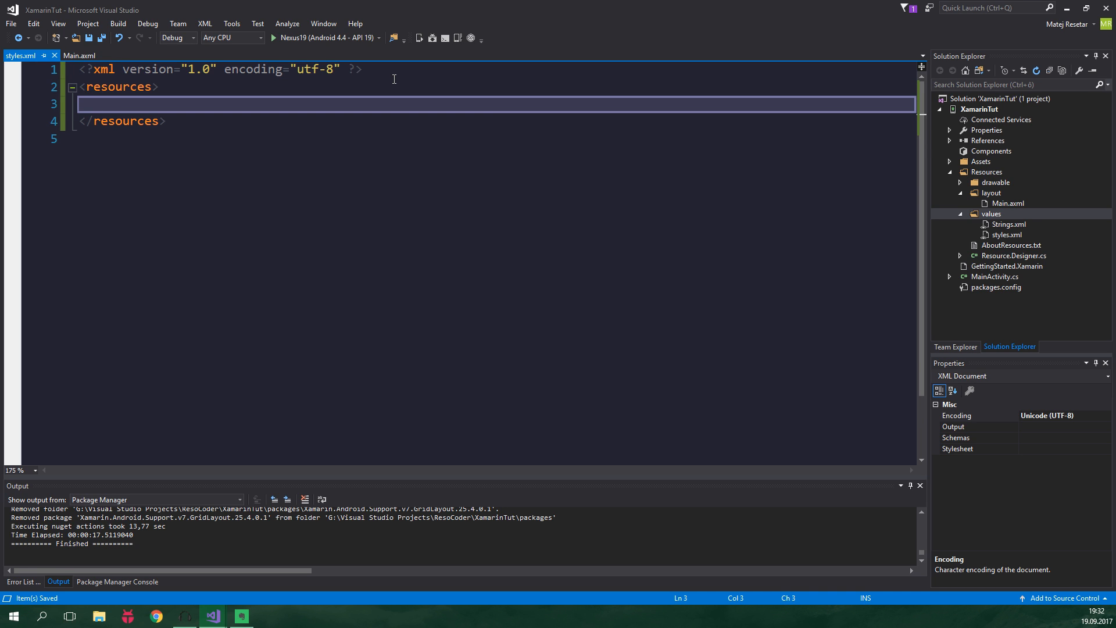
{"action": "type", "text": "<style"}
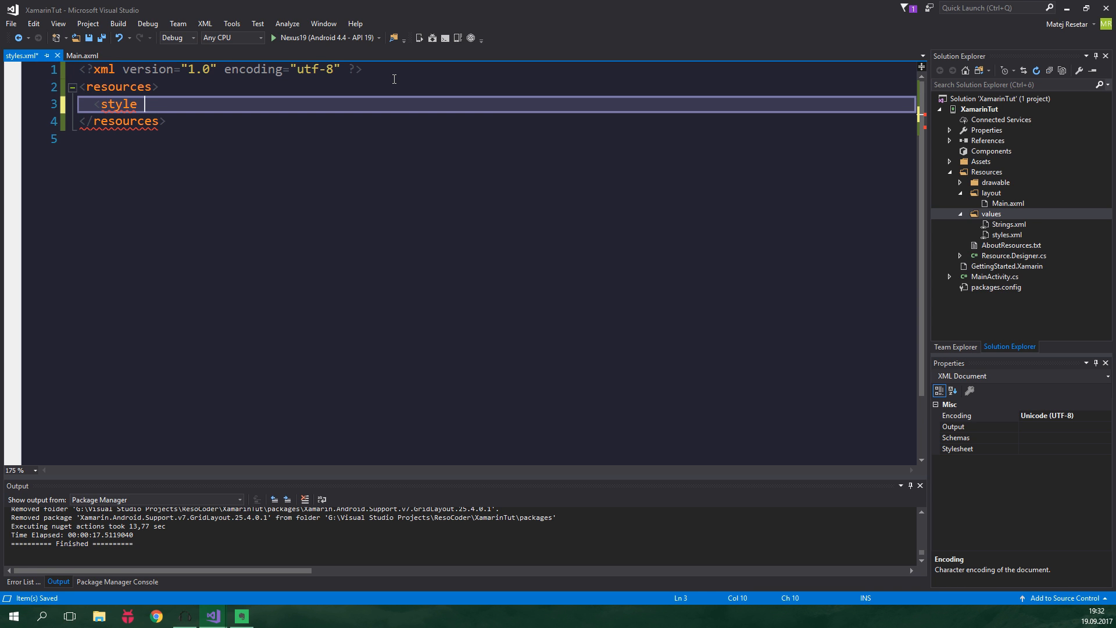
{"action": "type", "text": "name=\"\""}
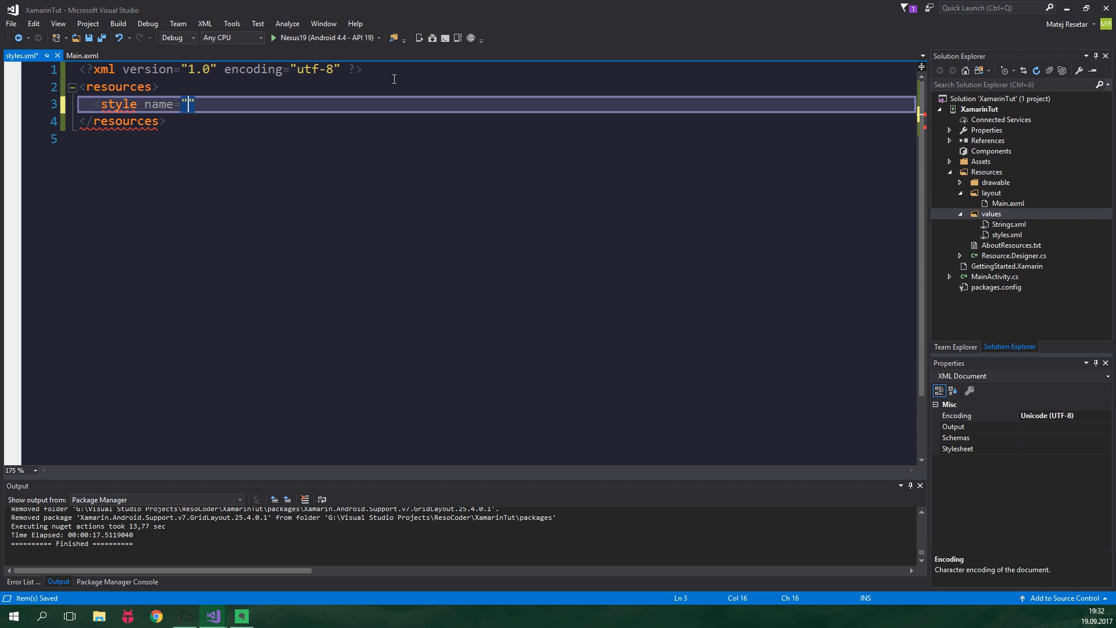
{"action": "type", "text": "AppTheme"}
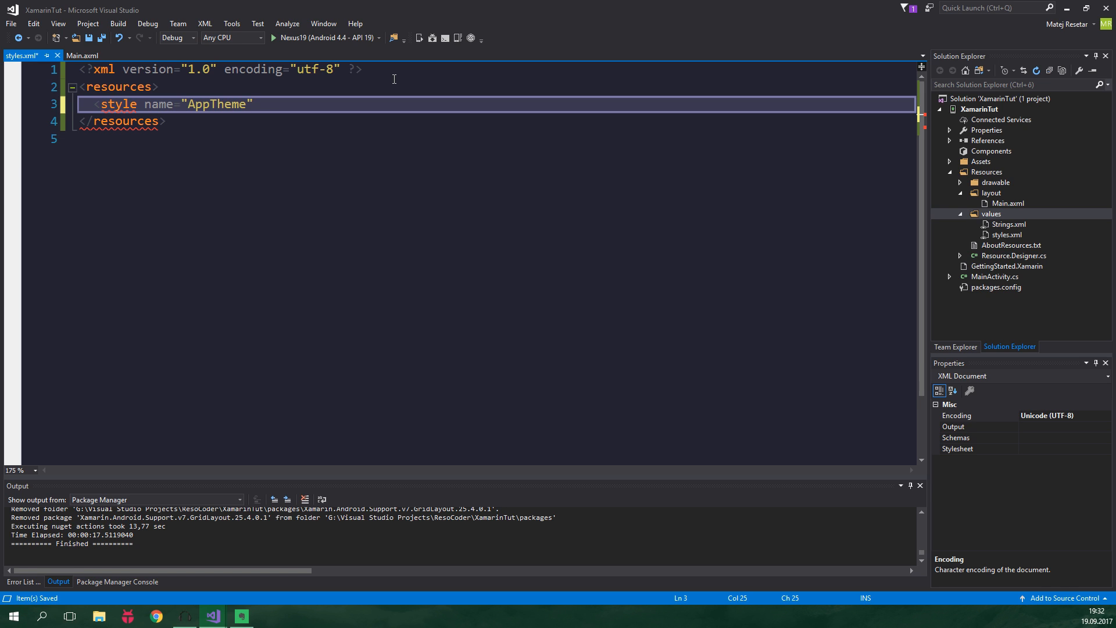
{"action": "type", "text": "parent=\"\""}
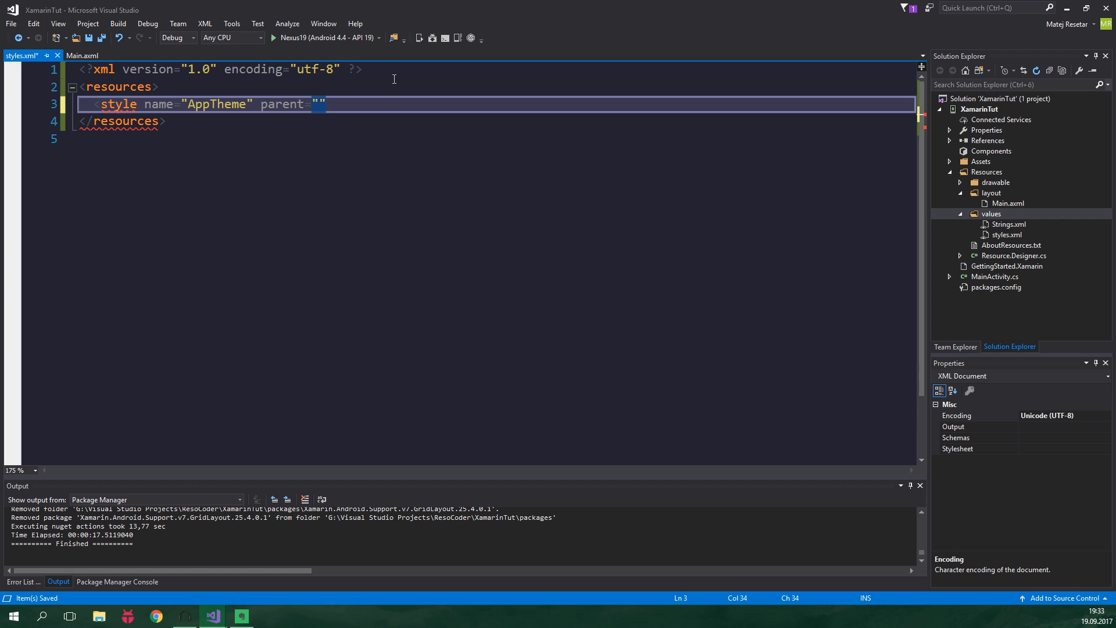
{"action": "type", "text": "Theme.A"}
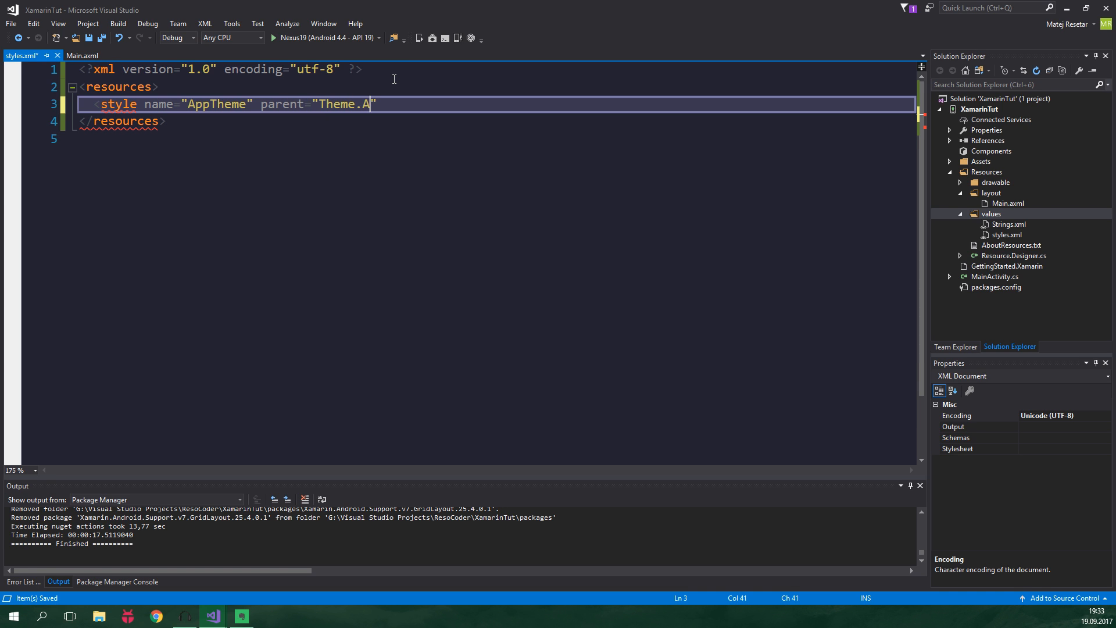
{"action": "type", "text": "ppCompat"}
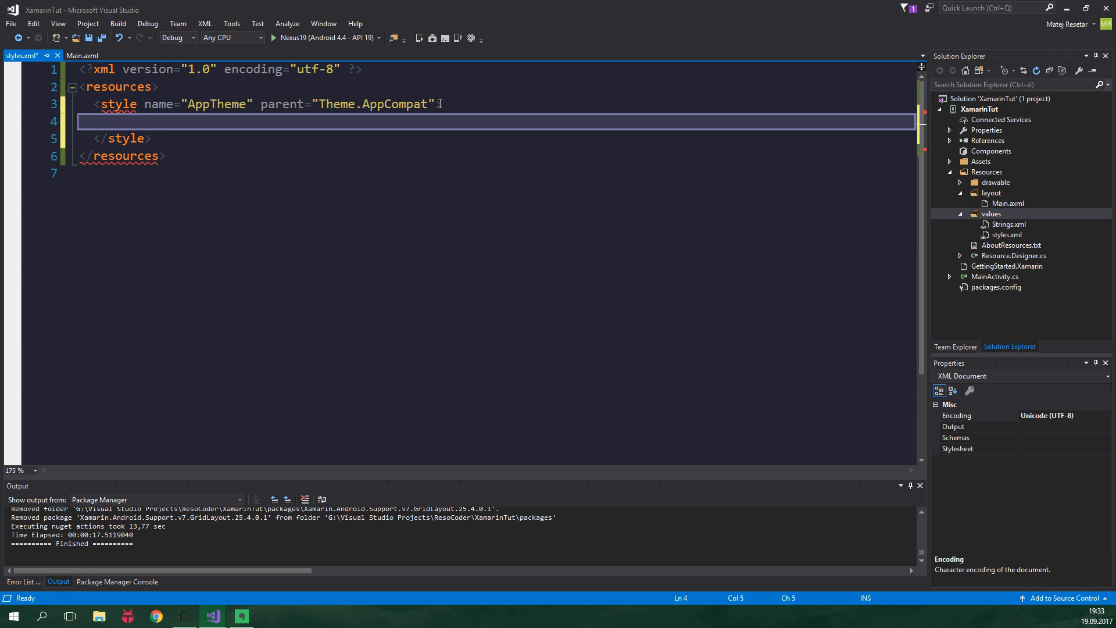
- Add AppTheme items windowNoTitle true, windowActionBar false and colorPrimary #4CAF50
{"action": "key", "text": "ctrl+s"}
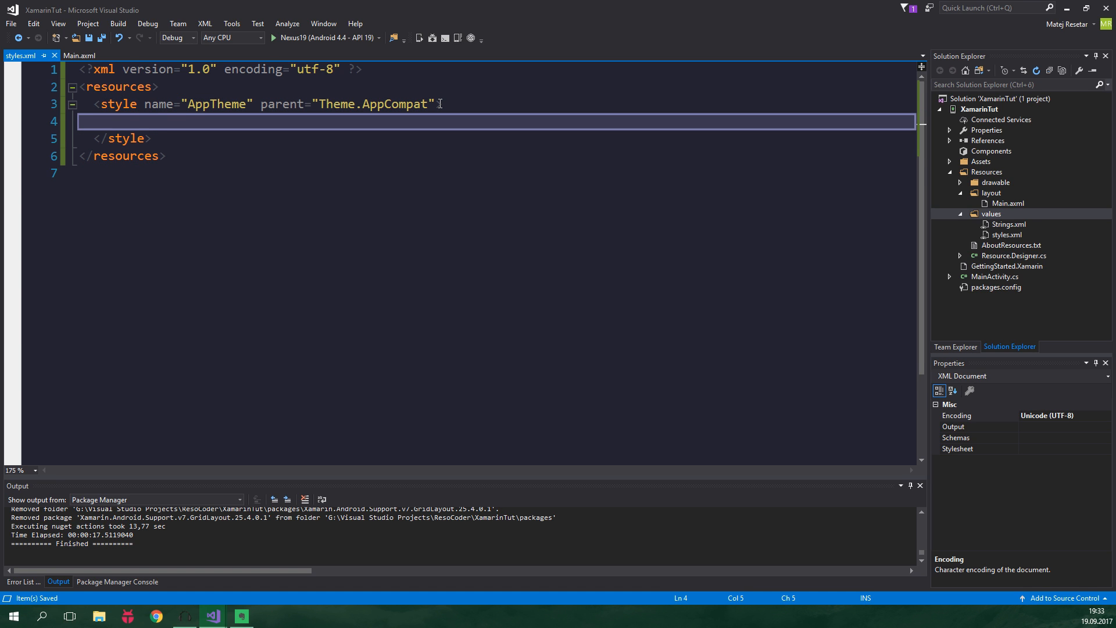
{"action": "type", "text": "item name=\"windowNoTitle\">true</item>"}
{"action": "type", "text": "<item na"}
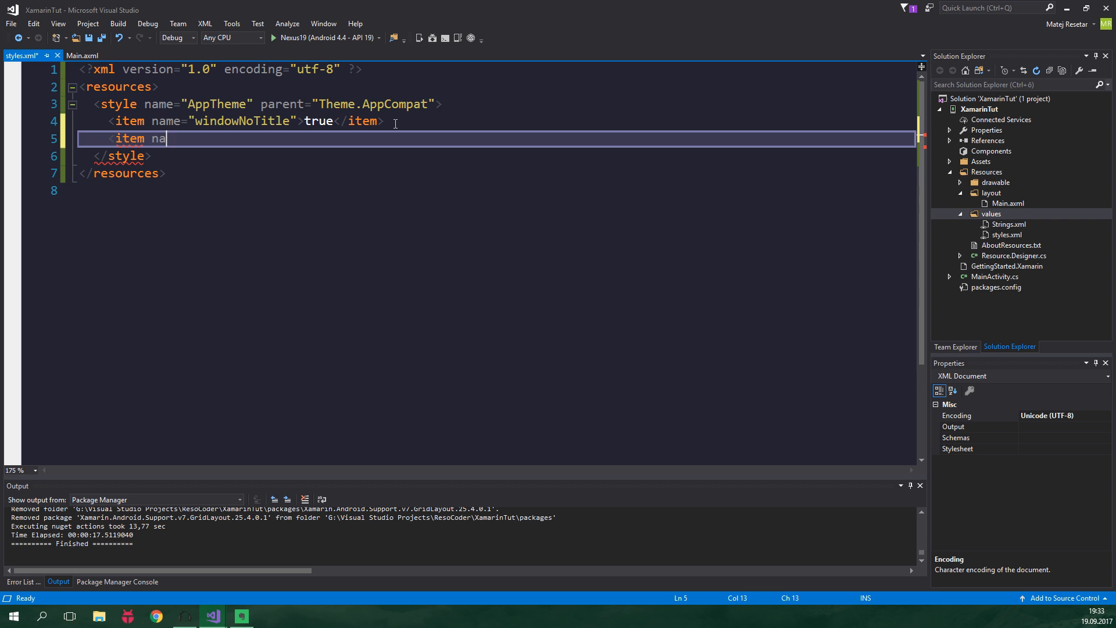
{"action": "type", "text": "me=\"\""}
{"action": "type", "text": "<"}
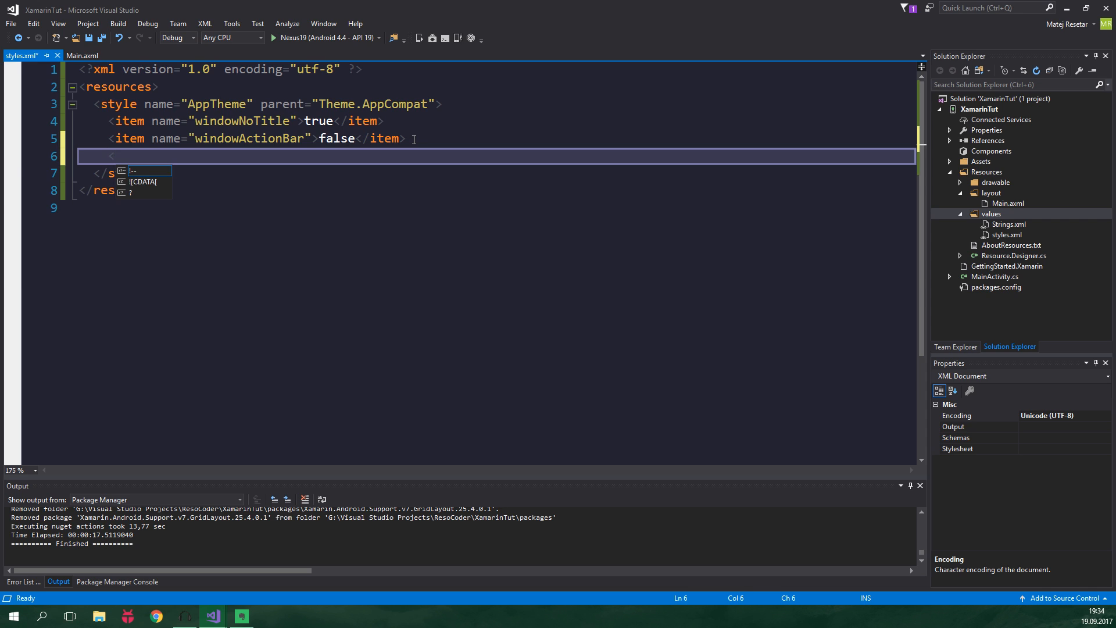
{"action": "type", "text": "item name=\"colorPrimary\">#4CAF50</item>"}
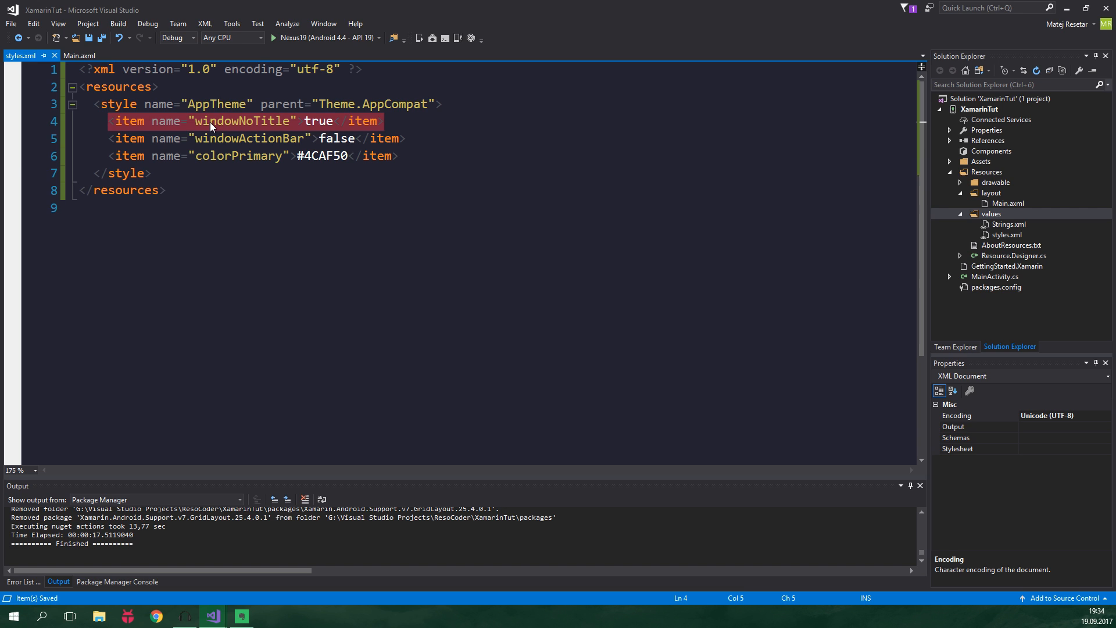
{"action": "mouse_move", "coordinate": [227, 124]}
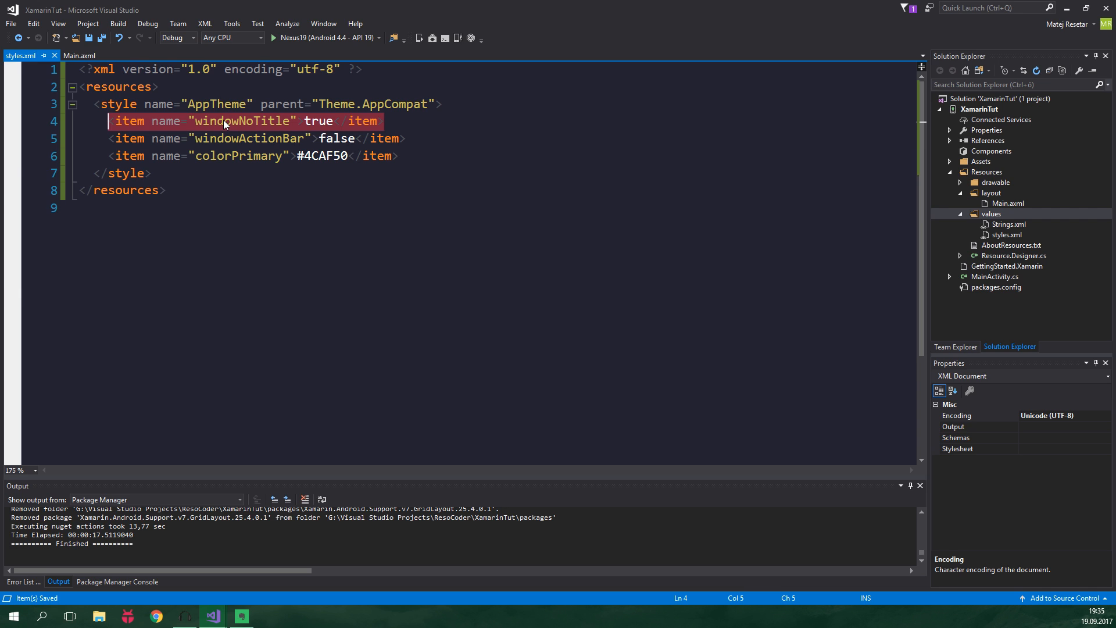
{"action": "mouse_move", "coordinate": [58, 23]}
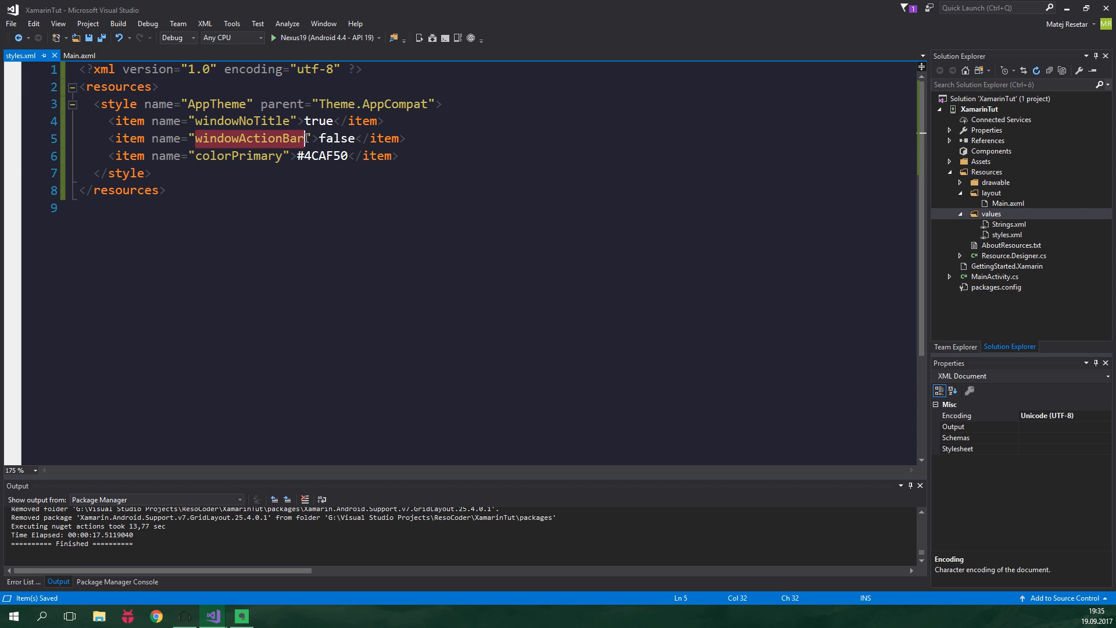
{"action": "mouse_move", "coordinate": [443, 147]}
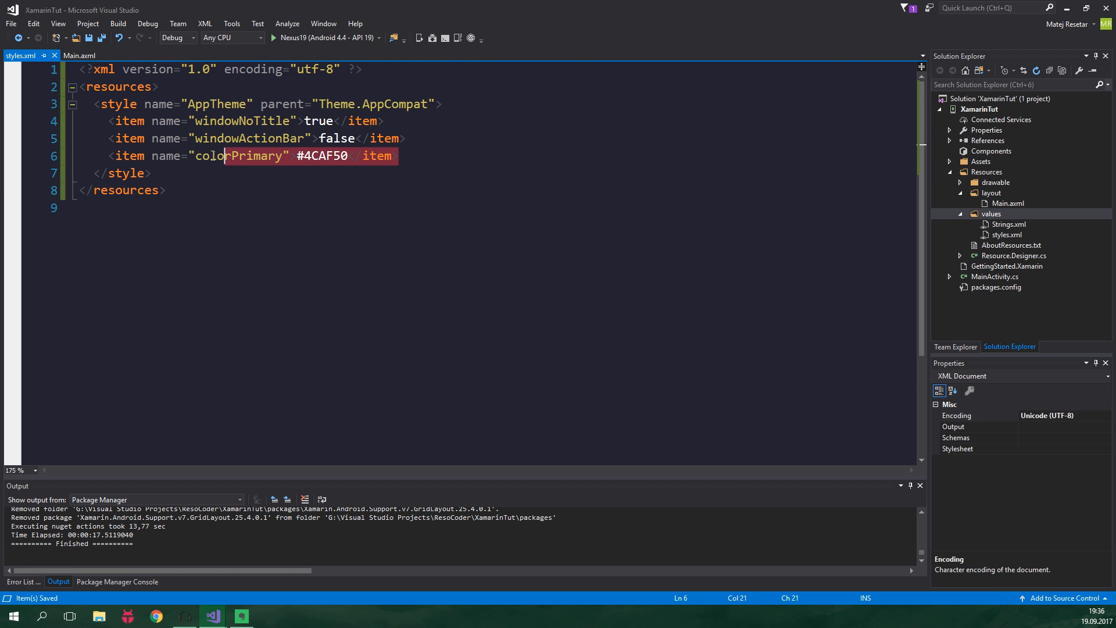
{"action": "left_click", "coordinate": [187, 156]}
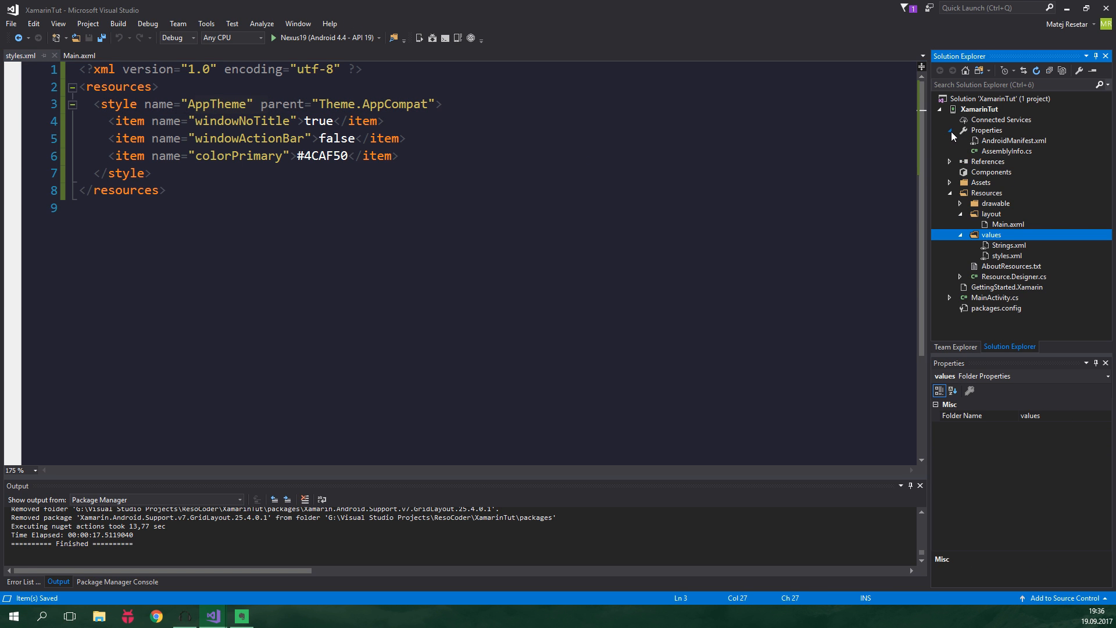
{"action": "left_click", "coordinate": [1014, 140]}
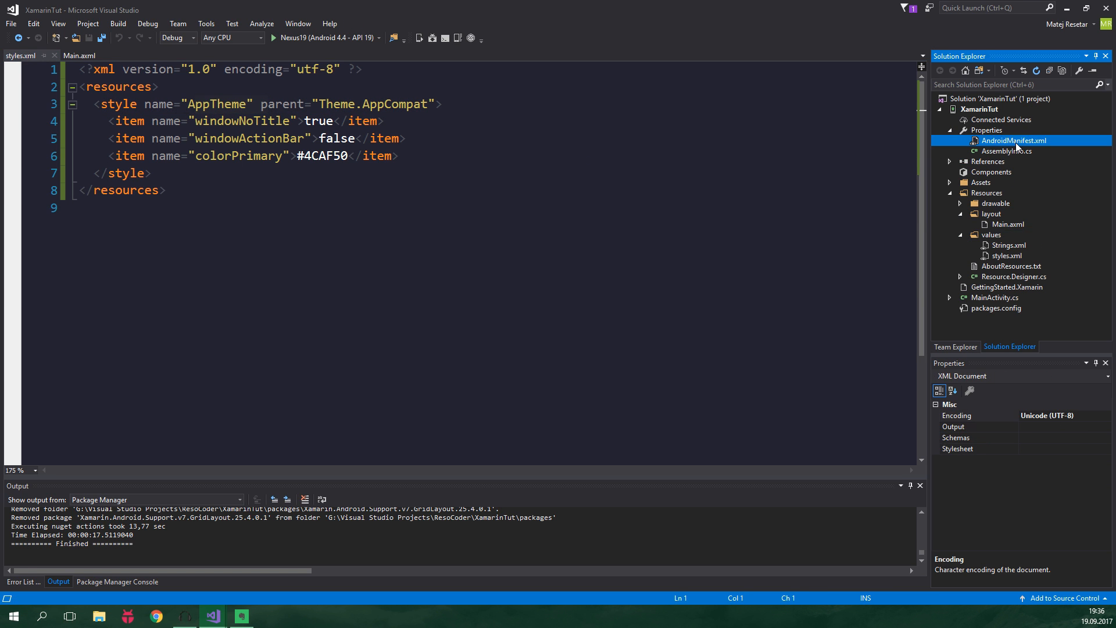
{"action": "double_click", "coordinate": [1013, 140]}
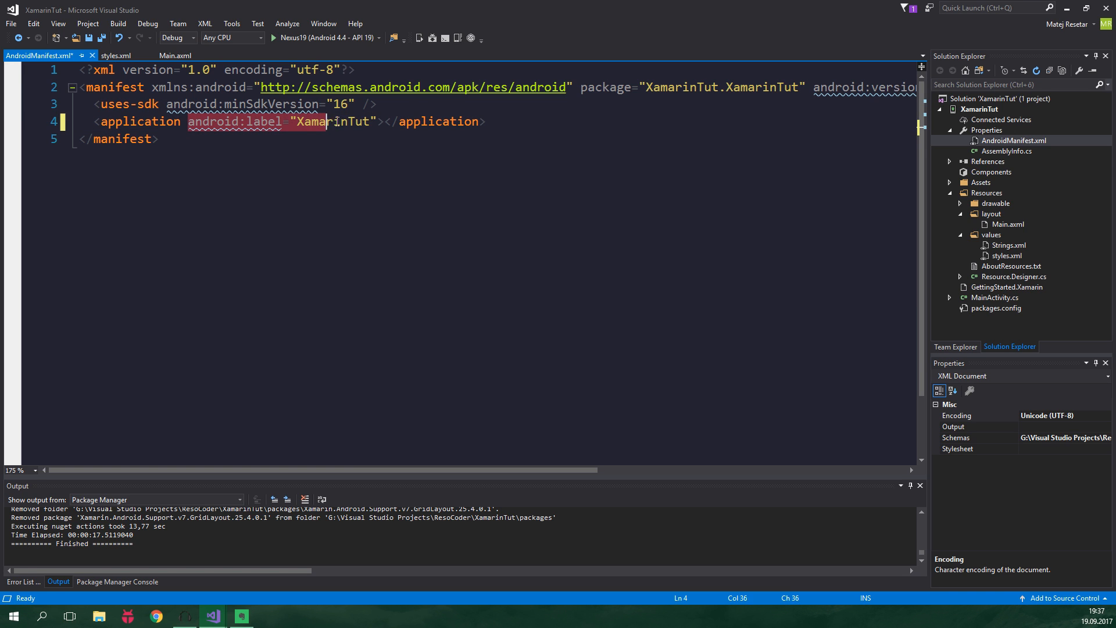
{"action": "left_click", "coordinate": [432, 121]}
{"action": "type", "text": " android:theme=\""}
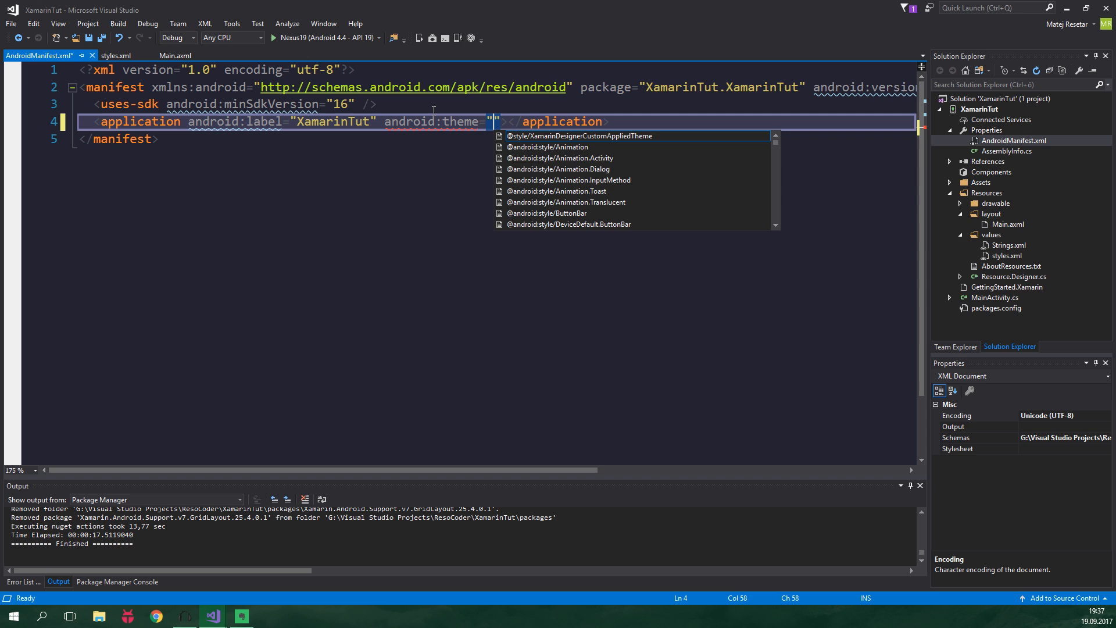
{"action": "type", "text": "@style/AppTheme"}
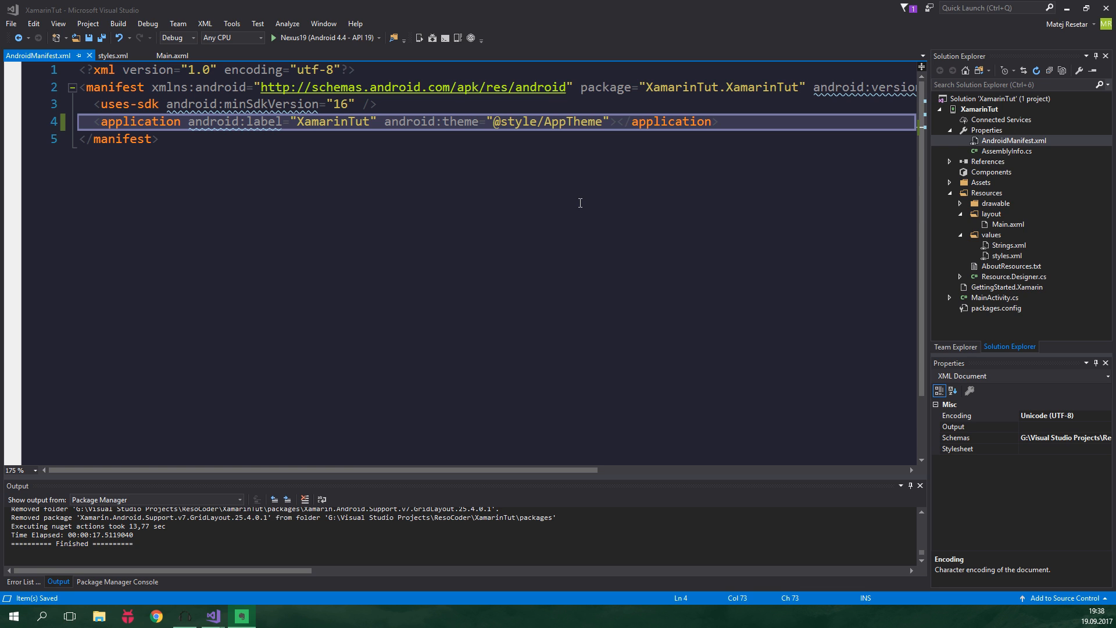
{"action": "mouse_move", "coordinate": [412, 151]}
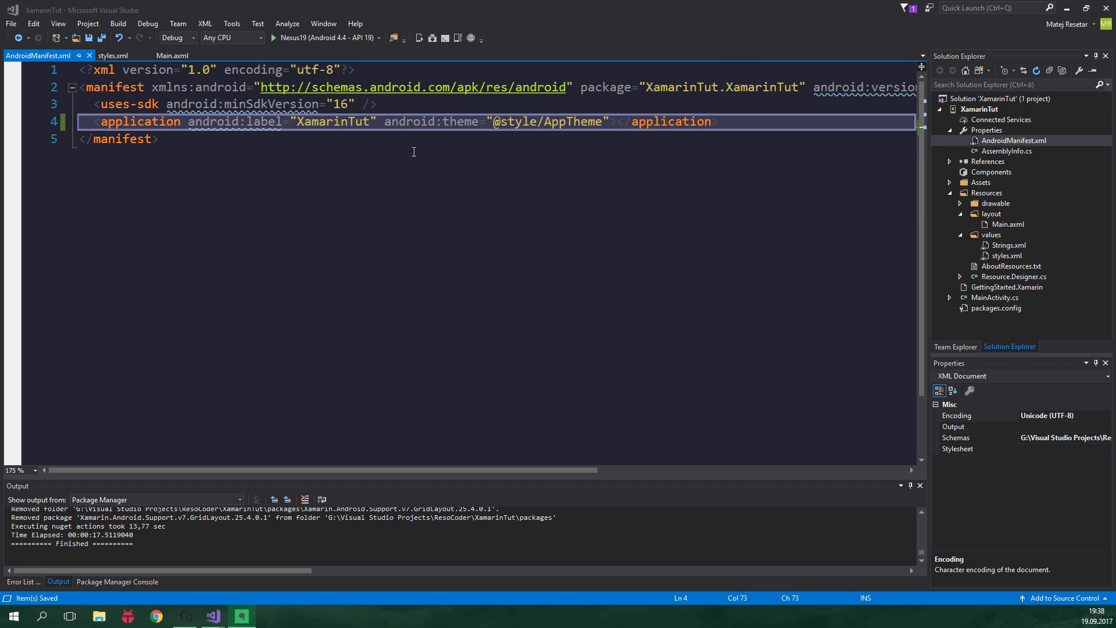
- Add android.support.v7.widget.Toolbar with id @+id/toolbar, match_parent width, wrap_content height to Main.axml
{"action": "left_click", "coordinate": [172, 55]}
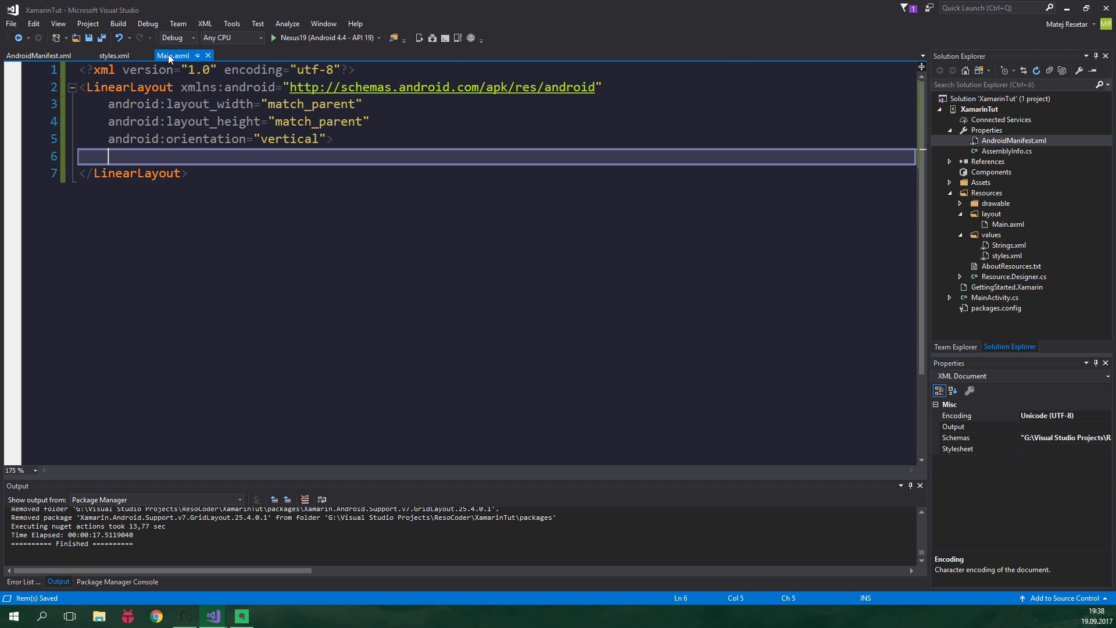
{"action": "type", "text": "<"}
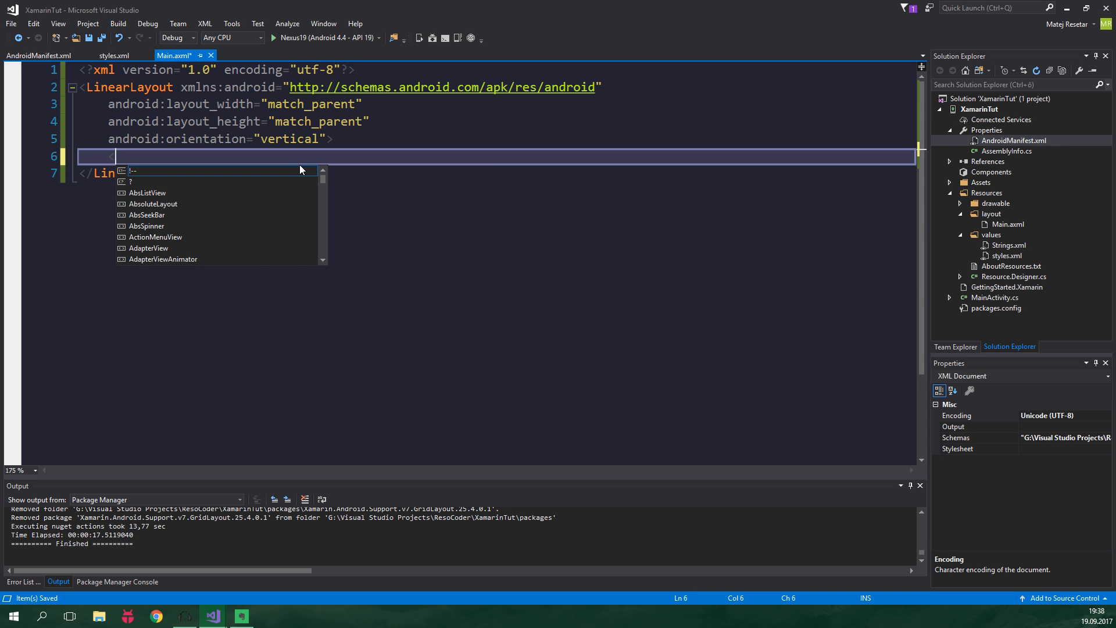
{"action": "type", "text": "android.support."}
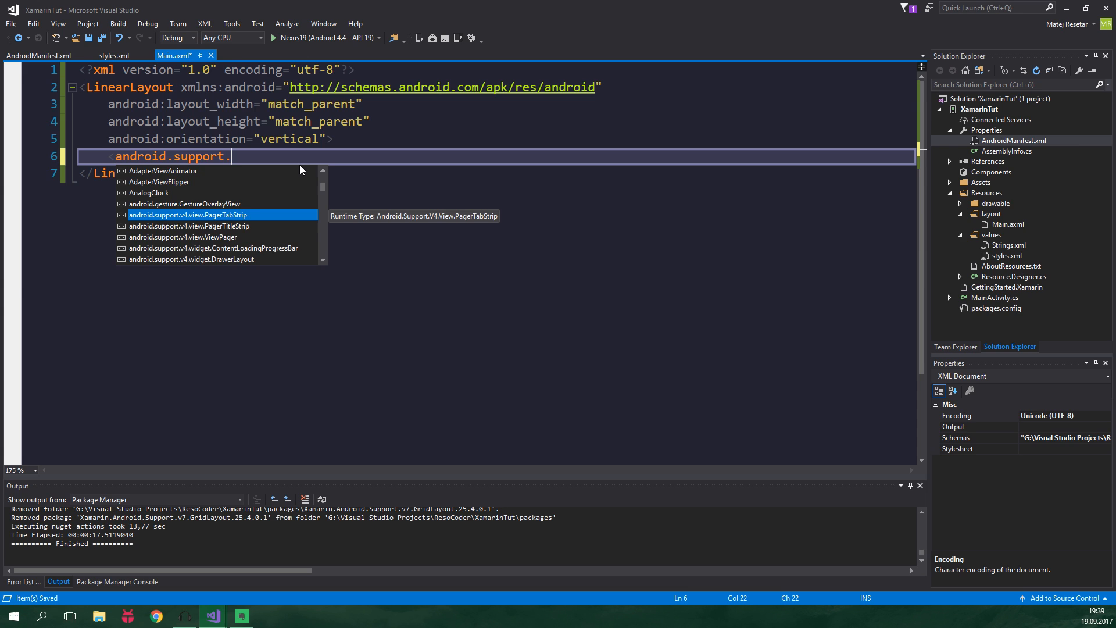
{"action": "type", "text": "v7.widget.Toolbar"}
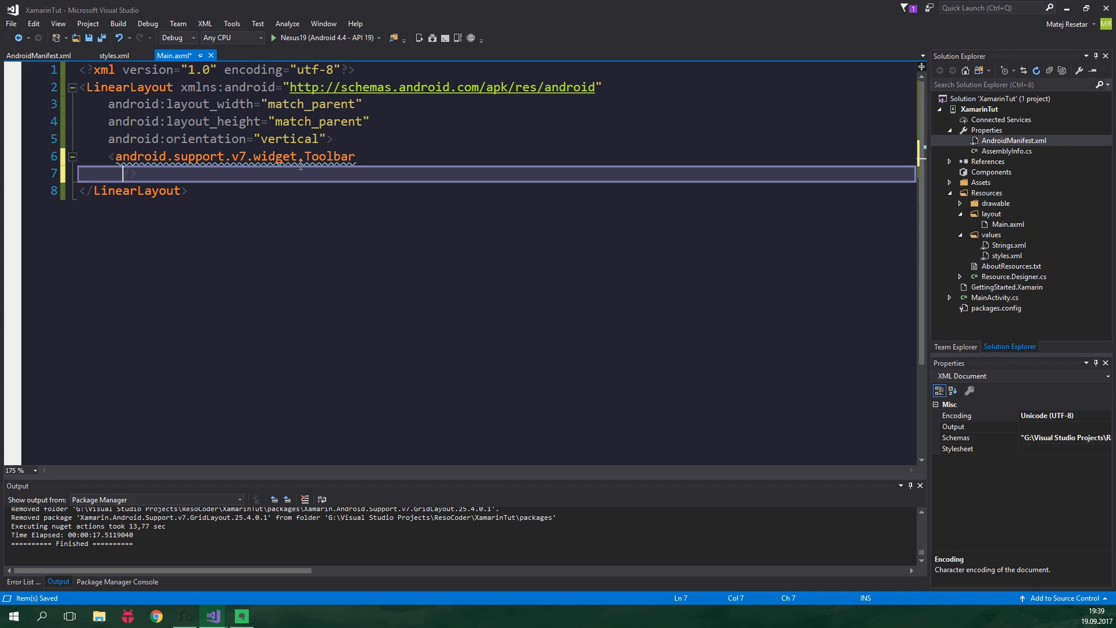
{"action": "type", "text": "android:id=\"@+id/"}
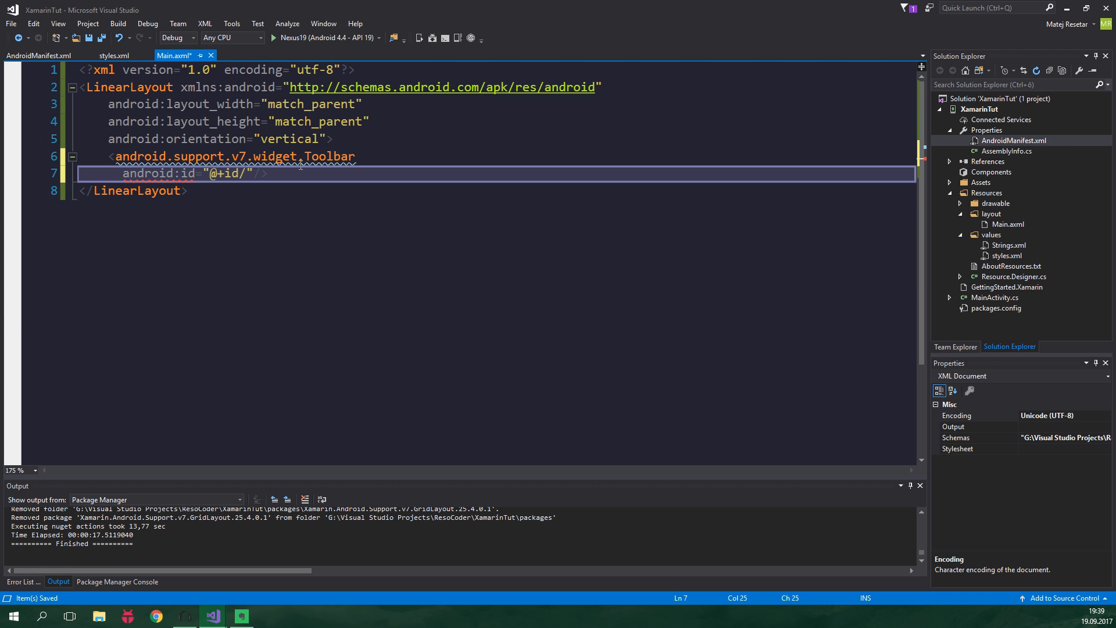
{"action": "key", "text": "Left"}
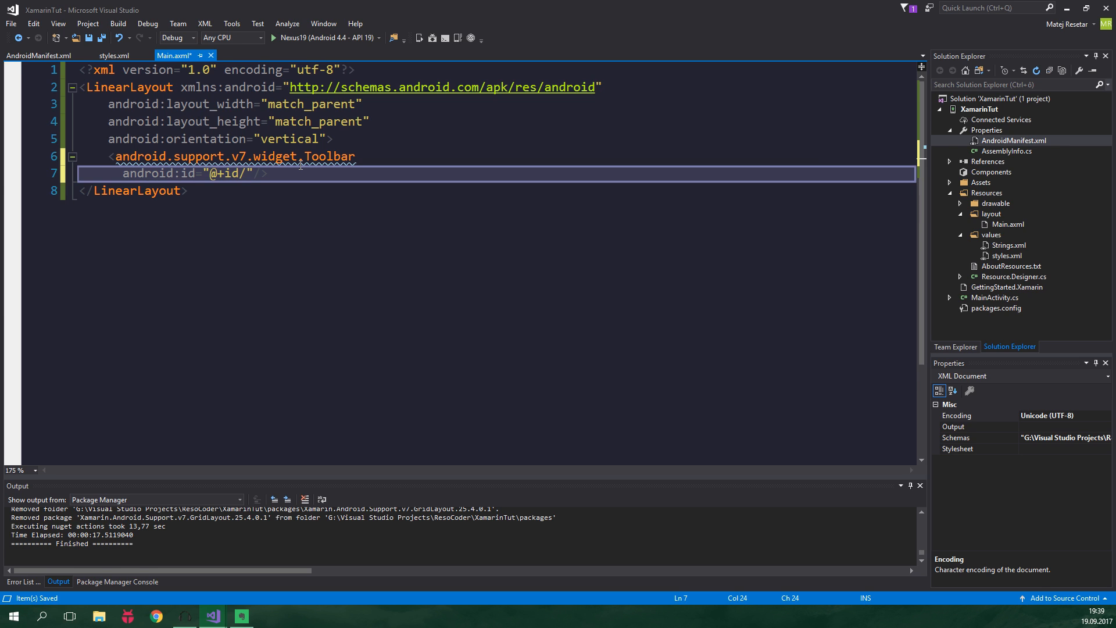
{"action": "type", "text": "toolbar"}
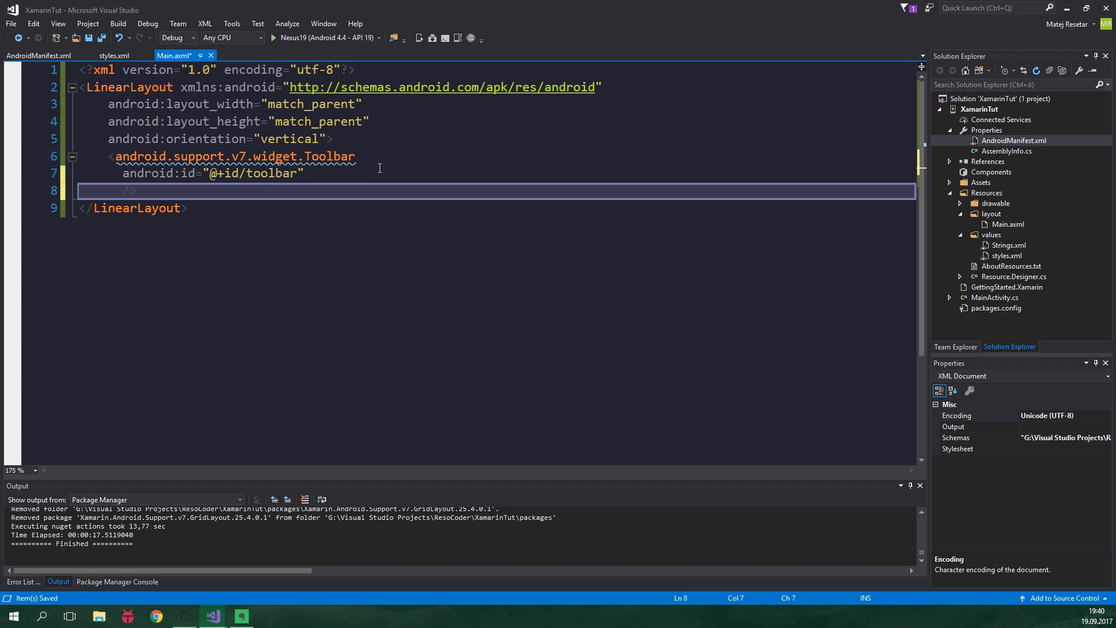
{"action": "type", "text": "android:layout_width=\"match_parent\""}
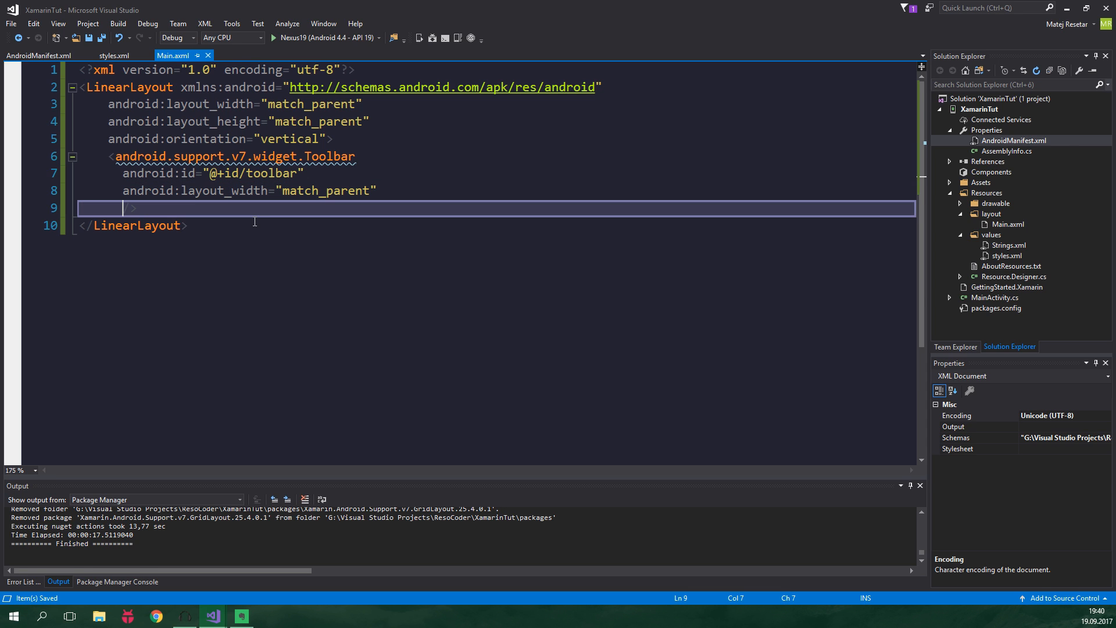
{"action": "type", "text": "android:layout_height=\"wrap_content\""}
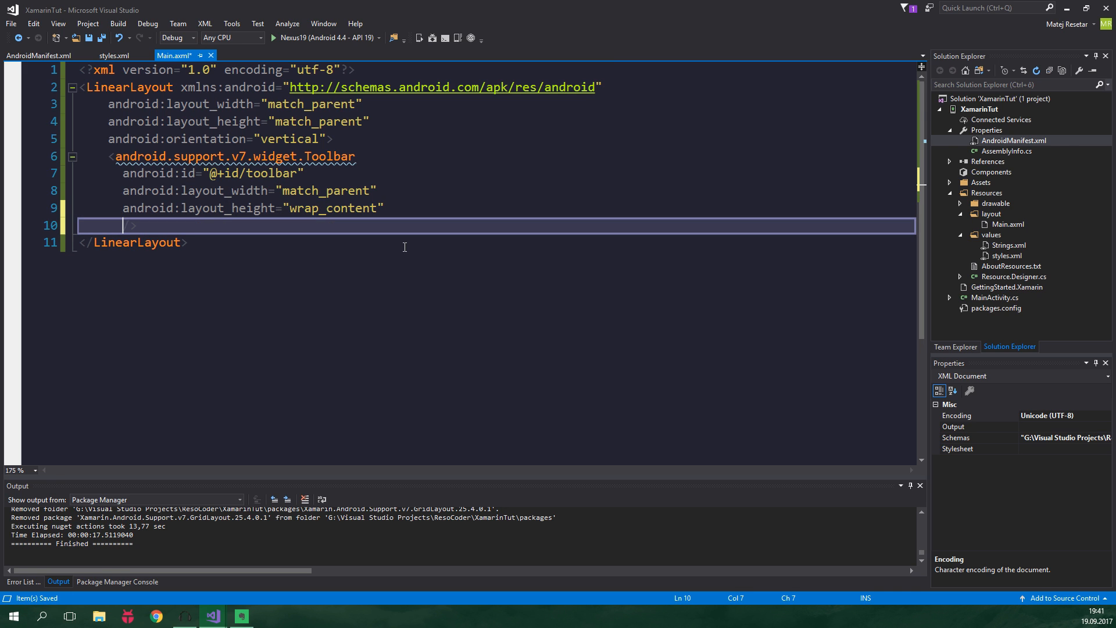
- Give the toolbar actionBarSize minHeight and colorPrimary background, checking colorPrimary in styles.xml
{"action": "type", "text": "android:minHeight=\"?a"}
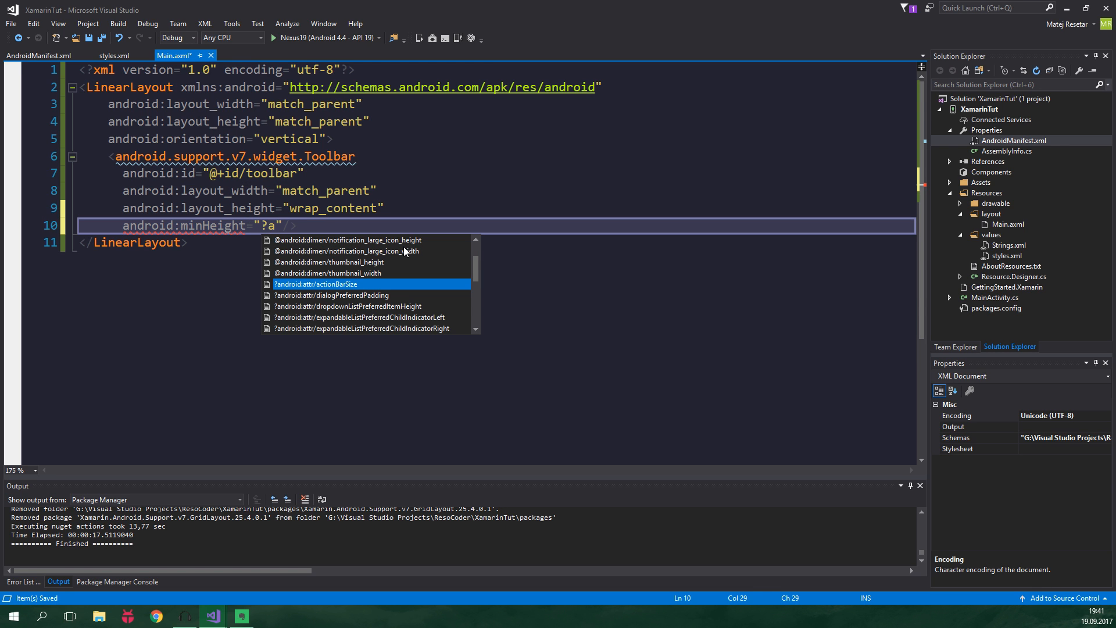
{"action": "type", "text": "ttr"}
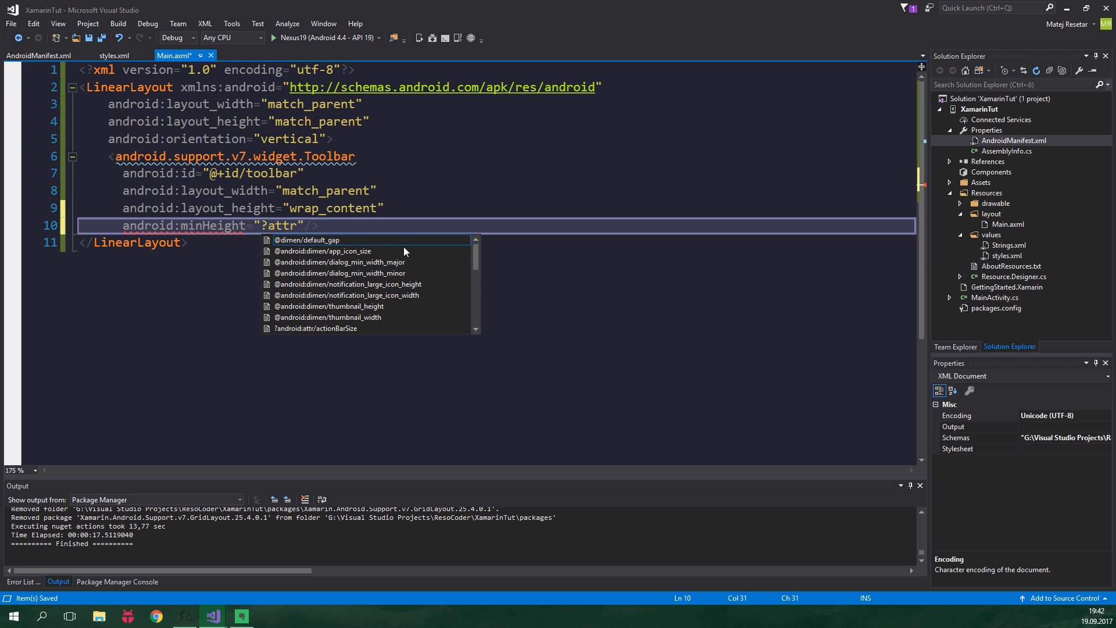
{"action": "type", "text": "/actionBarSize"}
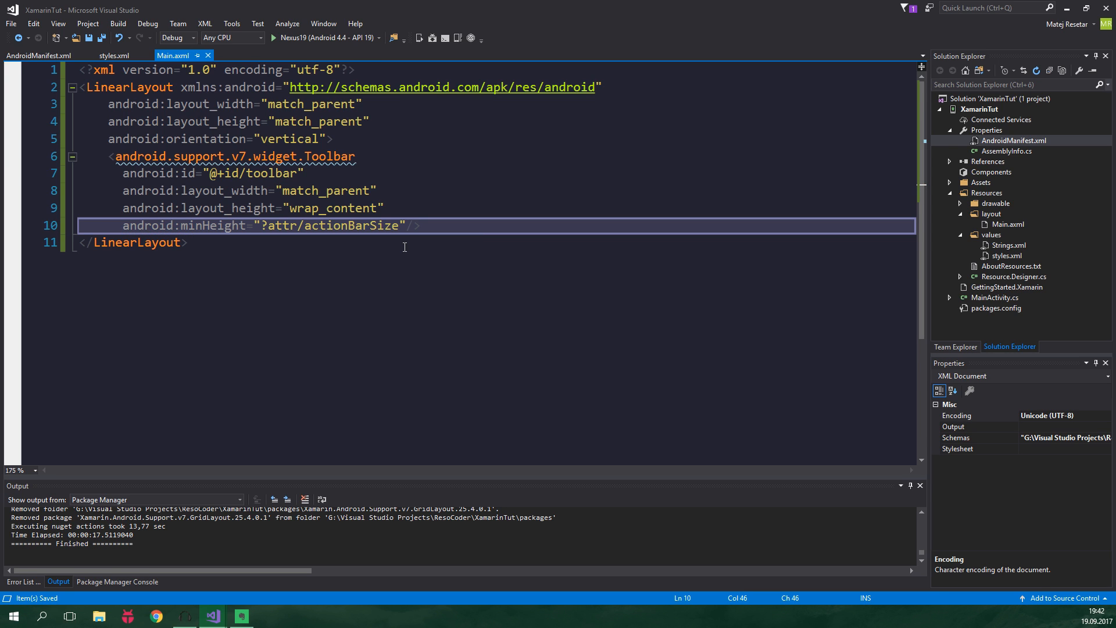
{"action": "type", "text": "android:background=\"?attr\"/>"}
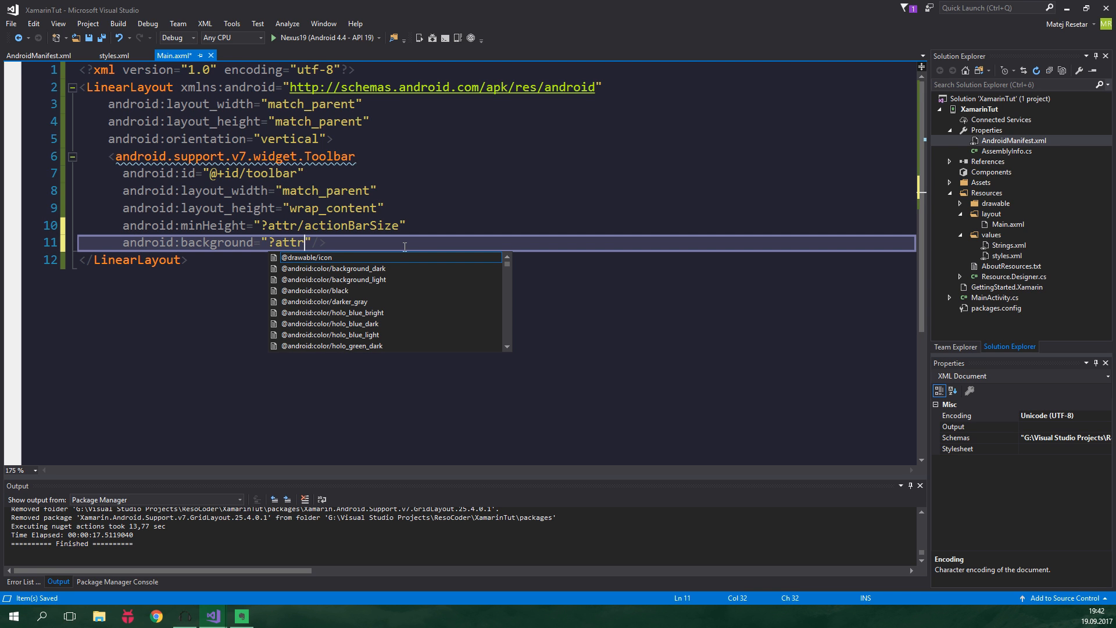
{"action": "type", "text": "/"}
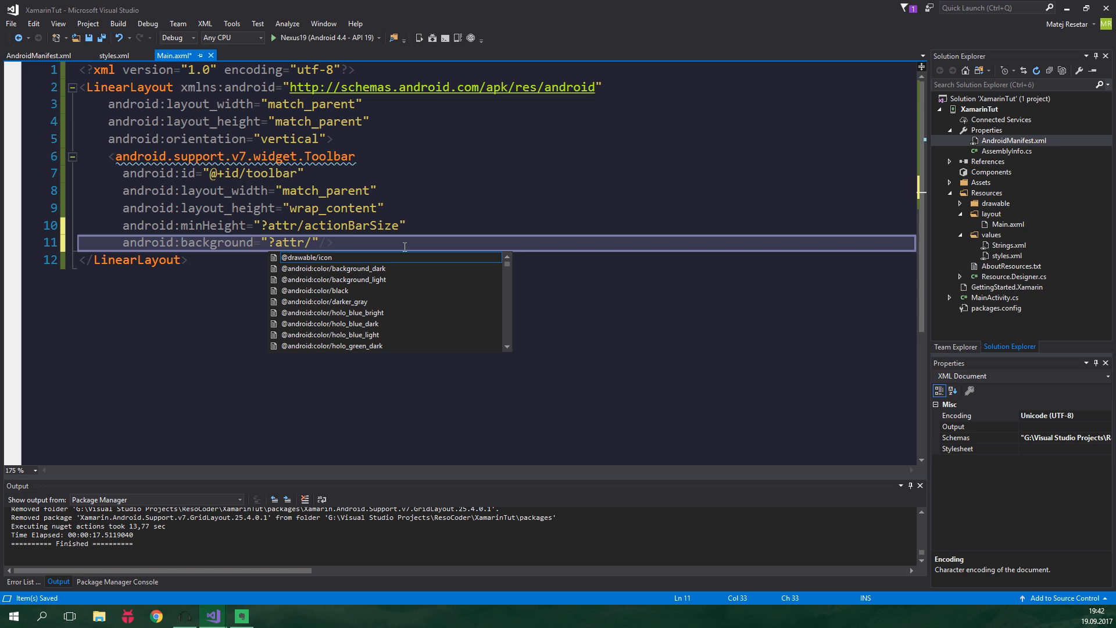
{"action": "type", "text": "colorPrimary"}
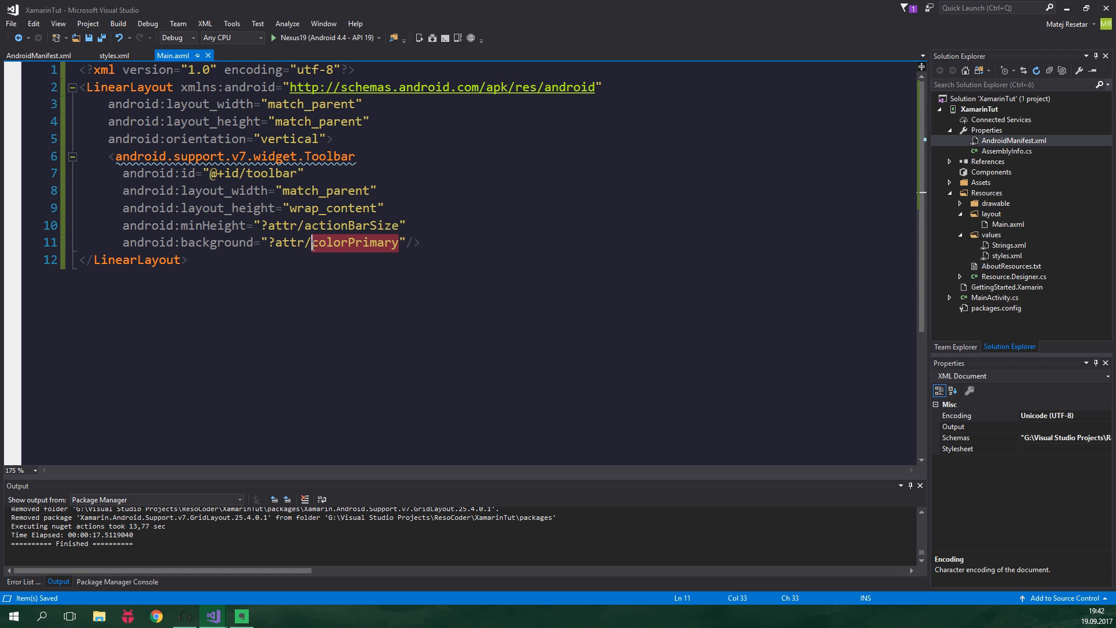
{"action": "left_click", "coordinate": [114, 56]}
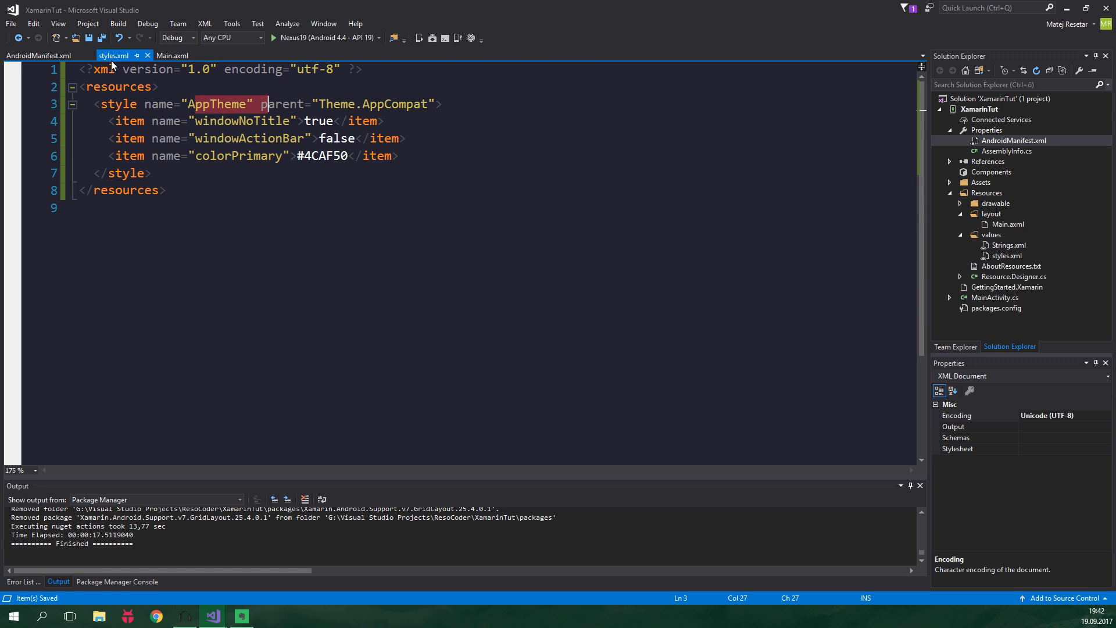
{"action": "left_click", "coordinate": [172, 54]}
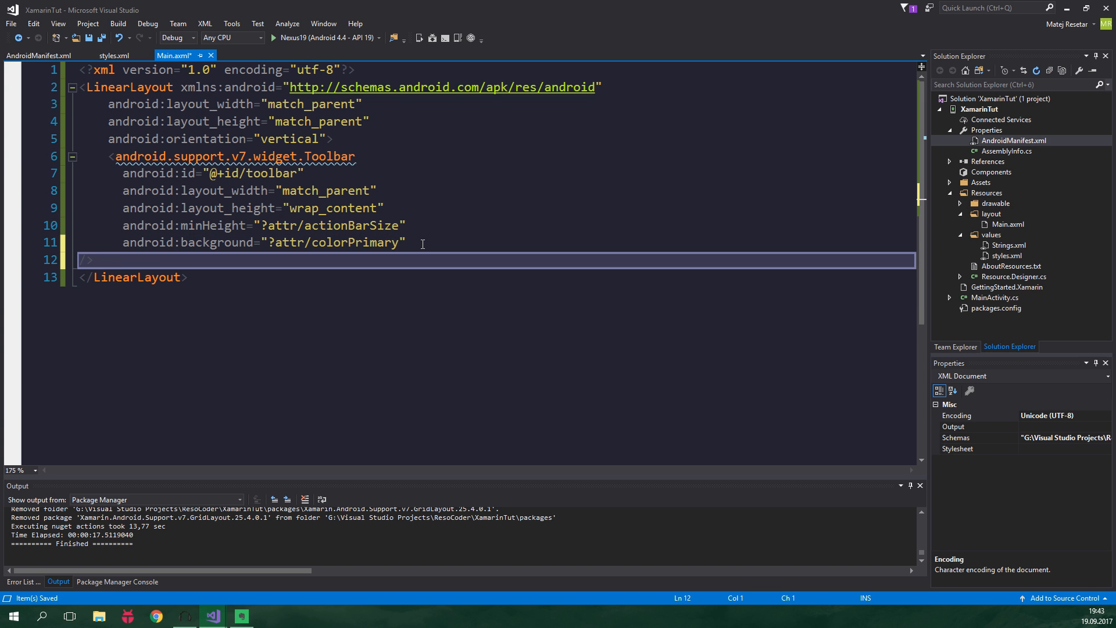
- Set the toolbar elevation to 4dp and theme to ThemeOverlay.AppCompat.Dark.ActionBar
{"action": "type", "text": "android:elevation"}
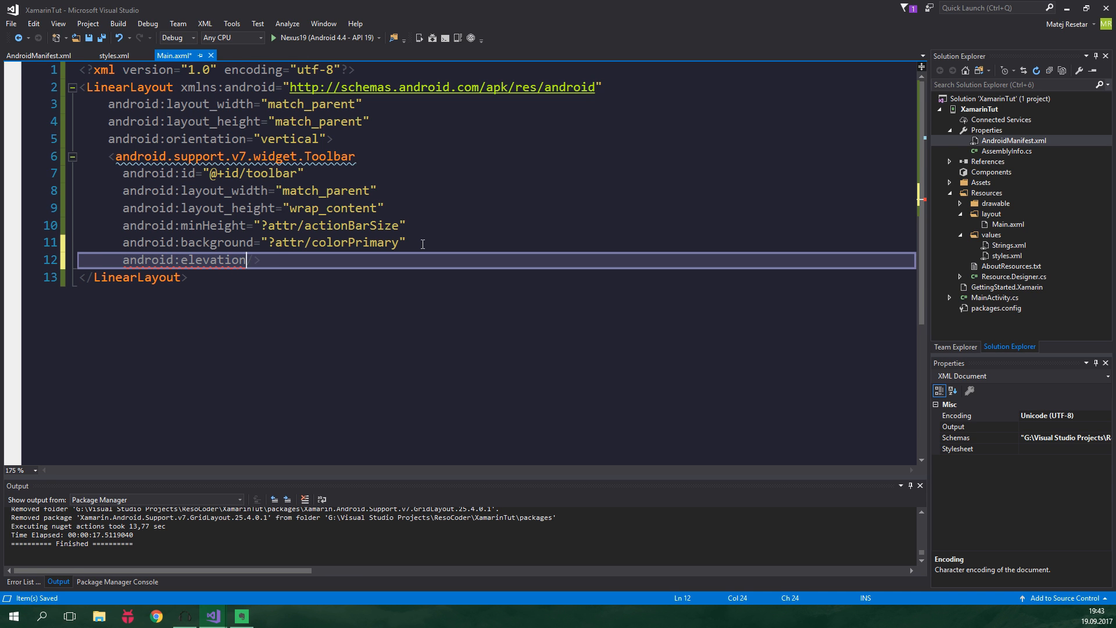
{"action": "type", "text": "\"4dp\""}
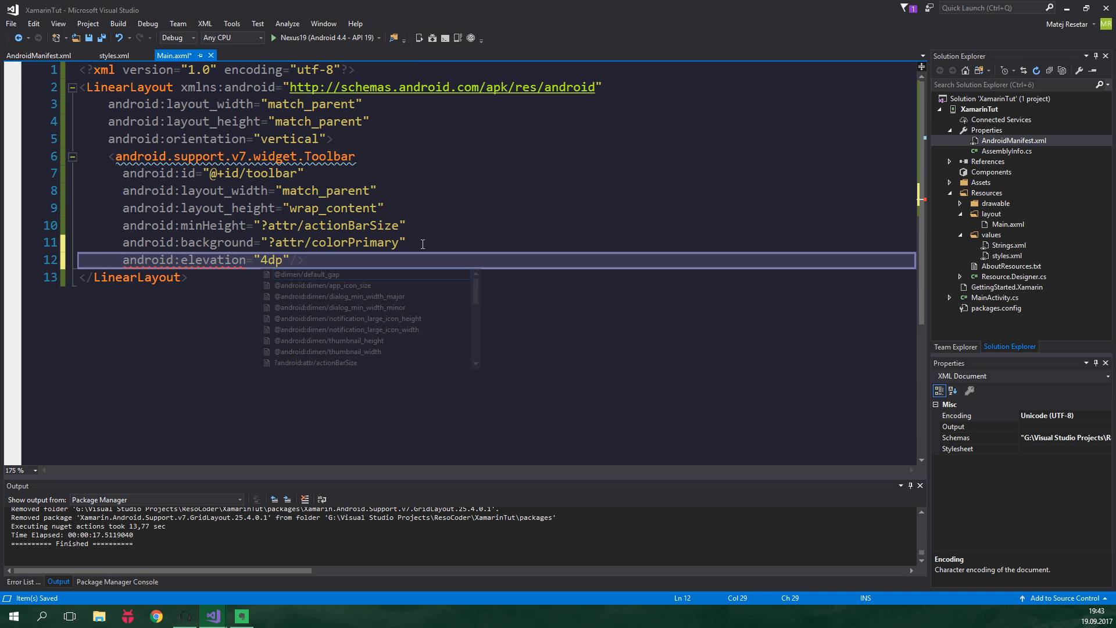
{"action": "key", "text": "Return"}
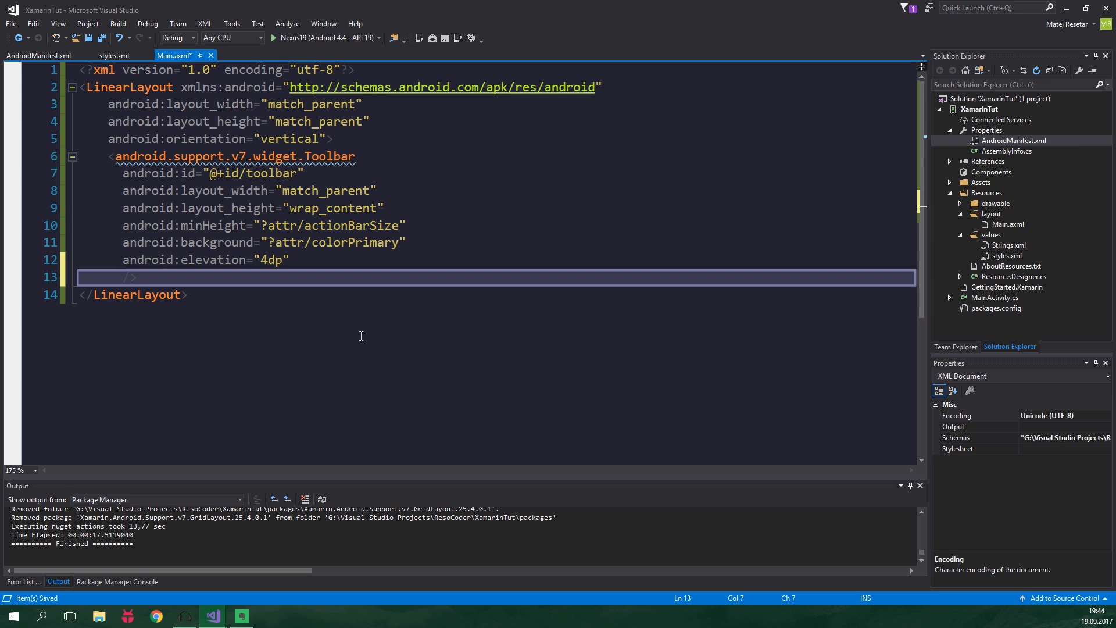
{"action": "type", "text": "android:theme"}
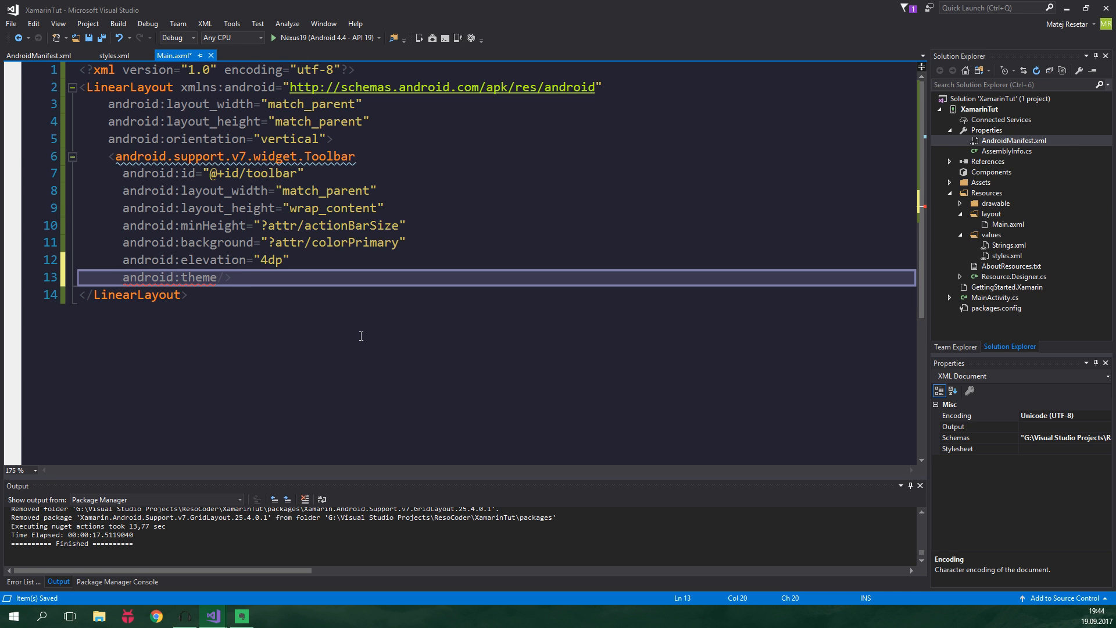
{"action": "type", "text": "\"@s\""}
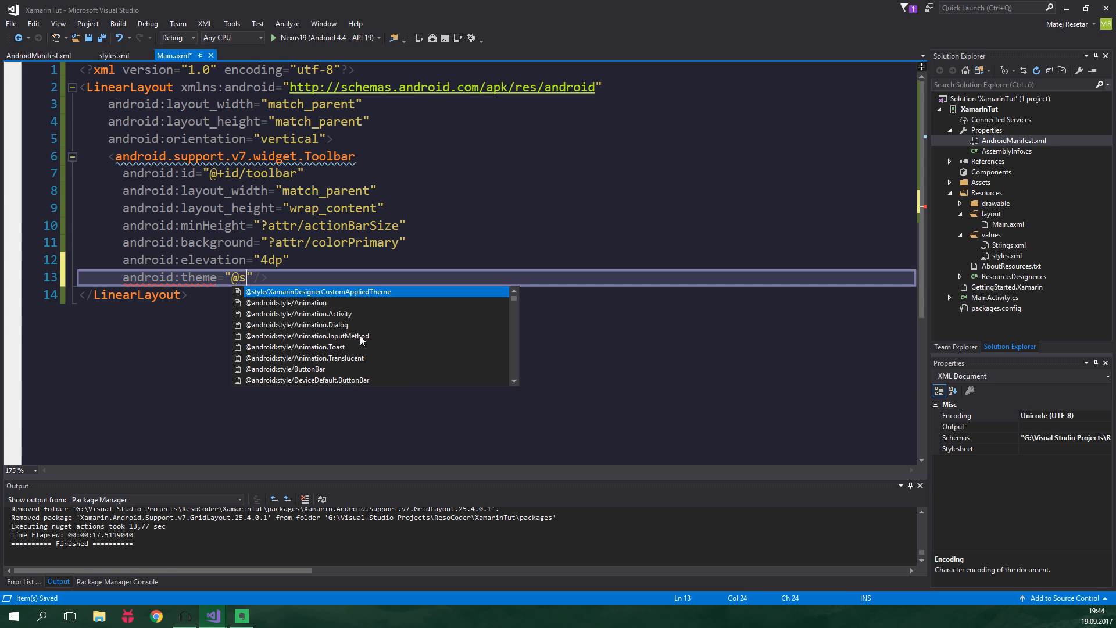
{"action": "type", "text": "tyle/"}
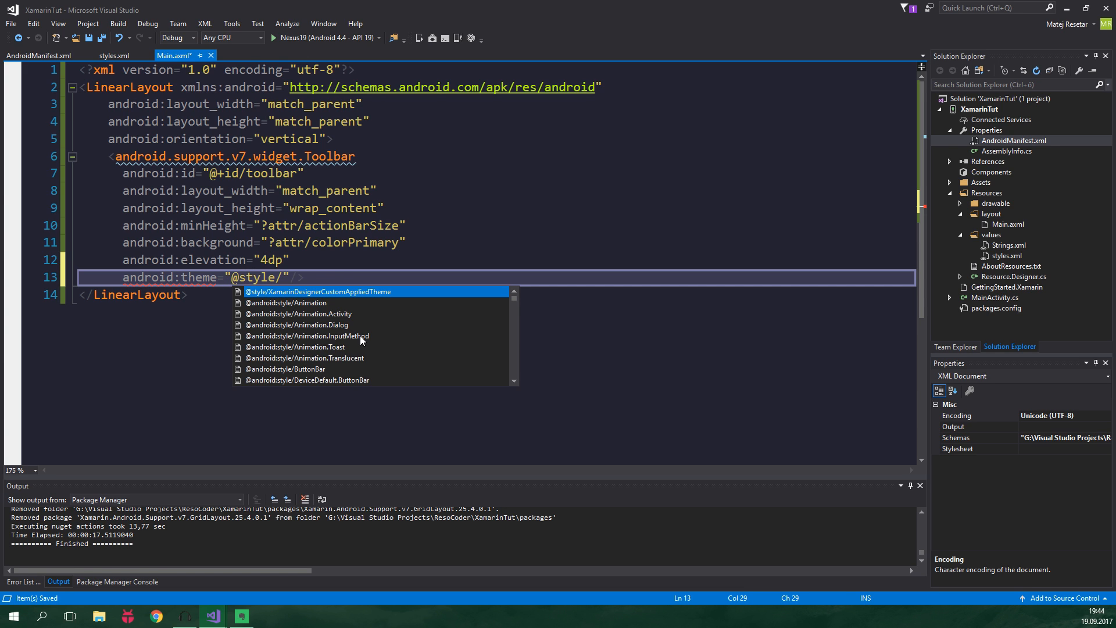
{"action": "type", "text": "ThemeOverlay.AppCompat.Dark.ActionBar"}
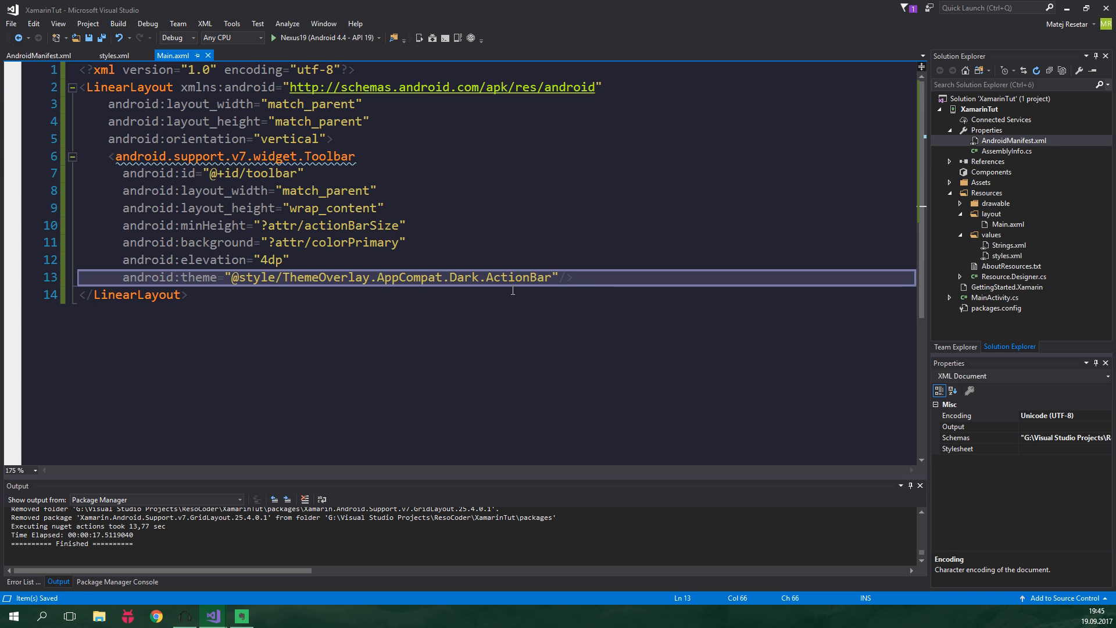
{"action": "mouse_move", "coordinate": [1014, 293]}
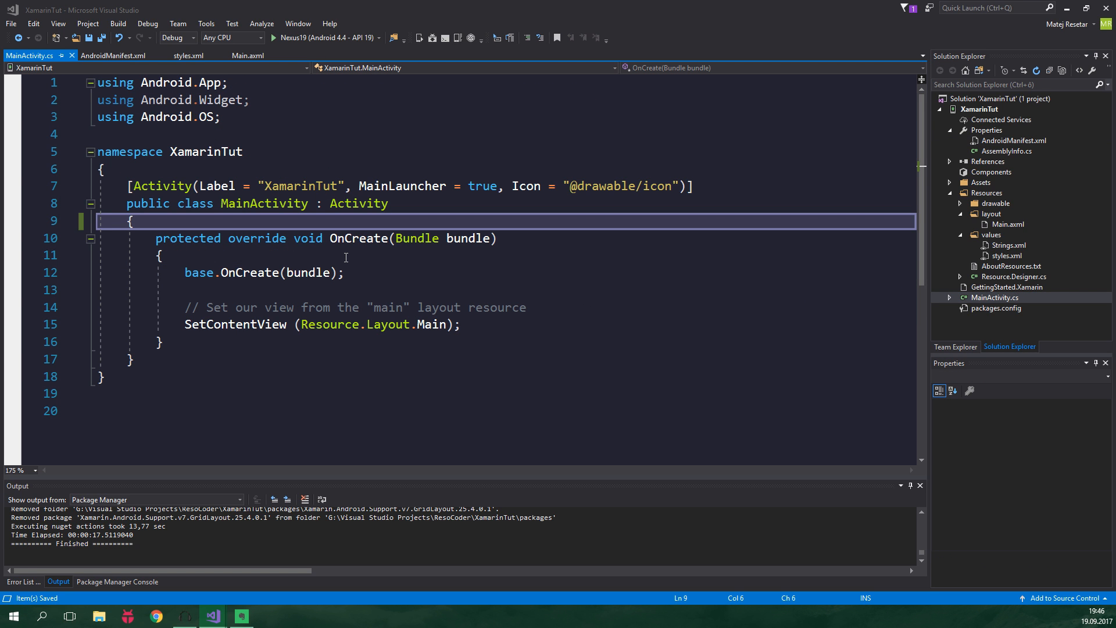
{"action": "mouse_move", "coordinate": [240, 220]}
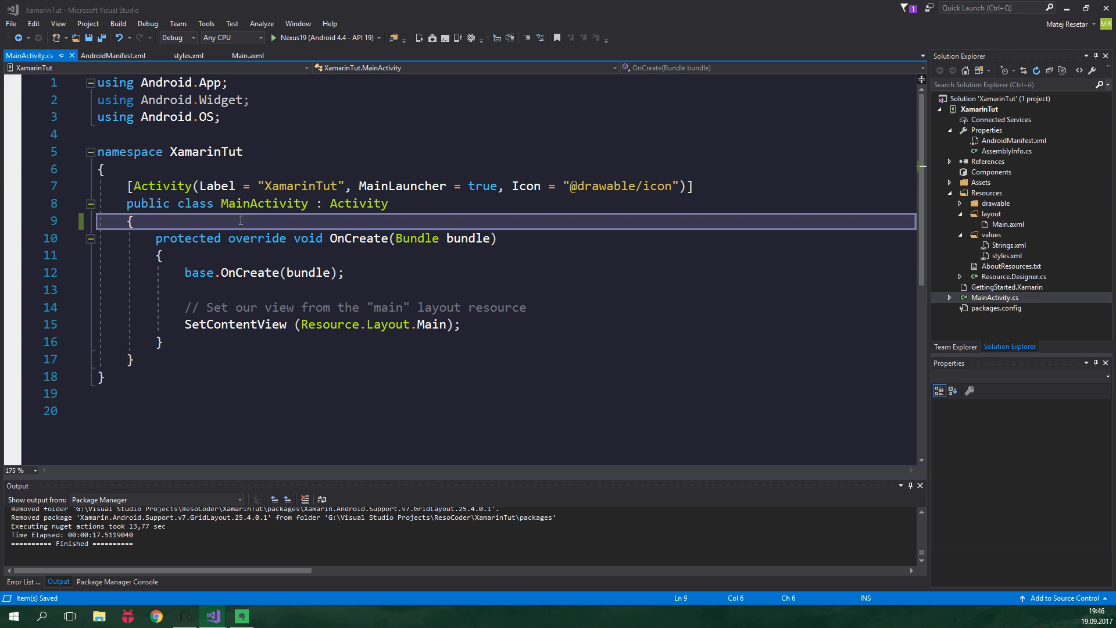
{"action": "mouse_move", "coordinate": [349, 205]}
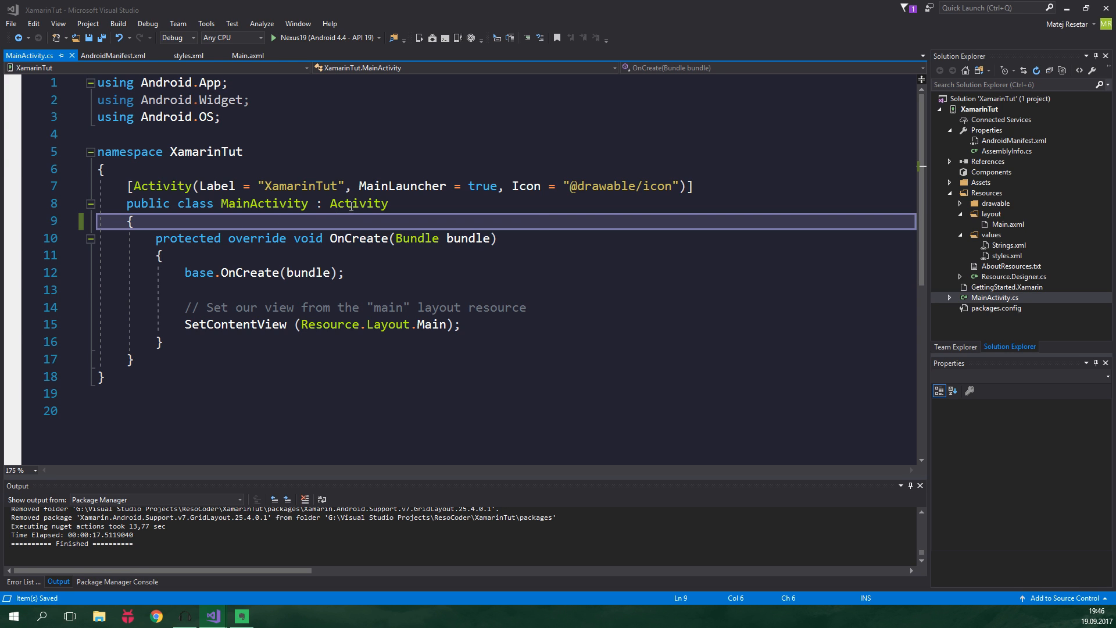
{"action": "mouse_move", "coordinate": [359, 204]}
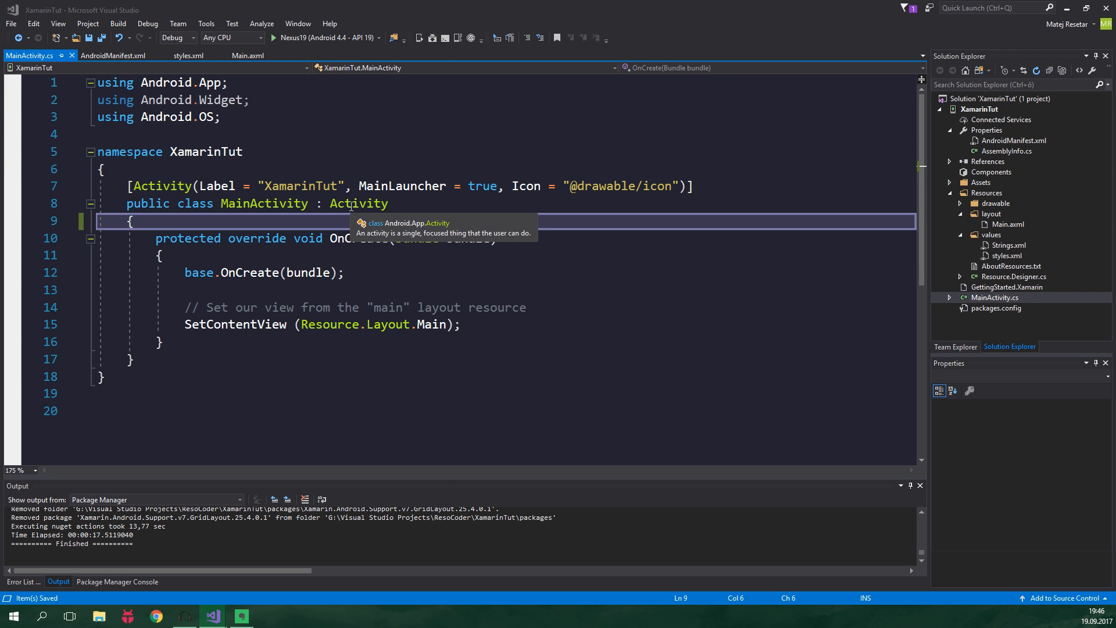
- Make MainActivity extend AppCompatActivity, add the Android.Support.V7.App using, and save
{"action": "type", "text": "AppCompatActivity"}
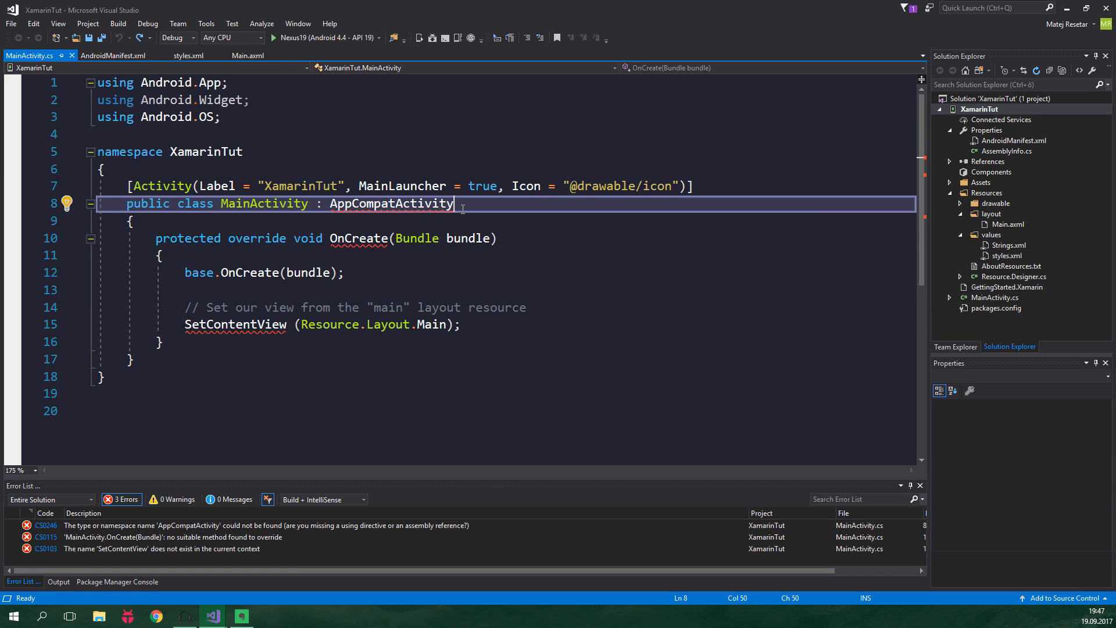
{"action": "left_click", "coordinate": [63, 203]}
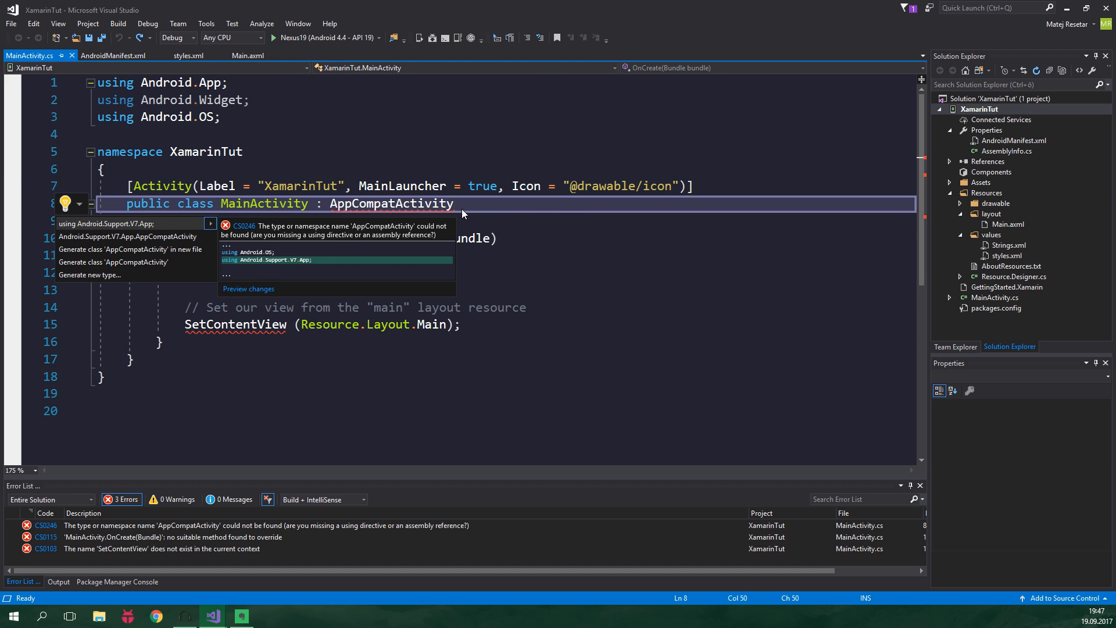
{"action": "left_click", "coordinate": [128, 223]}
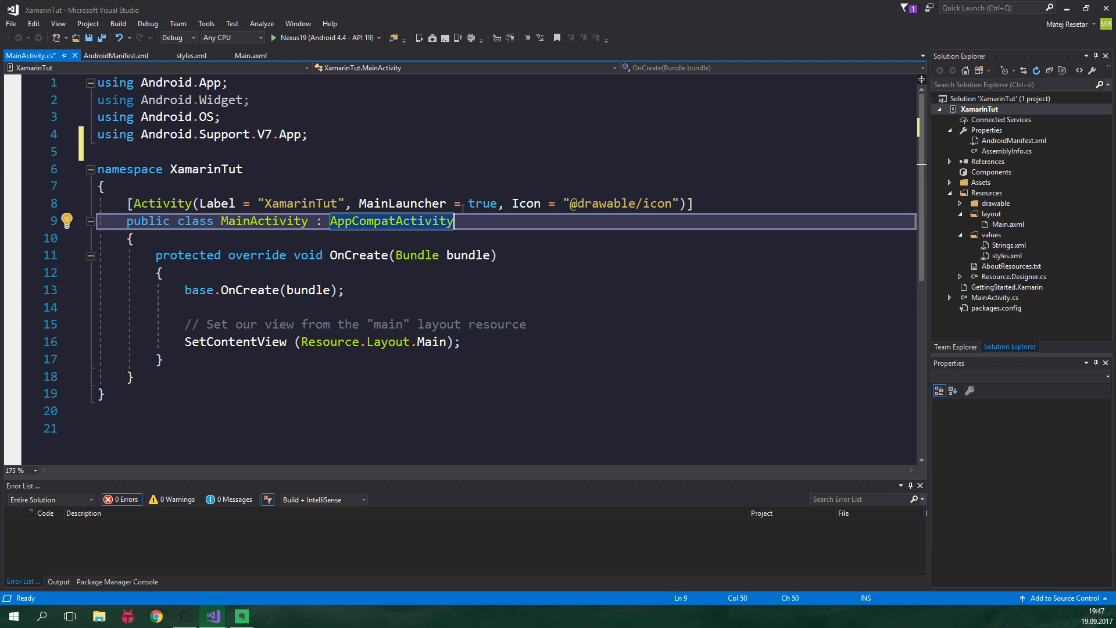
{"action": "key", "text": "ctrl+s"}
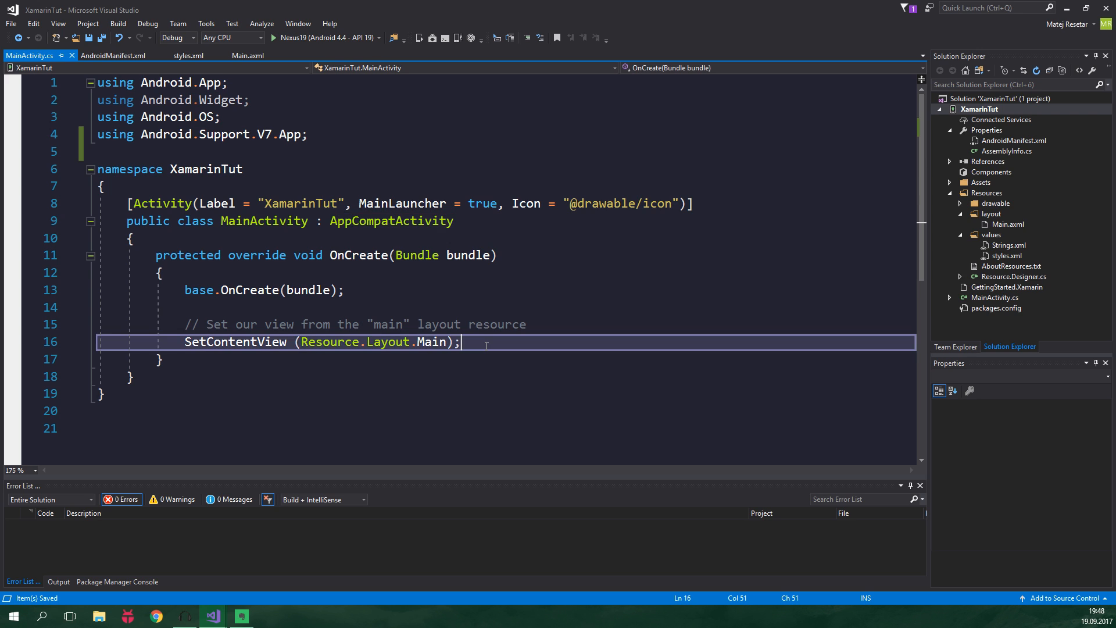
- Declare var toolbar = FindViewById<Toolbar>, swapping the Android.Widget using for Android.Support.V7.Widget
{"action": "key", "text": "enter"}
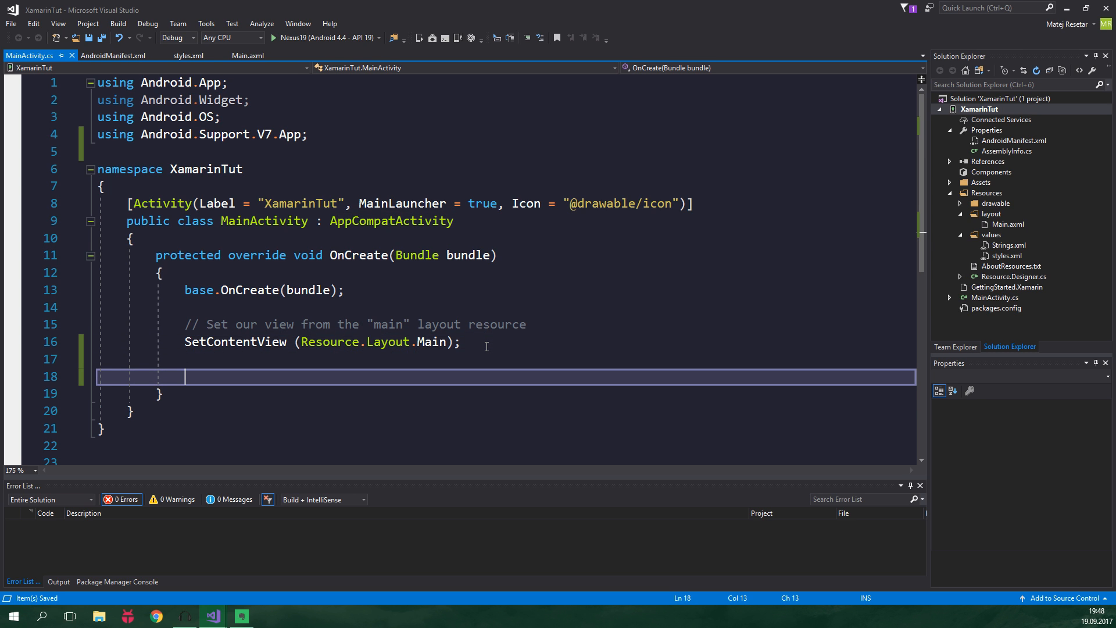
{"action": "type", "text": "var toolbar ="}
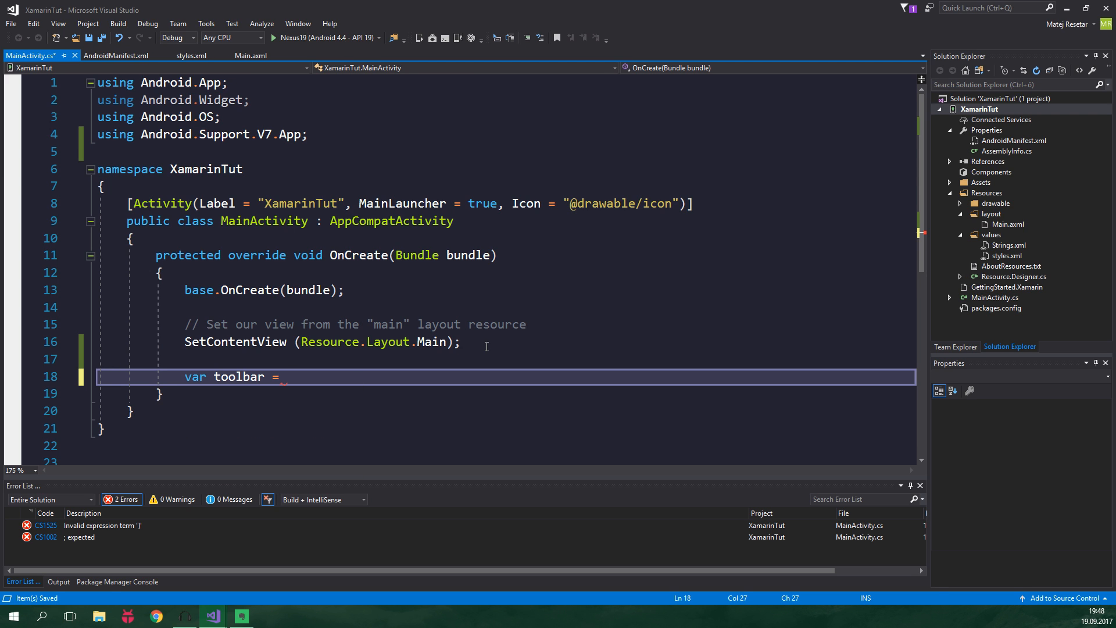
{"action": "type", "text": "FindViewById<>"}
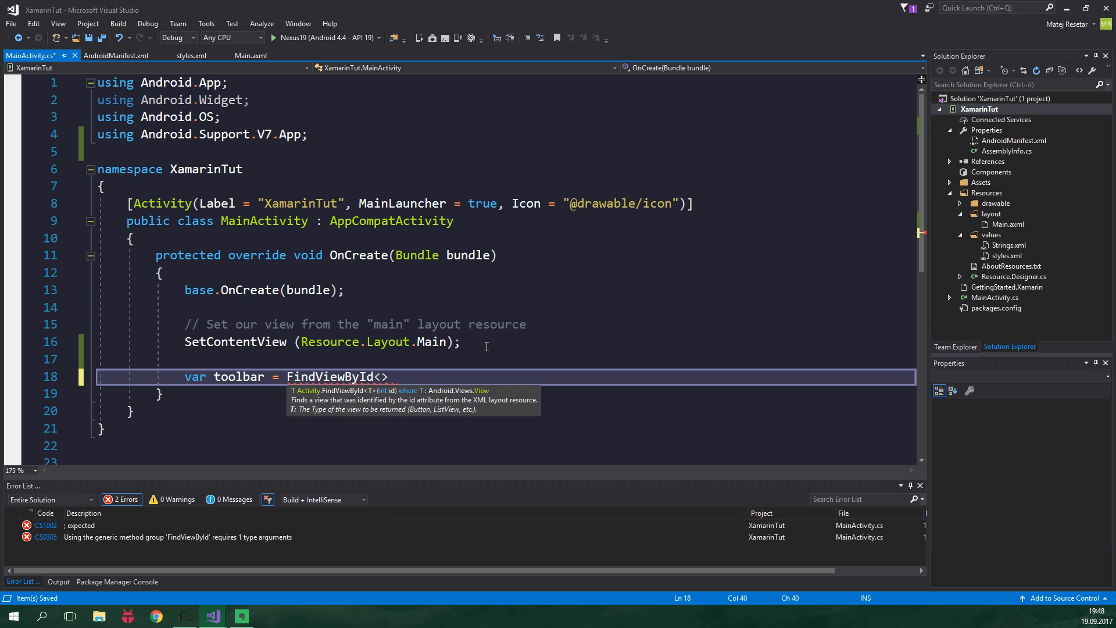
{"action": "type", "text": "Toolbar"}
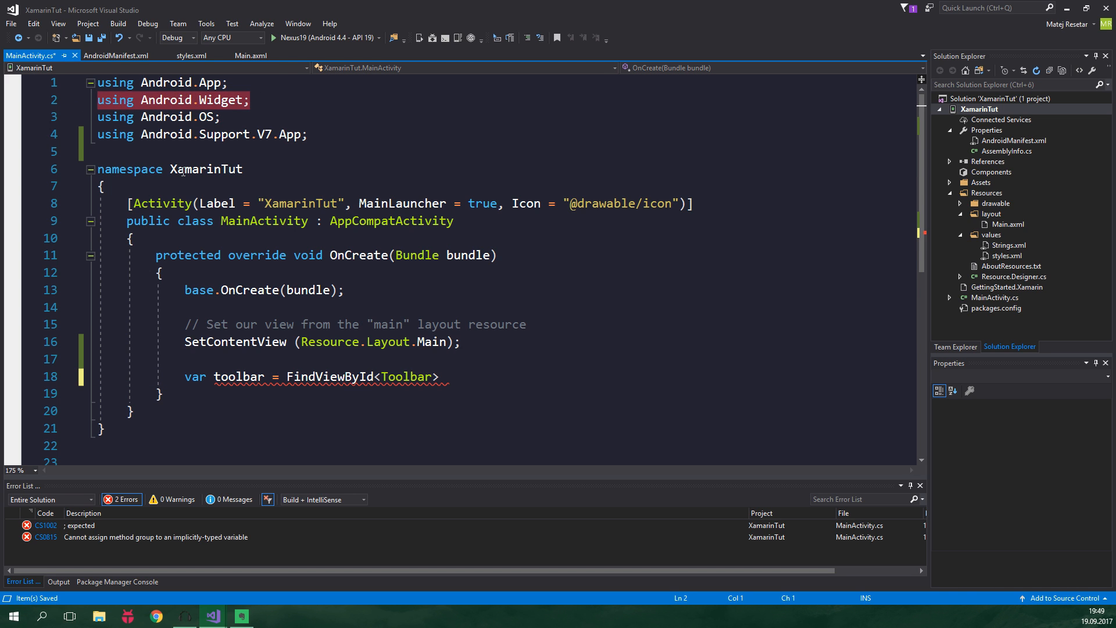
{"action": "key", "text": "Delete"}
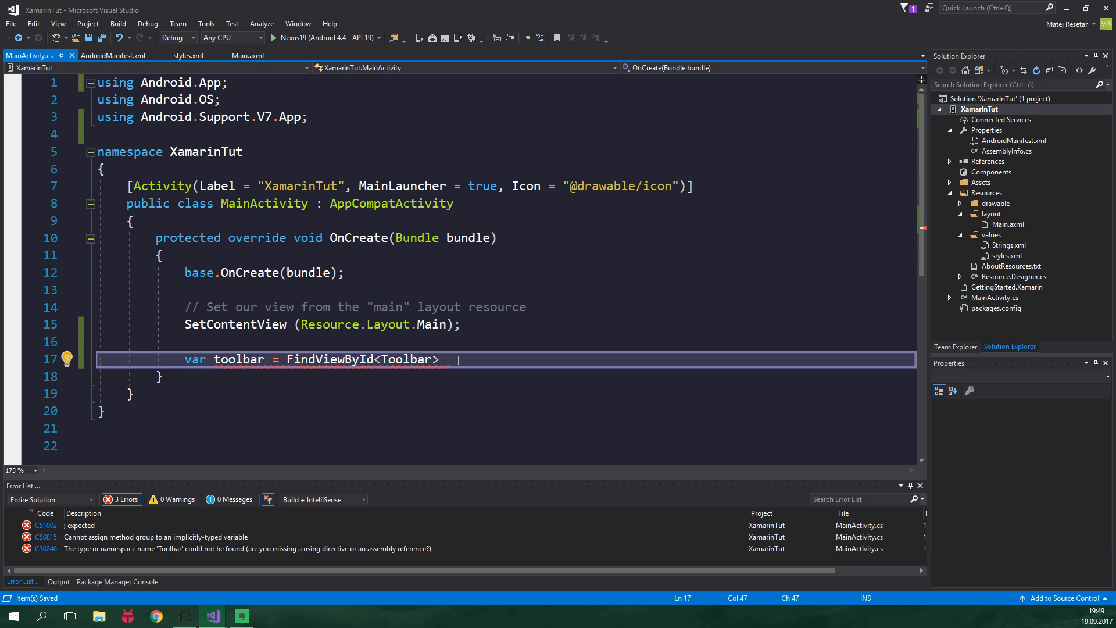
{"action": "left_click", "coordinate": [65, 359]}
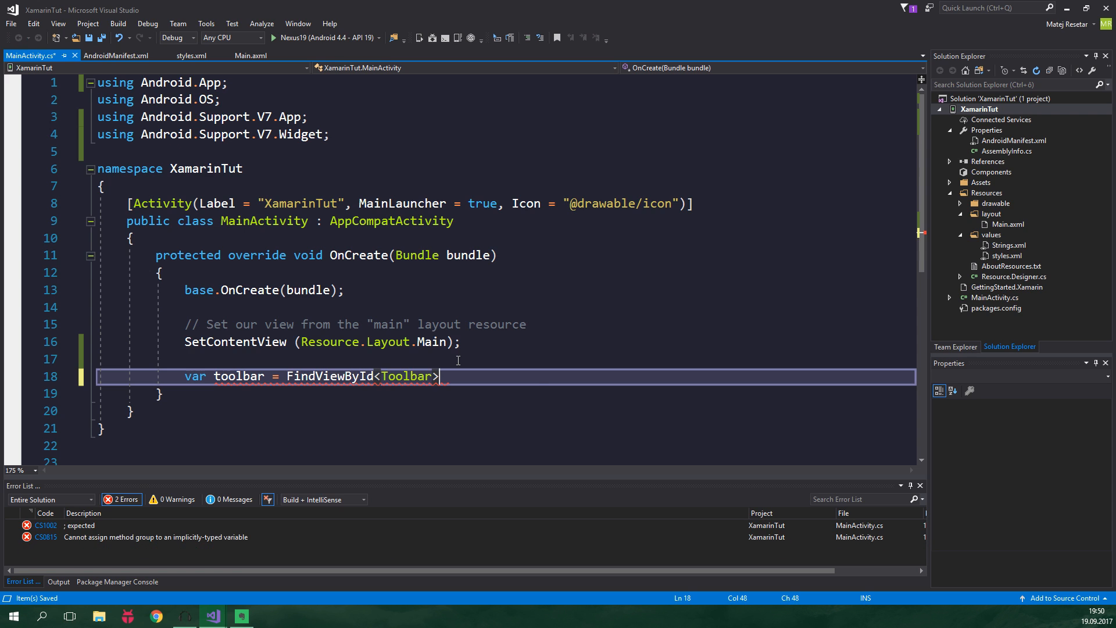
- Pass Resource.Id.toolbar, call SetSupportActionBar, and set the title to "Tutorial Toolbar"
{"action": "type", "text": "()"}
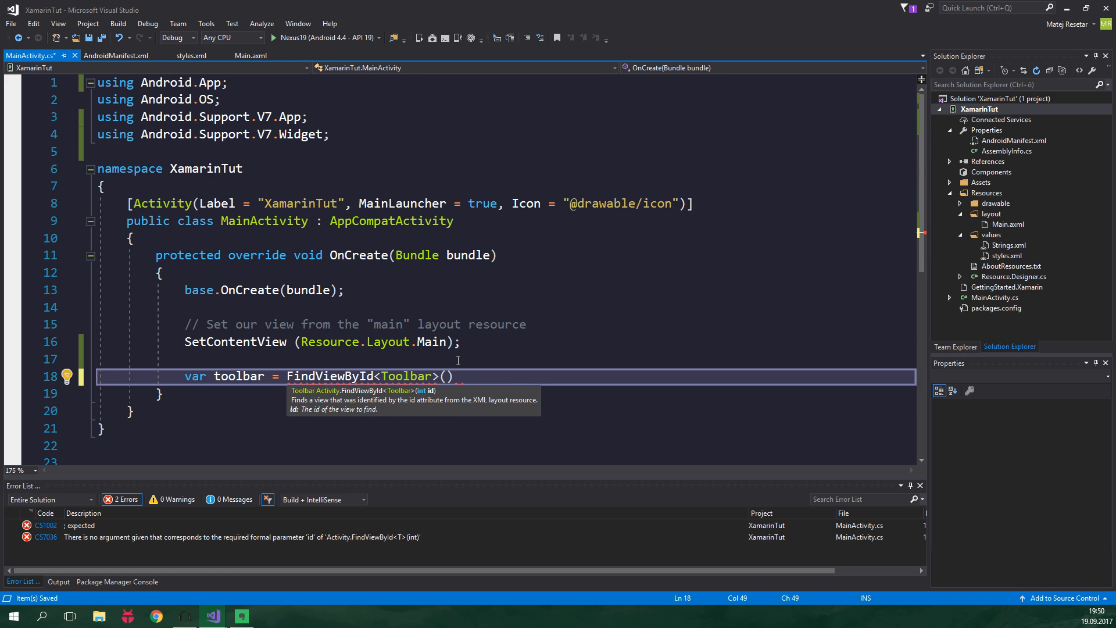
{"action": "type", "text": "Resource.Id.toolbar"}
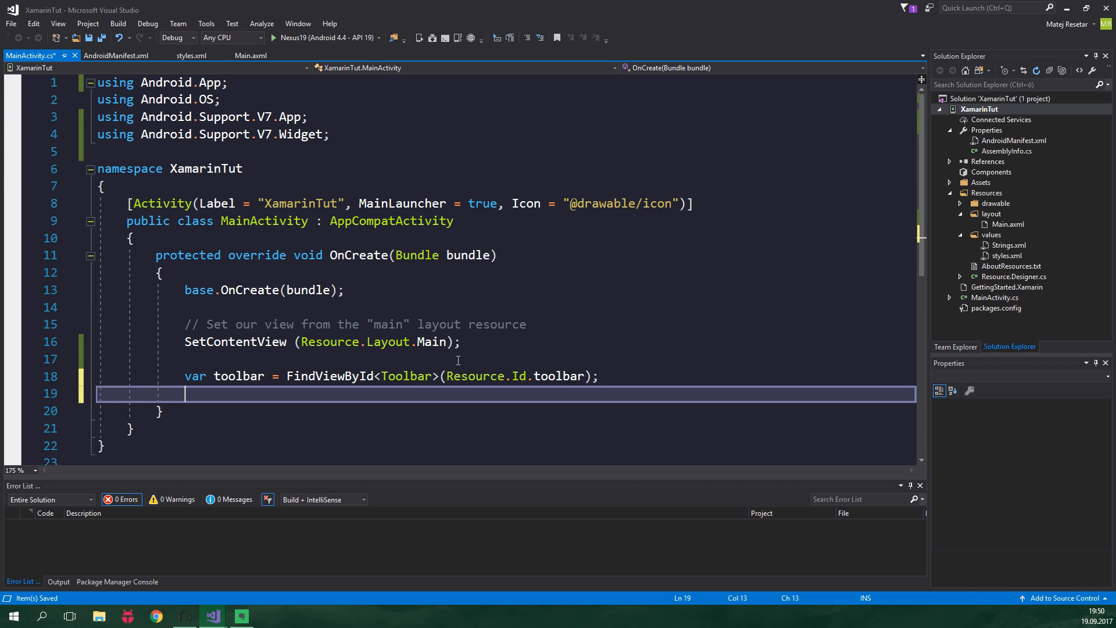
{"action": "type", "text": "SetSupportActionBar(toolbar);"}
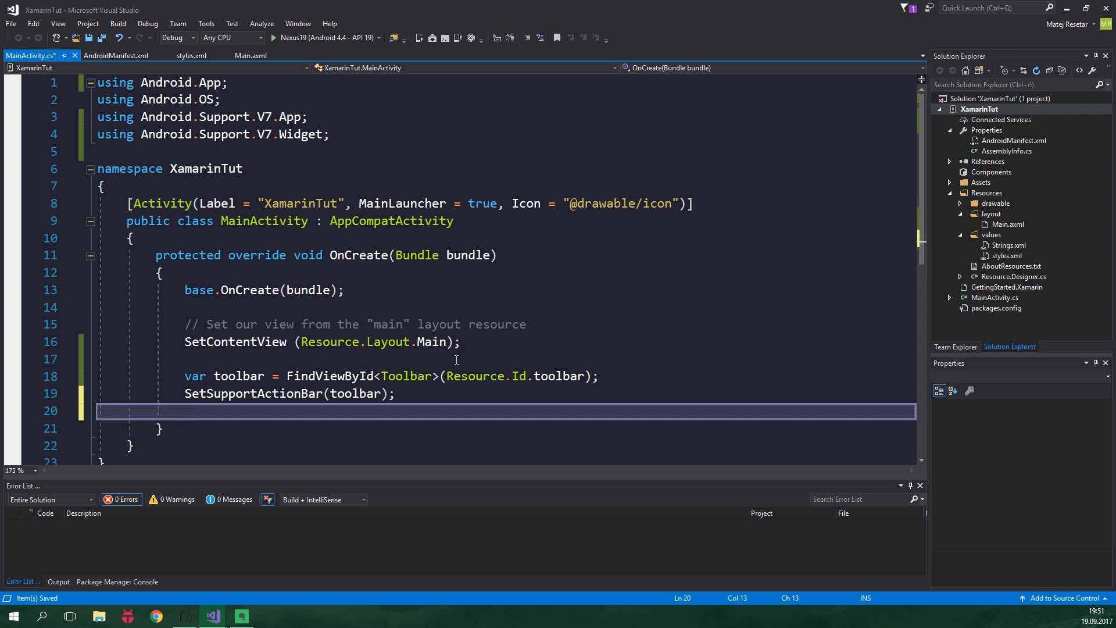
{"action": "type", "text": "SupportActionBar.Title = \""}
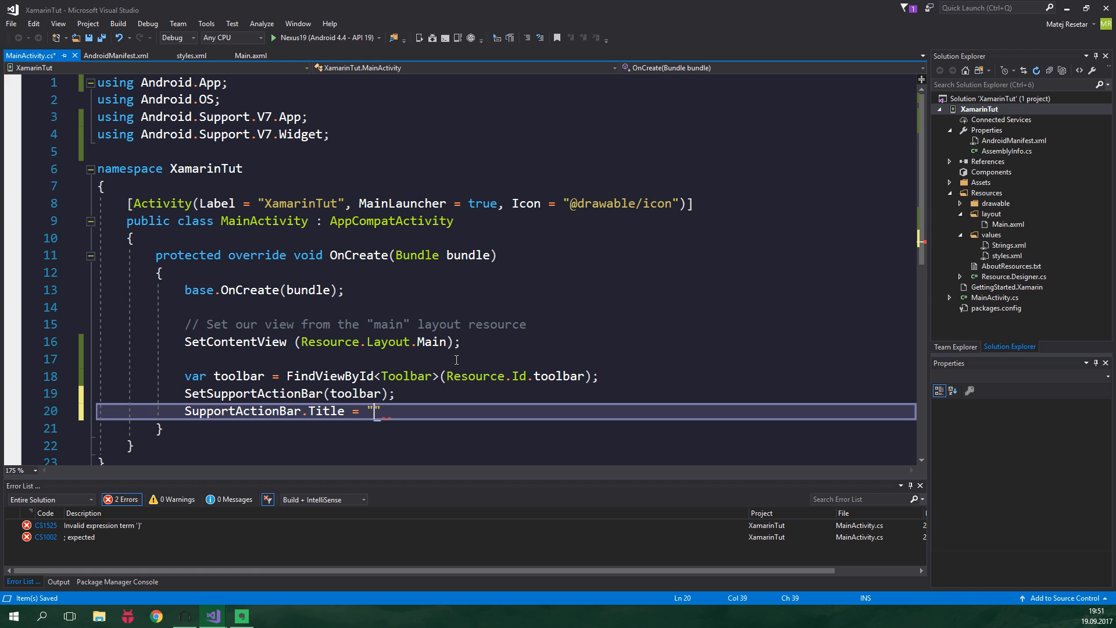
{"action": "type", "text": "Tutorial Toolbar\";"}
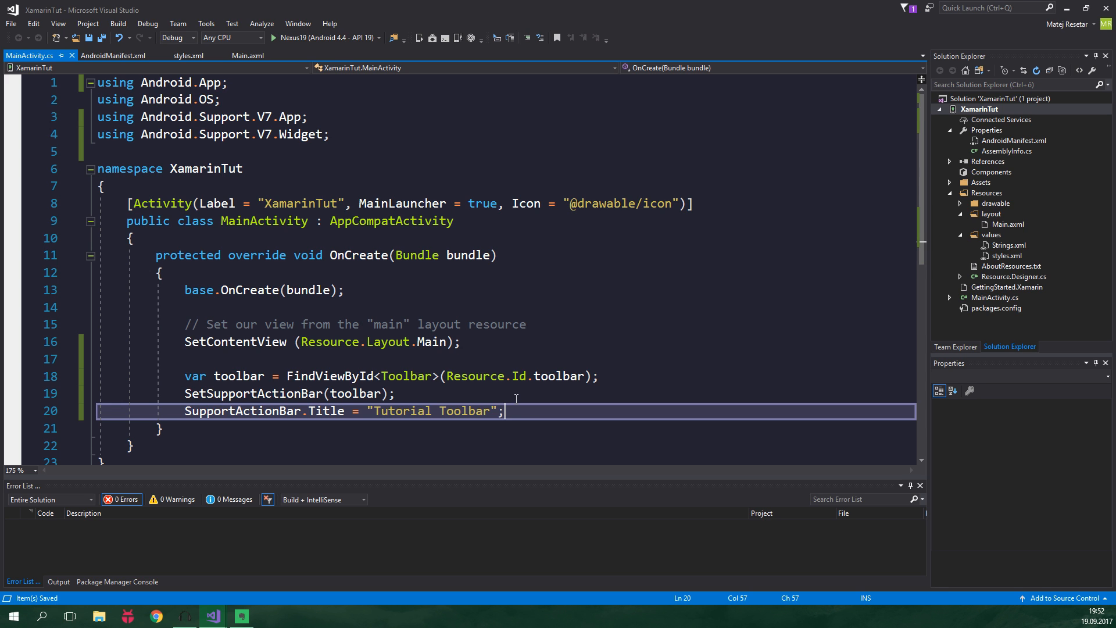
{"action": "mouse_move", "coordinate": [324, 38]}
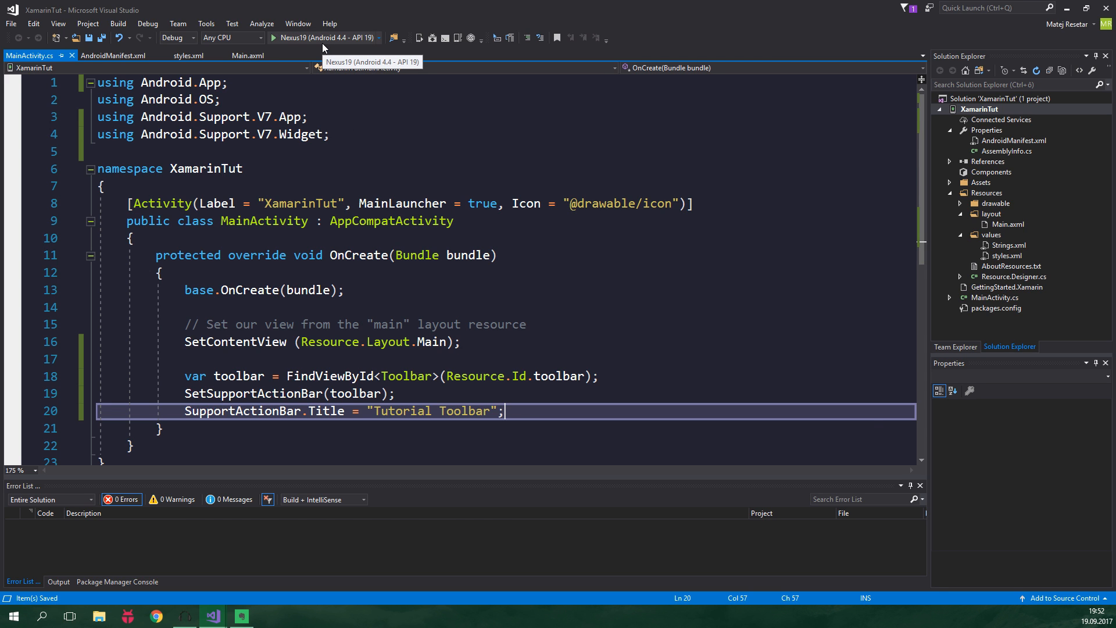
{"action": "left_click", "coordinate": [275, 38]}
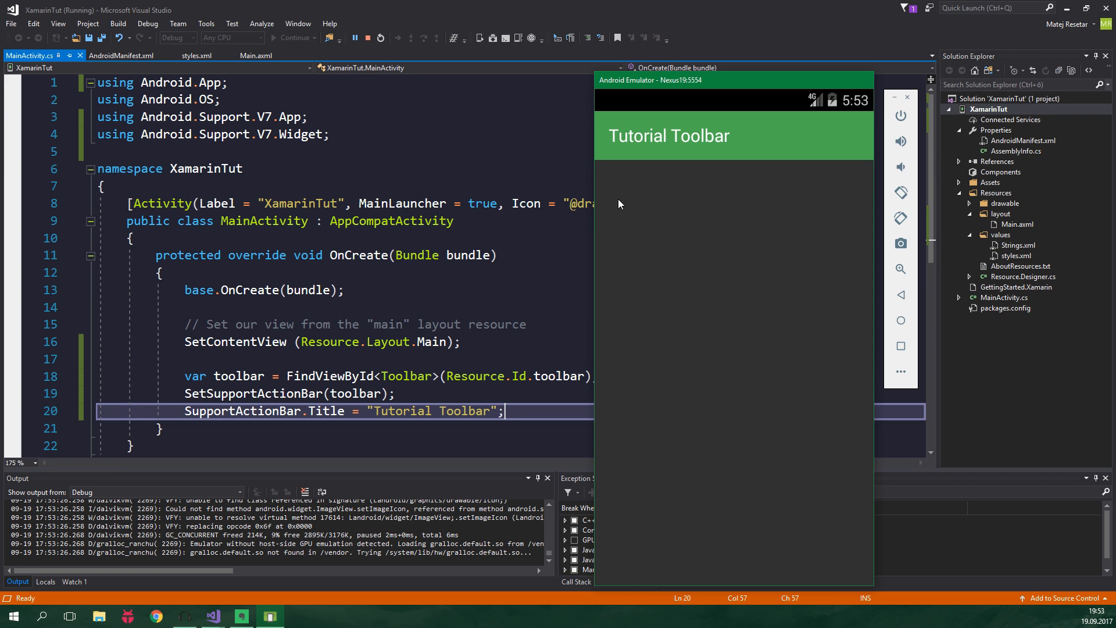
{"action": "mouse_move", "coordinate": [666, 193]}
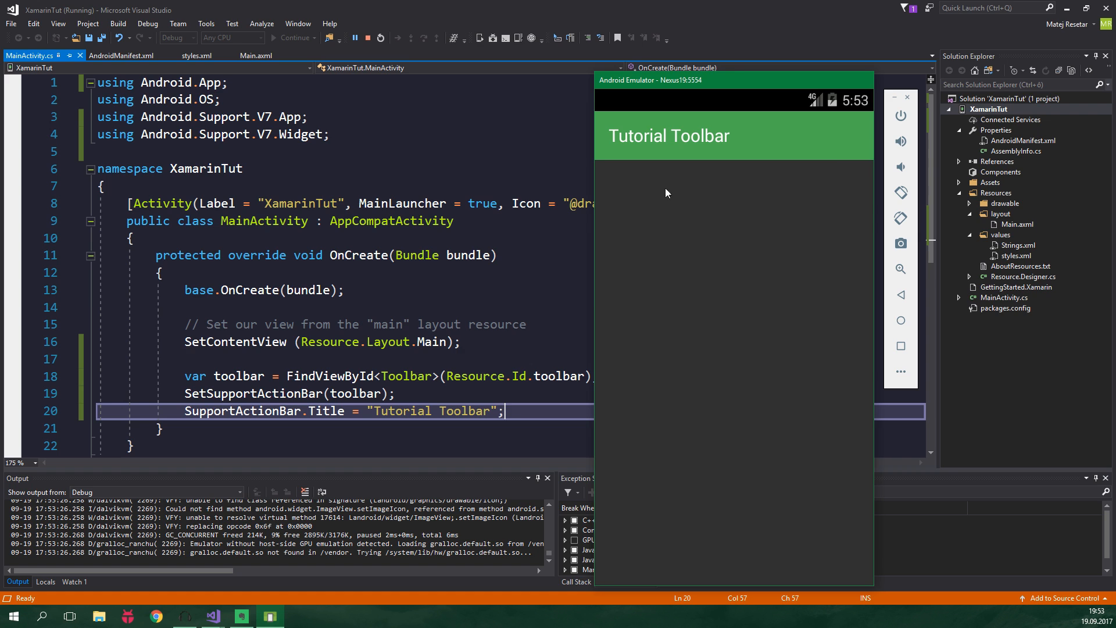
{"action": "left_click", "coordinate": [355, 37]}
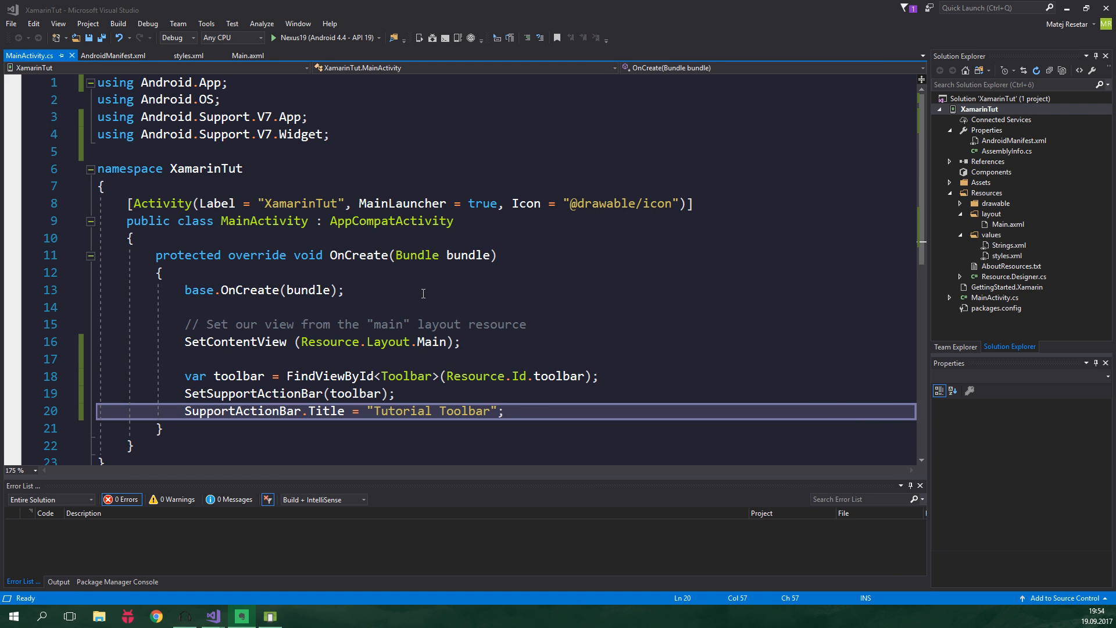
{"action": "mouse_move", "coordinate": [420, 306]}
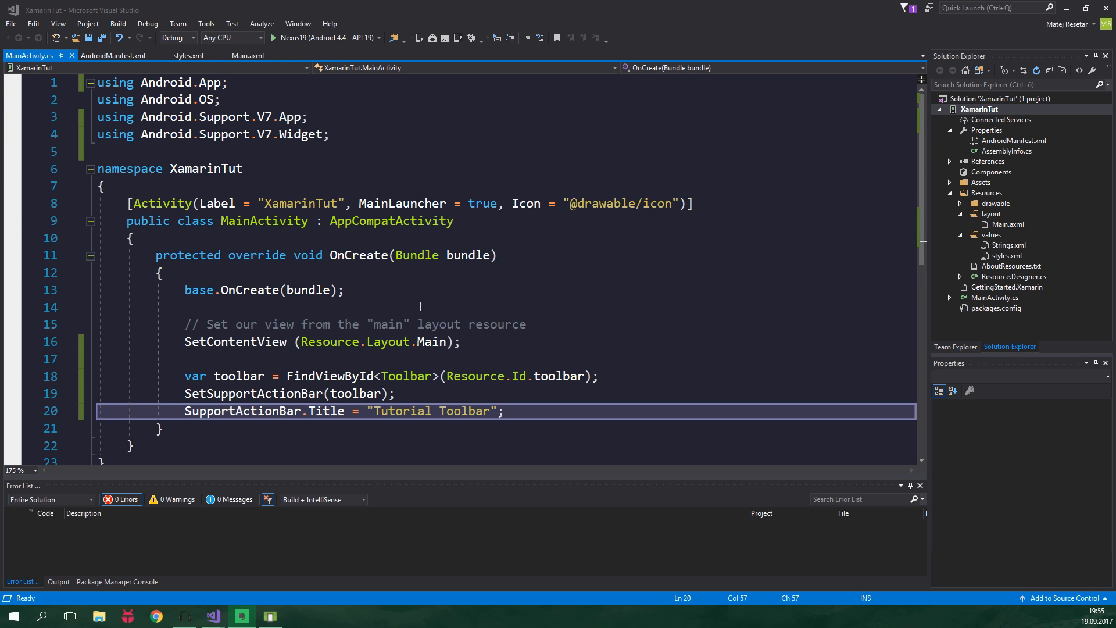
- Open File Explorer and enter the android folder of ic_info_outline_white_24dp
{"action": "left_click", "coordinate": [99, 616]}
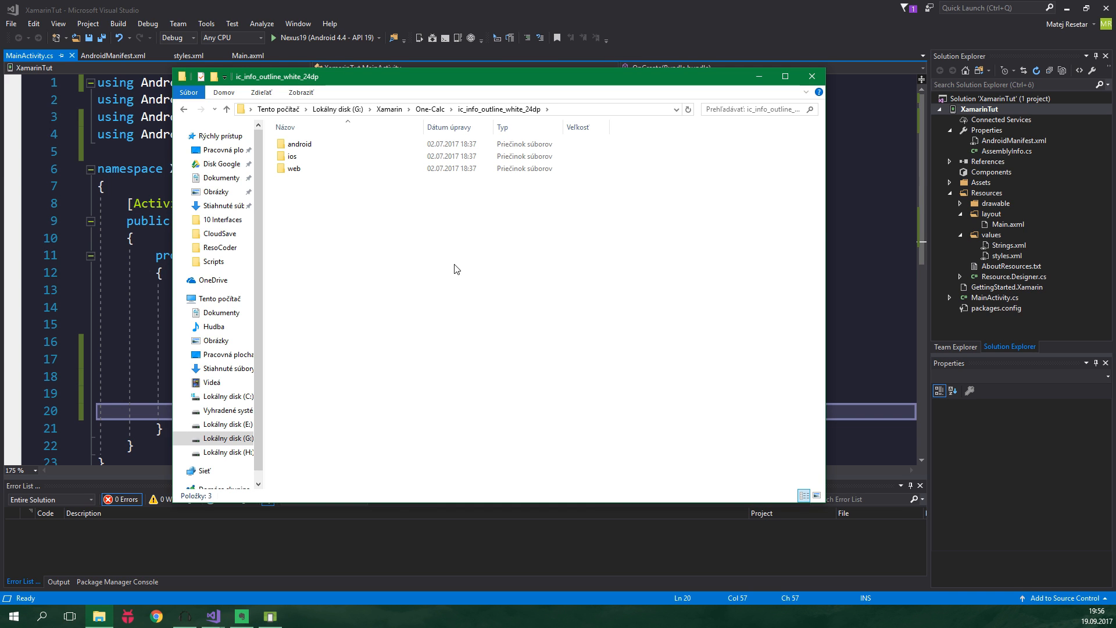
{"action": "mouse_move", "coordinate": [304, 198]}
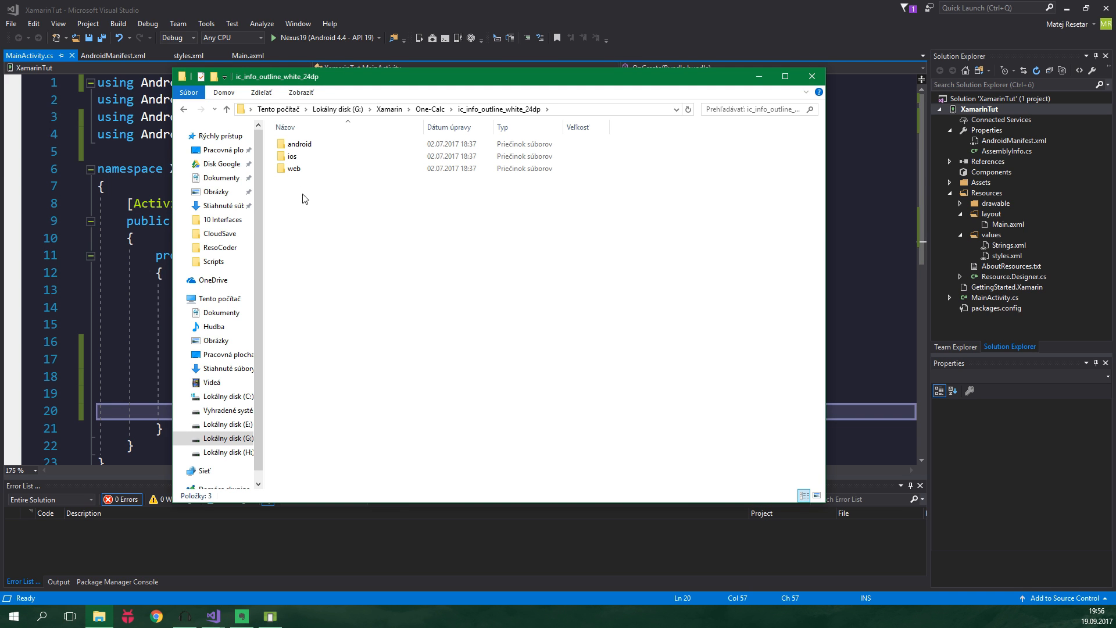
{"action": "left_click", "coordinate": [299, 144]}
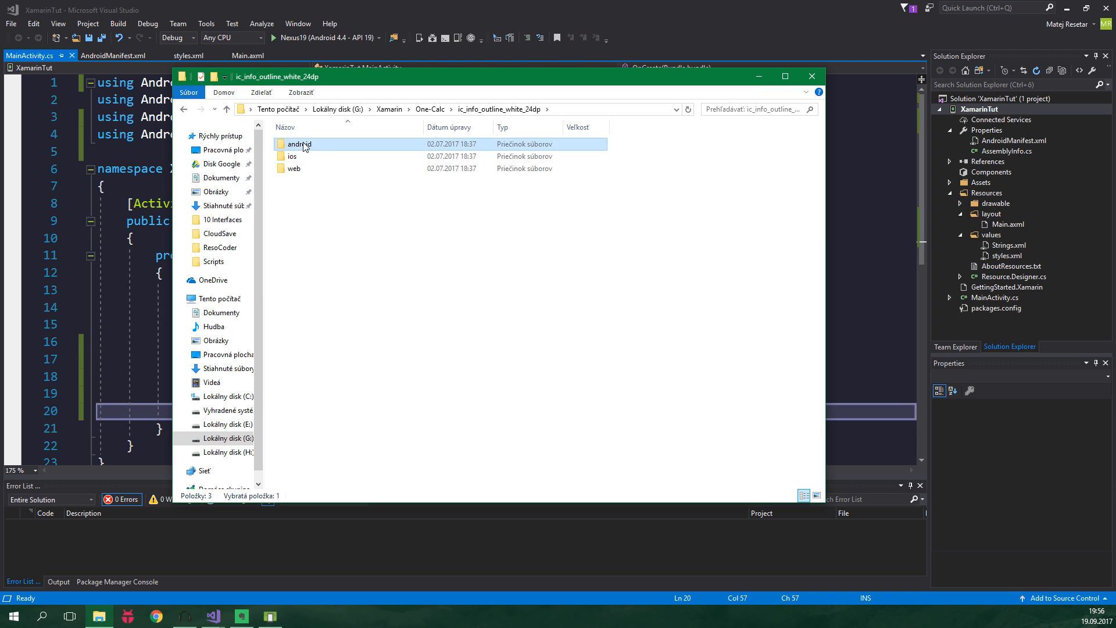
{"action": "double_click", "coordinate": [299, 144]}
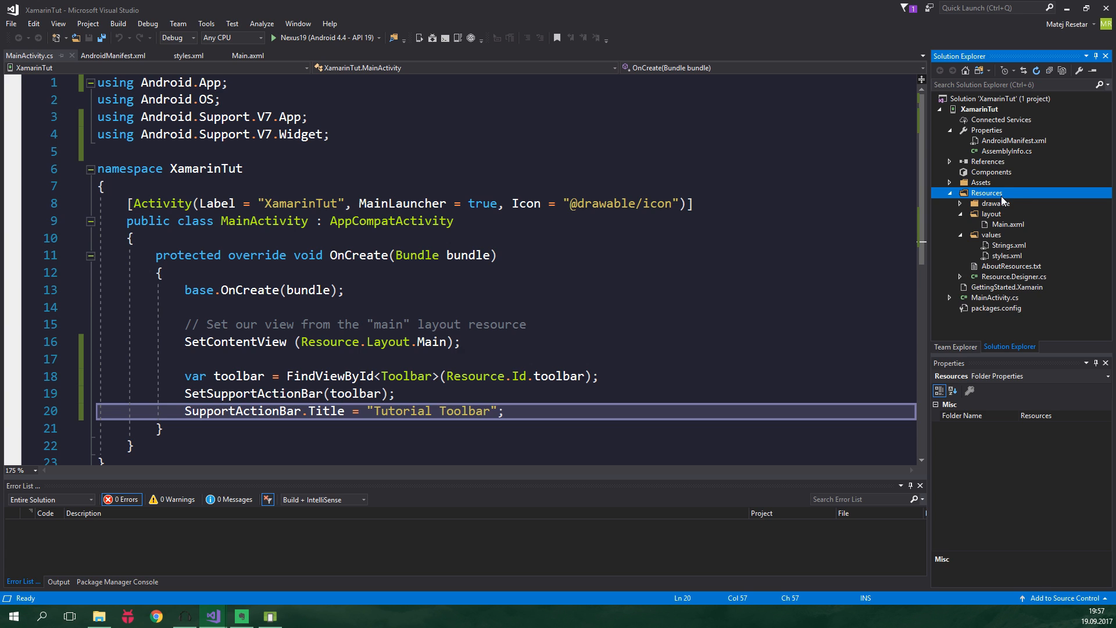
- Create a 'menu' folder inside Resources and begin adding a new XML File to it
{"action": "left_click", "coordinate": [961, 203]}
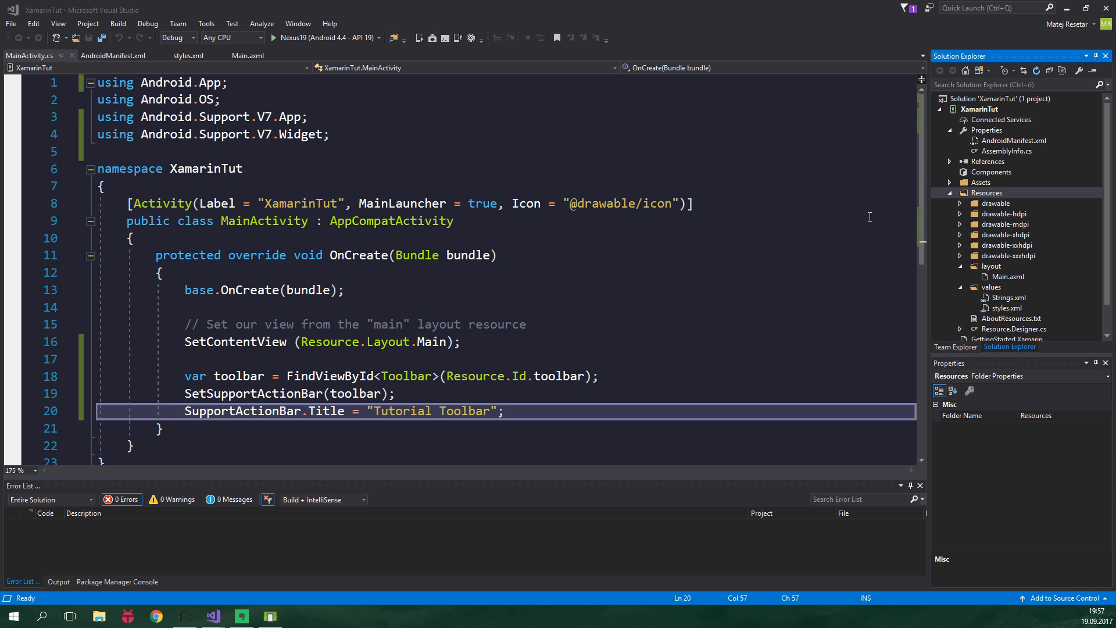
{"action": "mouse_move", "coordinate": [888, 219]}
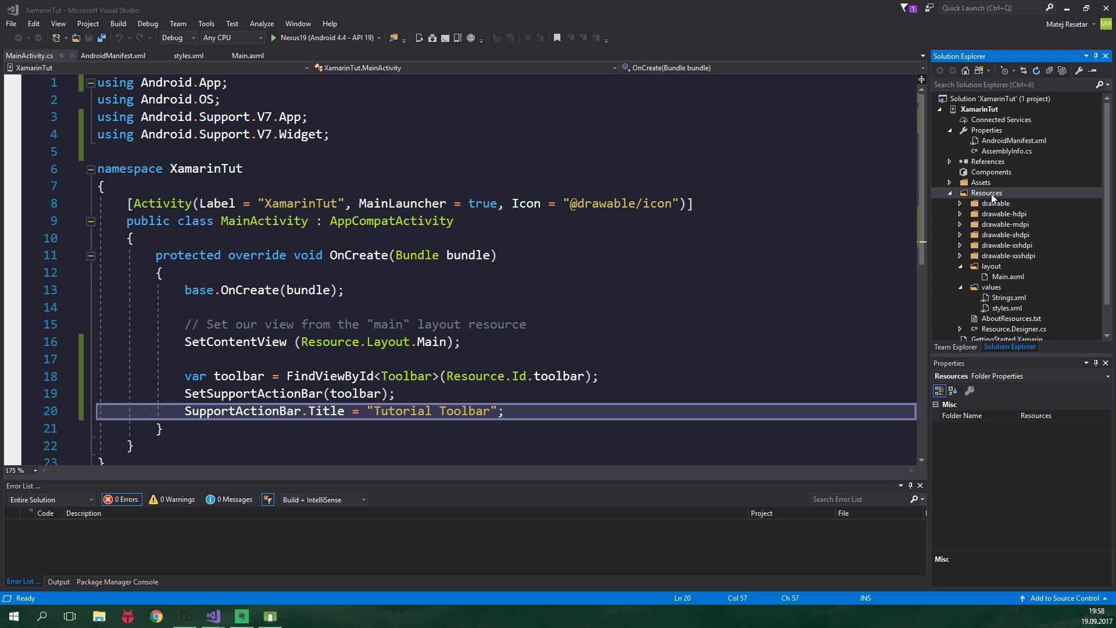
{"action": "right_click", "coordinate": [987, 192]}
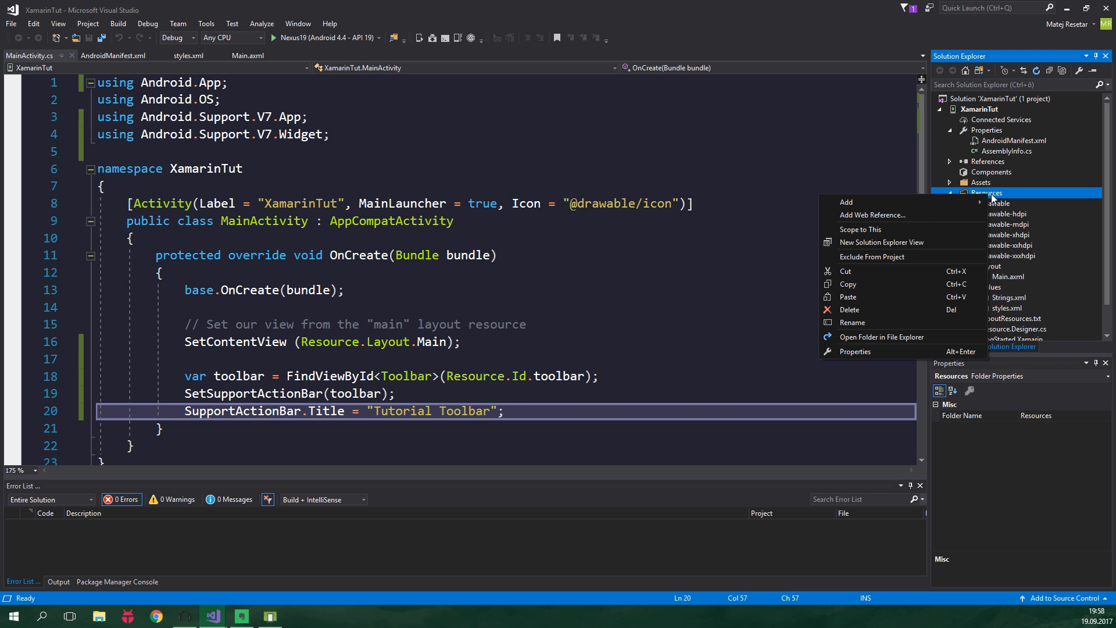
{"action": "left_click", "coordinate": [846, 202]}
{"action": "type", "text": "menu"}
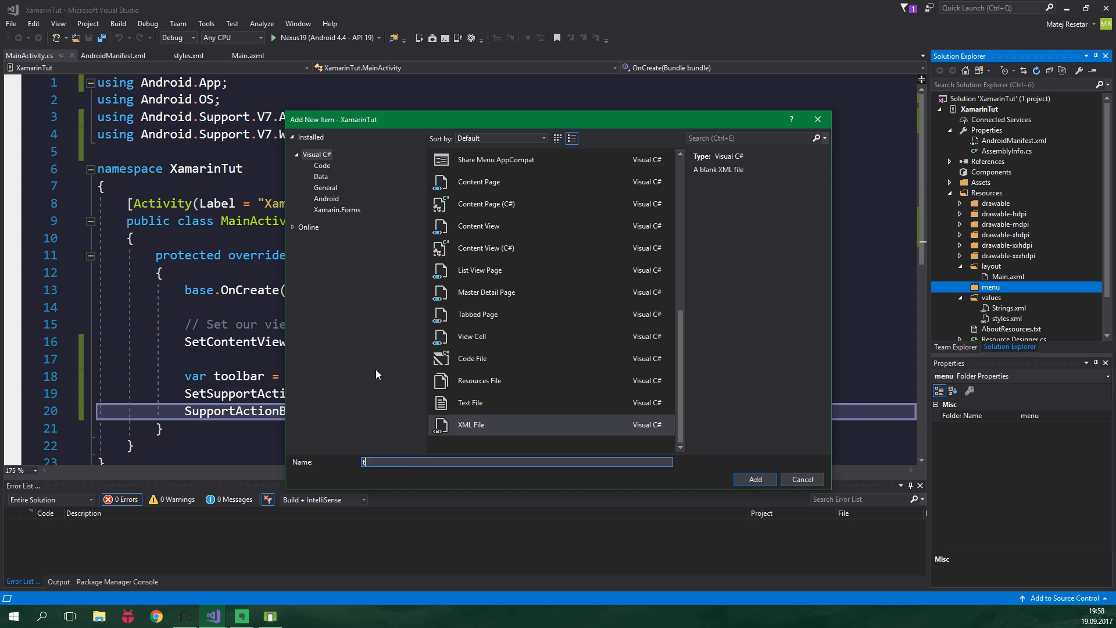
- Create toolbar_menu.xml with a menu element declaring the android schema namespace
{"action": "left_click", "coordinate": [754, 479]}
{"action": "type", "text": "<menu >"}
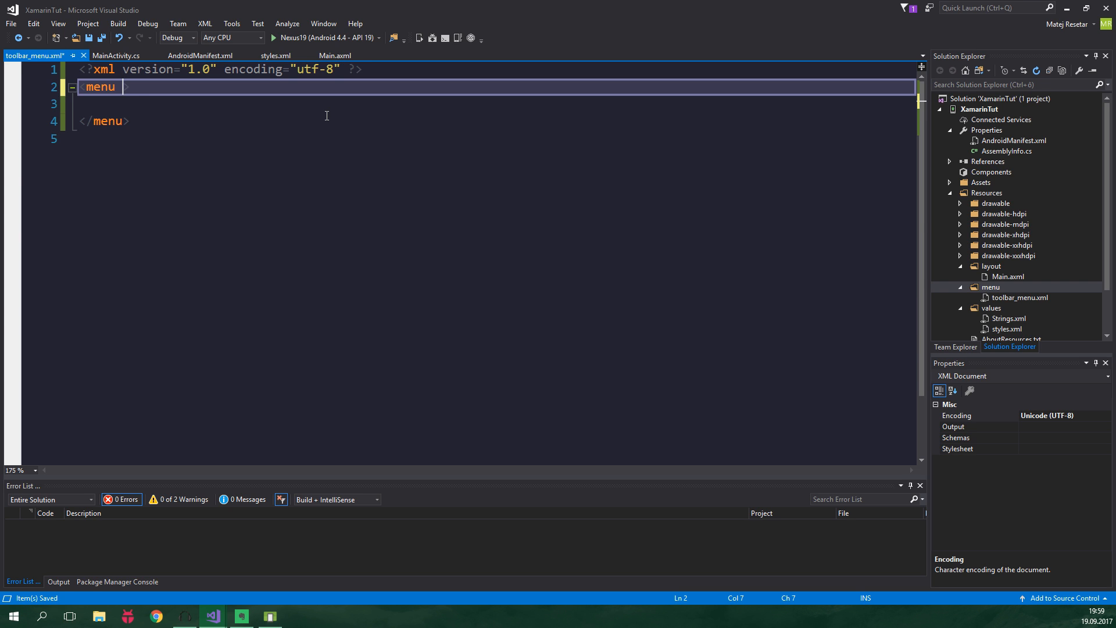
{"action": "type", "text": "xmlns:android"}
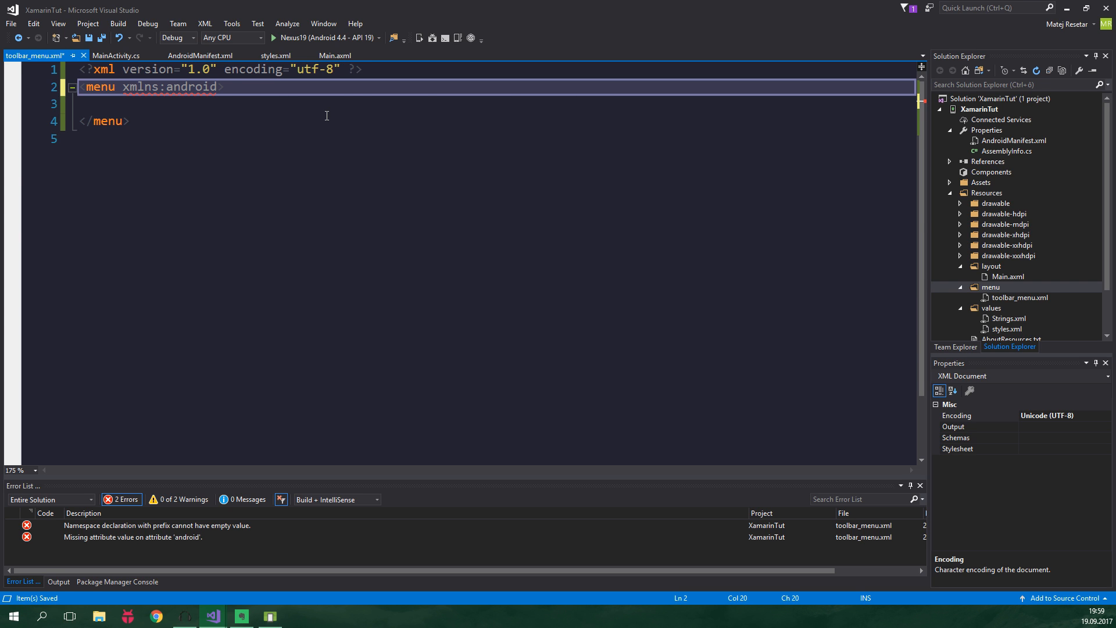
{"action": "type", "text": "\"http://\""}
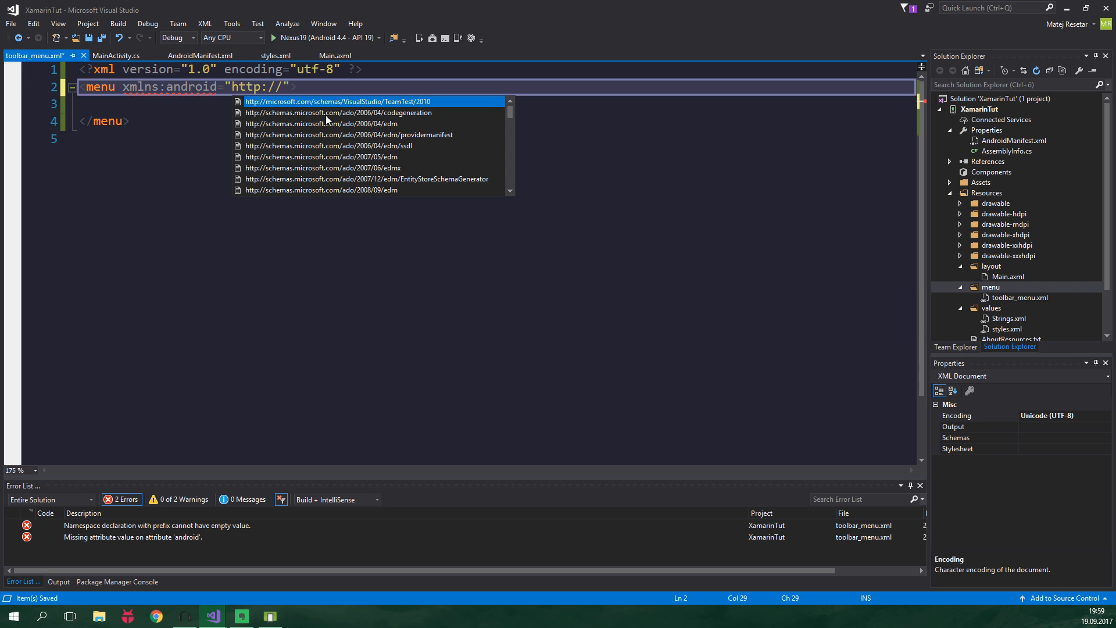
{"action": "type", "text": "schemas.and"}
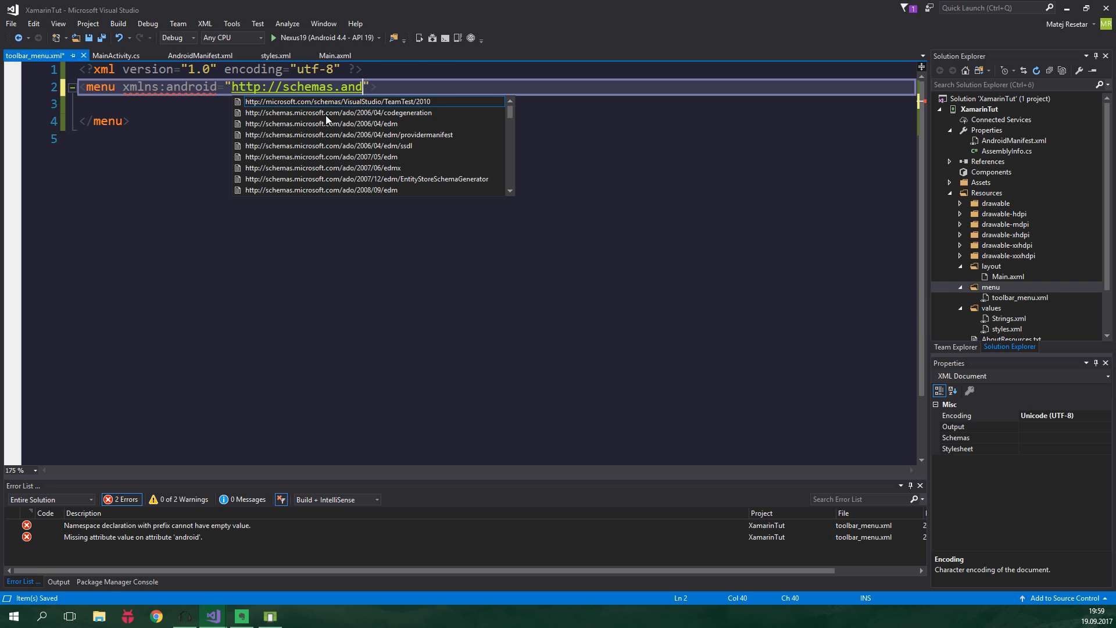
{"action": "type", "text": "roid.com/"}
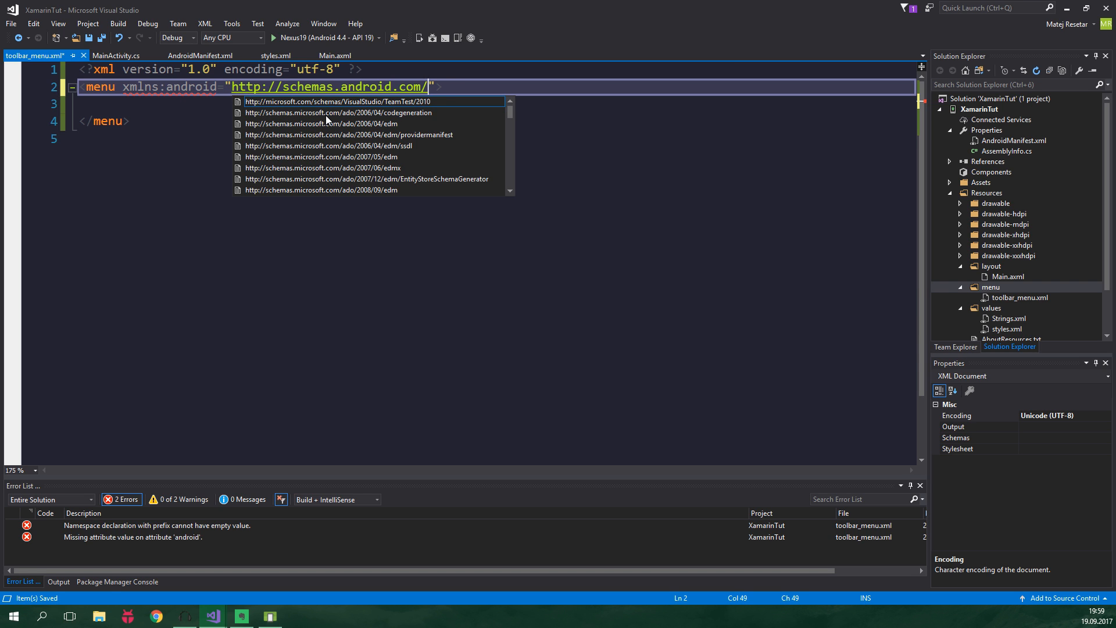
{"action": "type", "text": "apk/"}
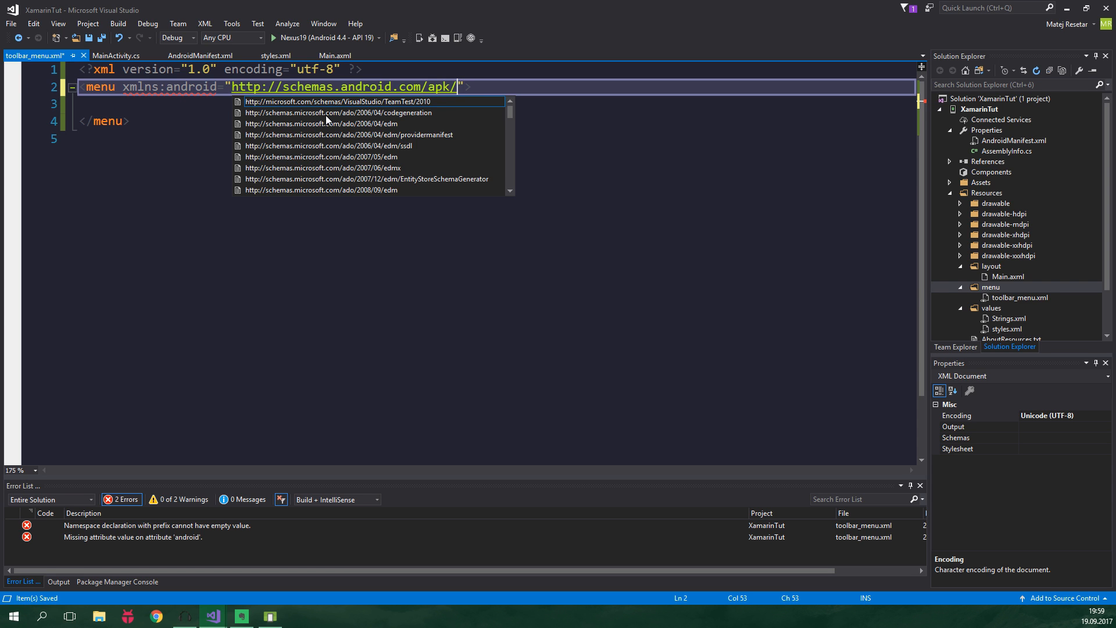
{"action": "type", "text": "res/android"}
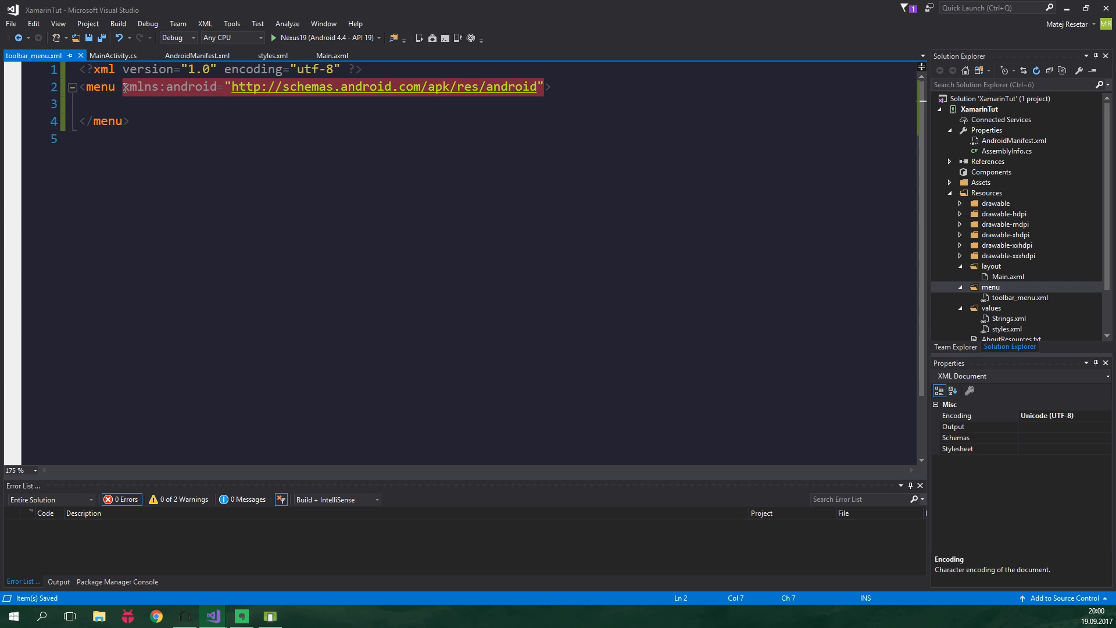
{"action": "key", "text": "Return"}
{"action": "type", "text": "xmlns:app=\"http://schemas.android.com/apk/res-auto\">"}
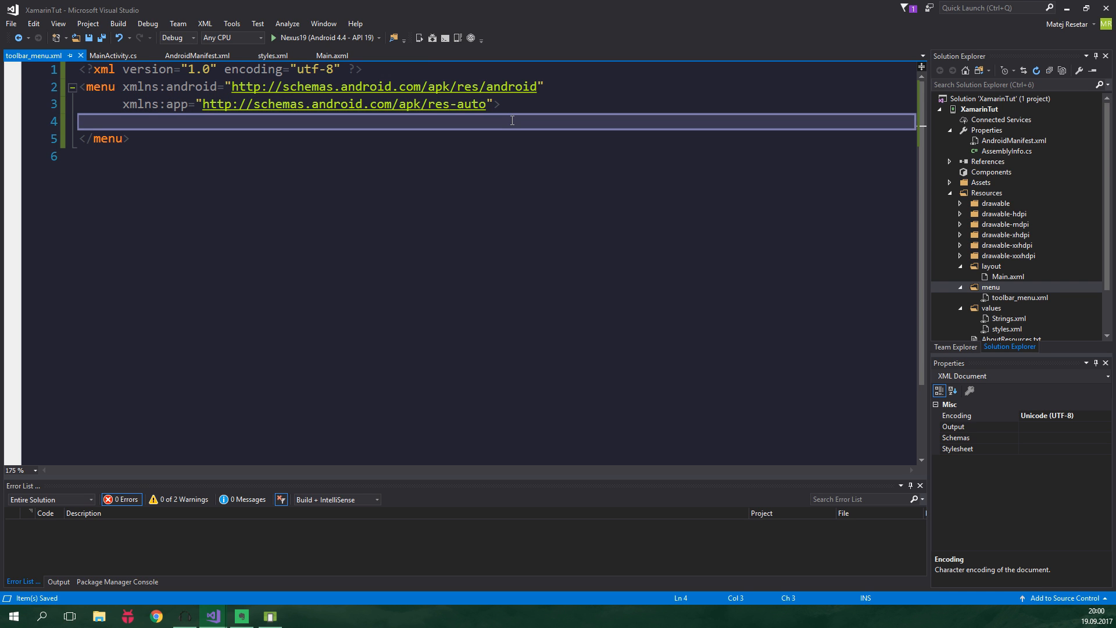
{"action": "type", "text": "<item"}
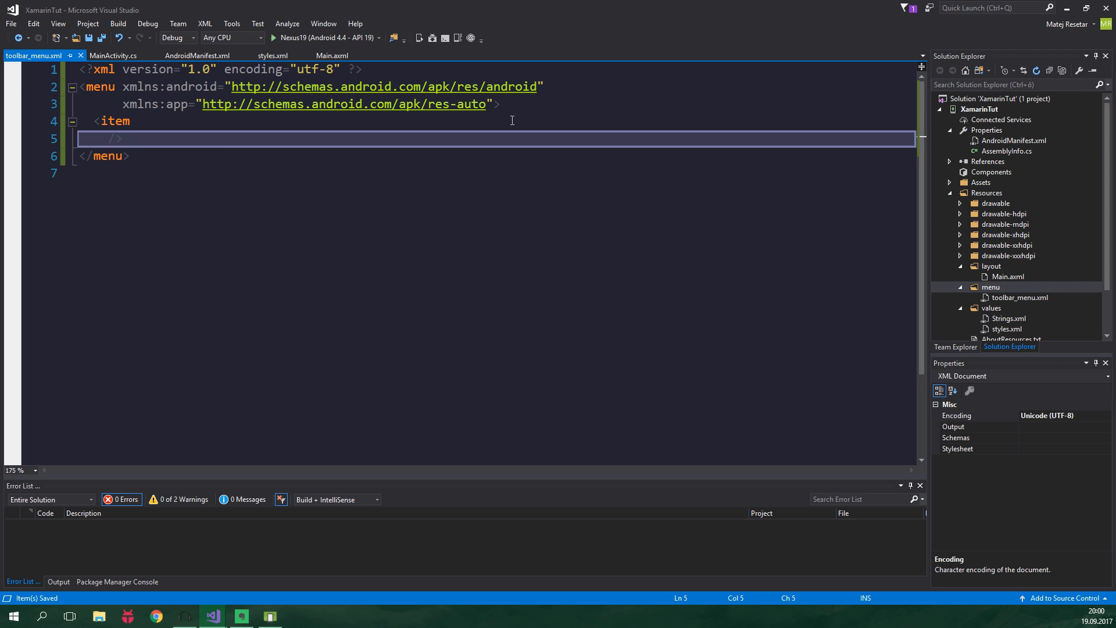
{"action": "type", "text": "android:id=\"@+id/menu_info\""}
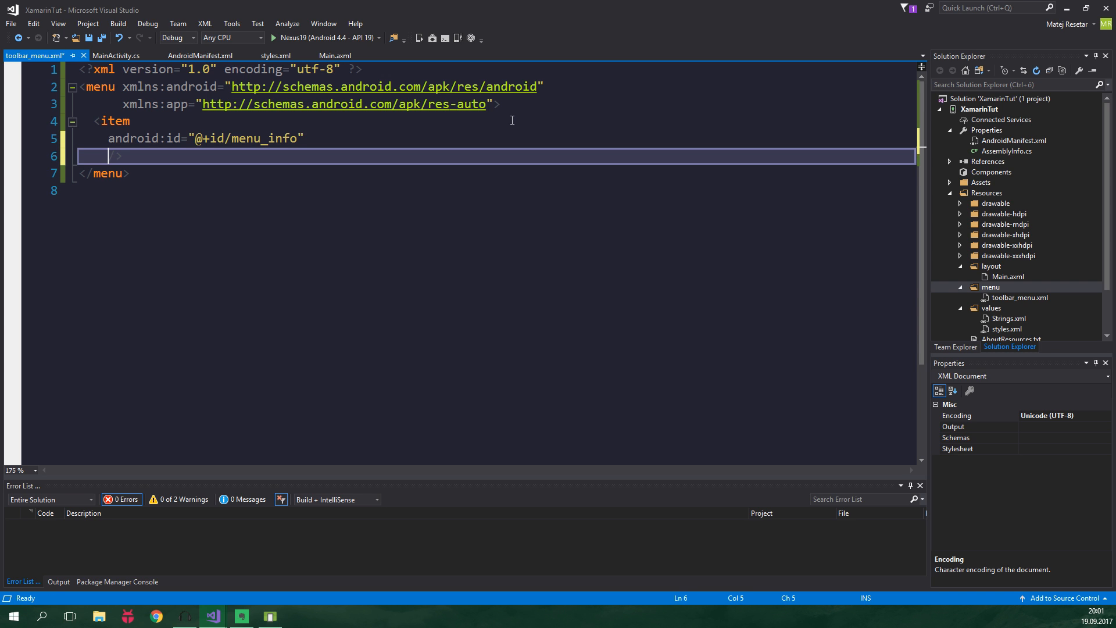
{"action": "type", "text": "android:icon"}
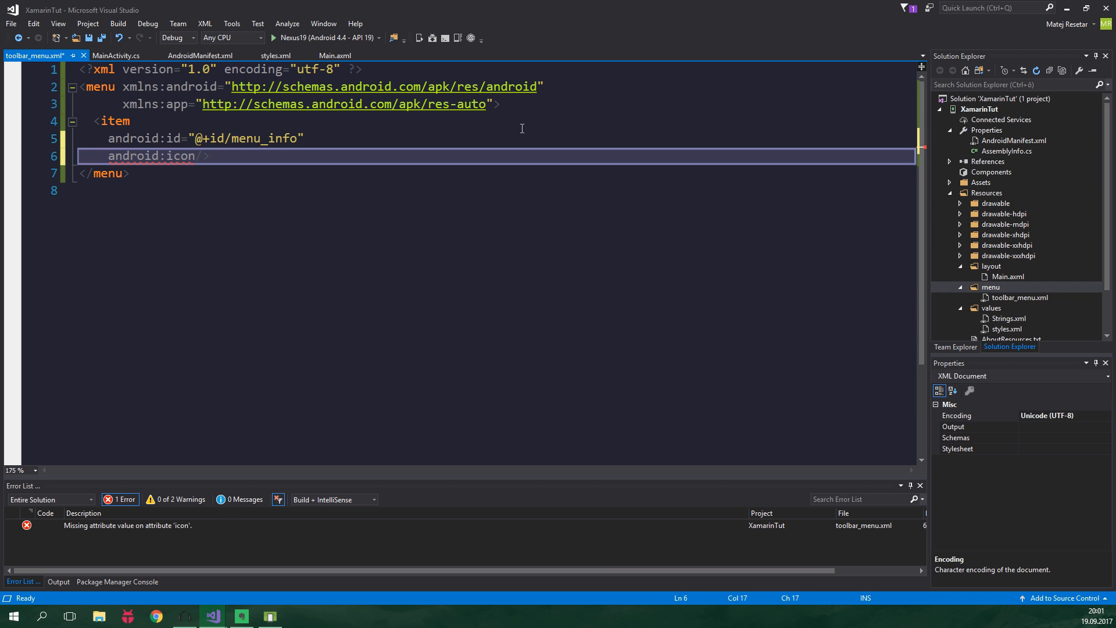
{"action": "type", "text": "=\"@\""}
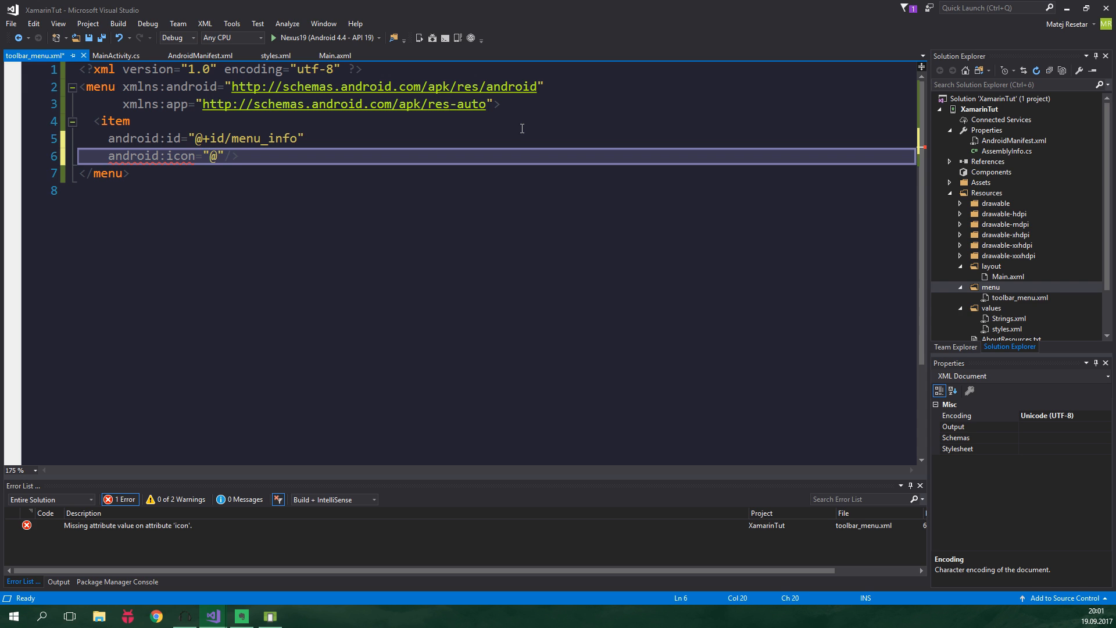
{"action": "type", "text": "drawable"}
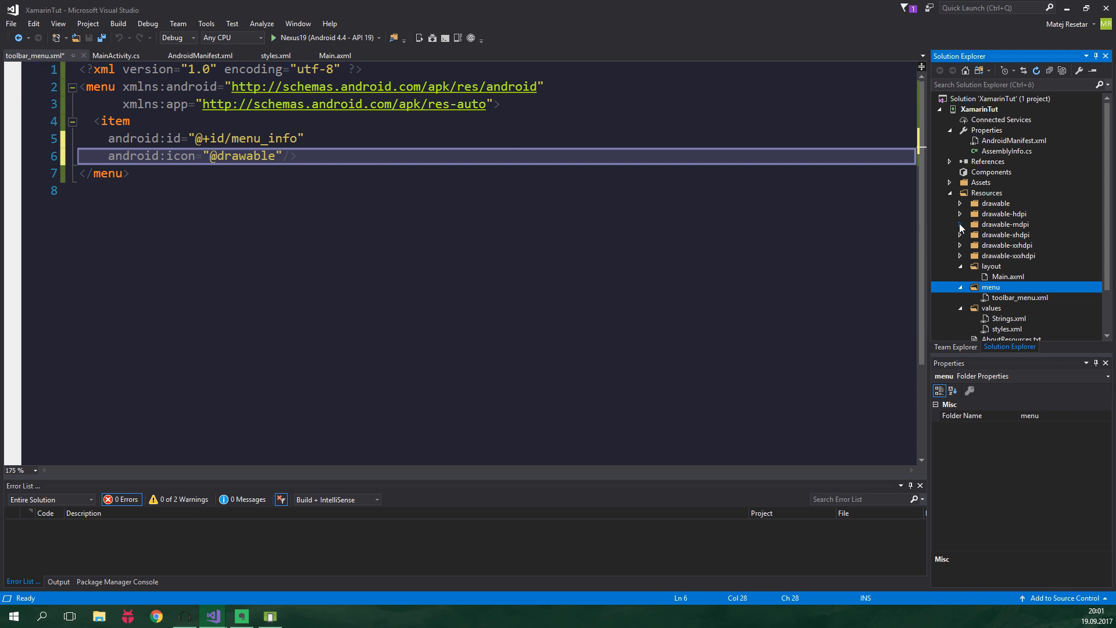
{"action": "type", "text": "/"}
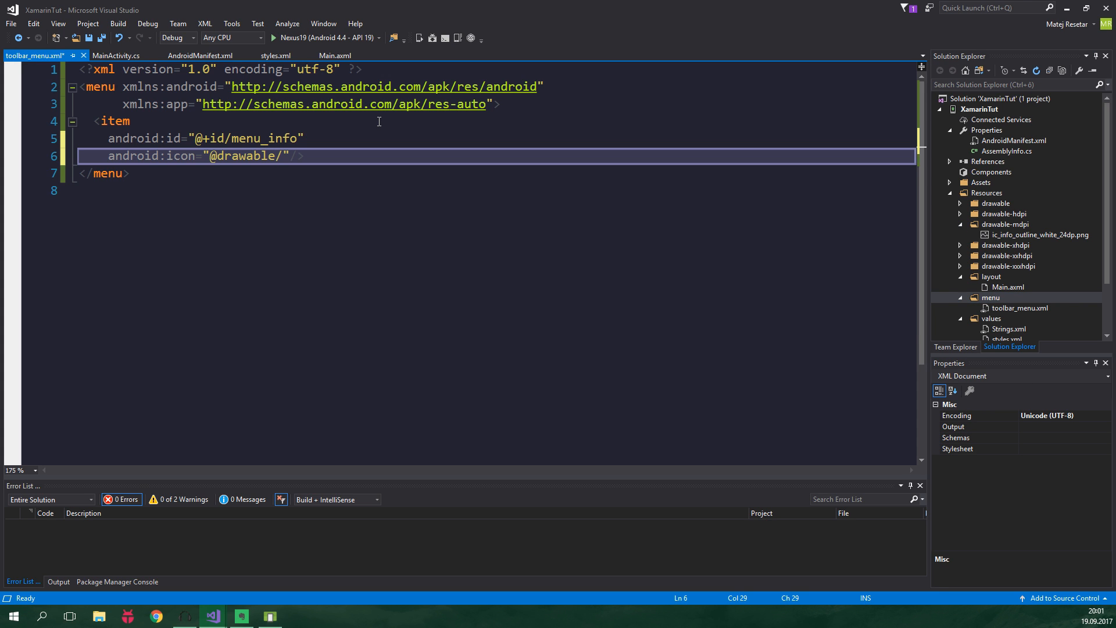
{"action": "type", "text": "ic_info_outline_white_24dp"}
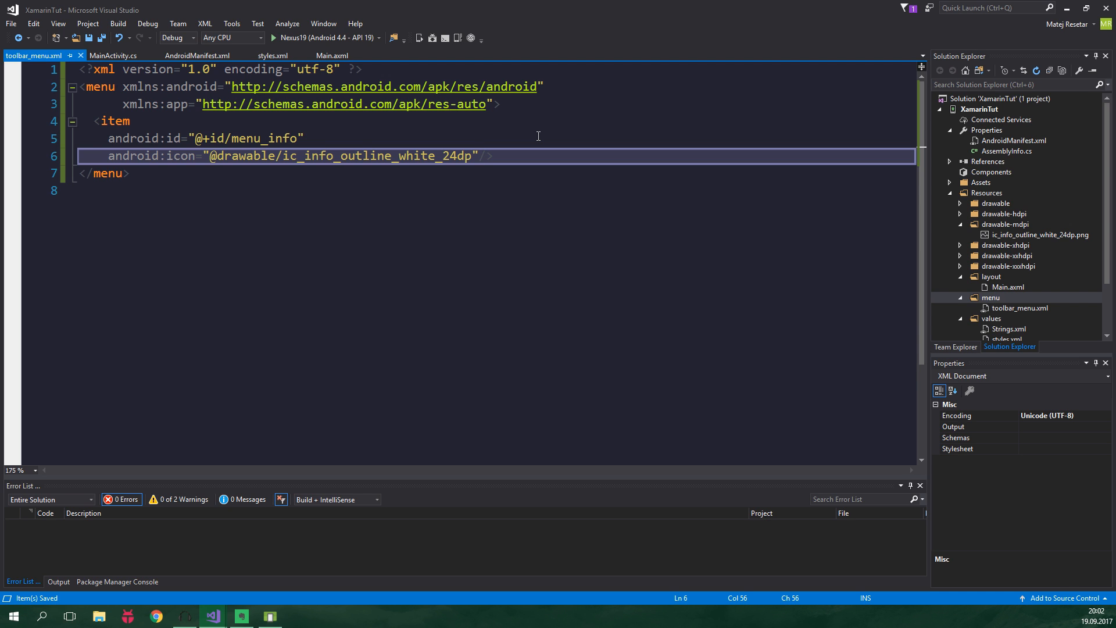
{"action": "type", "text": "app:showAsAction=\"\" />"}
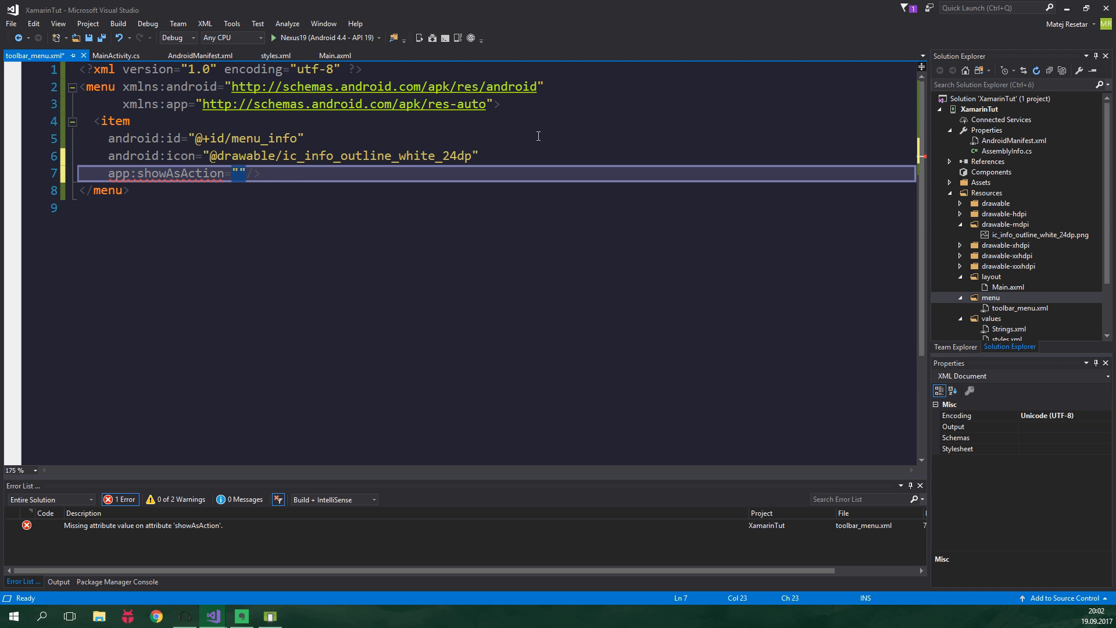
{"action": "type", "text": "ifRoom"}
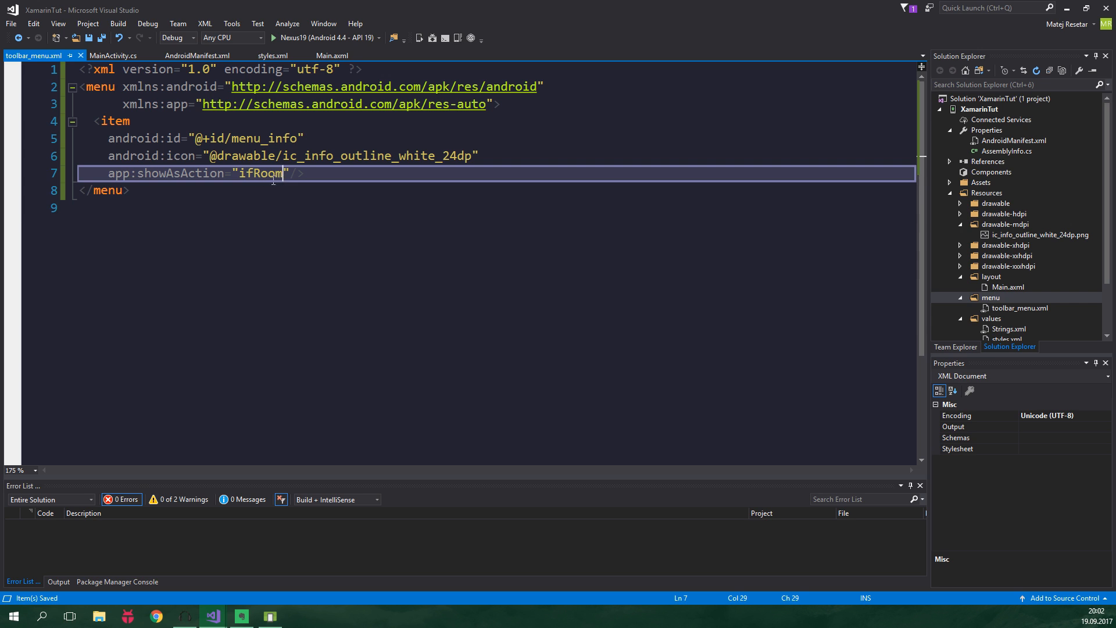
{"action": "left_click", "coordinate": [319, 171]}
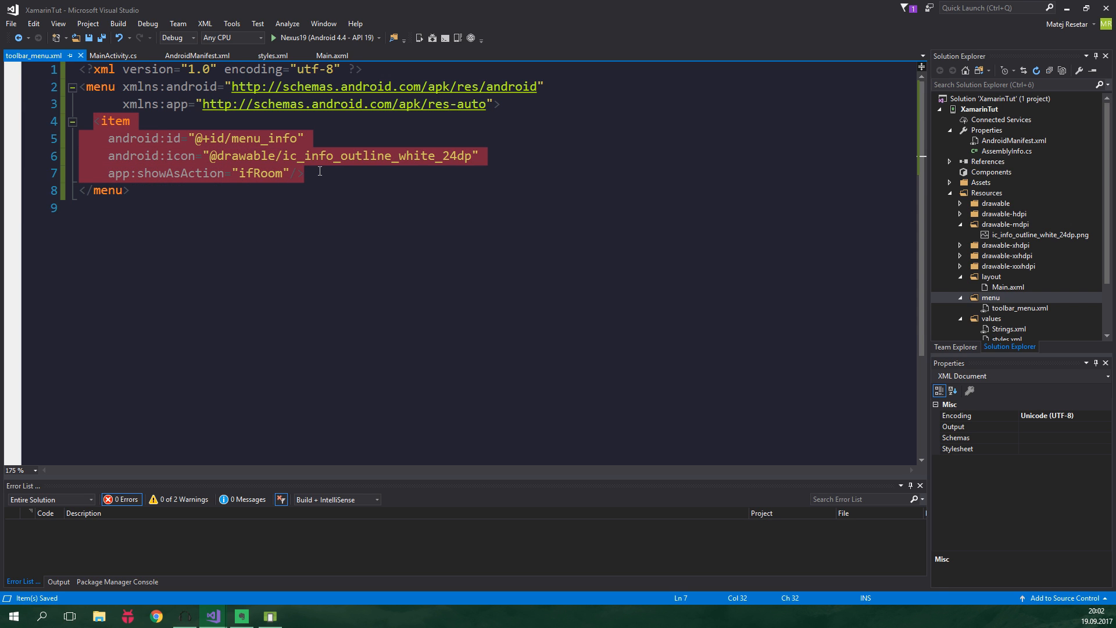
- Title menu_info 'Info', add a never-shown 'Overflow' item, launch the app, and return to MainActivity.cs
{"action": "left_click", "coordinate": [319, 173]}
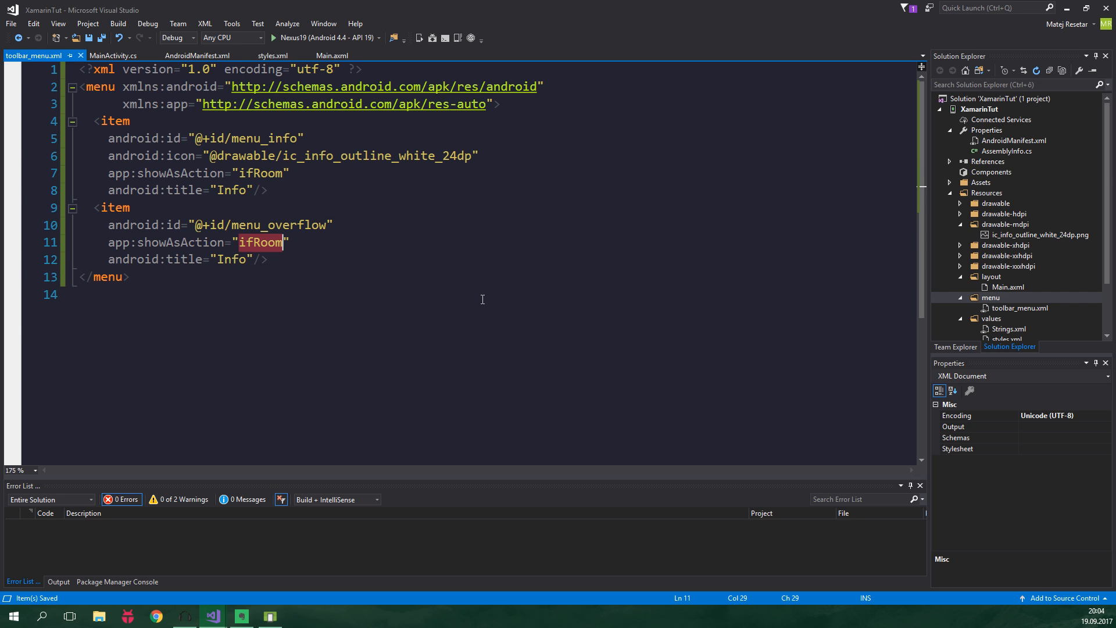
{"action": "type", "text": "never"}
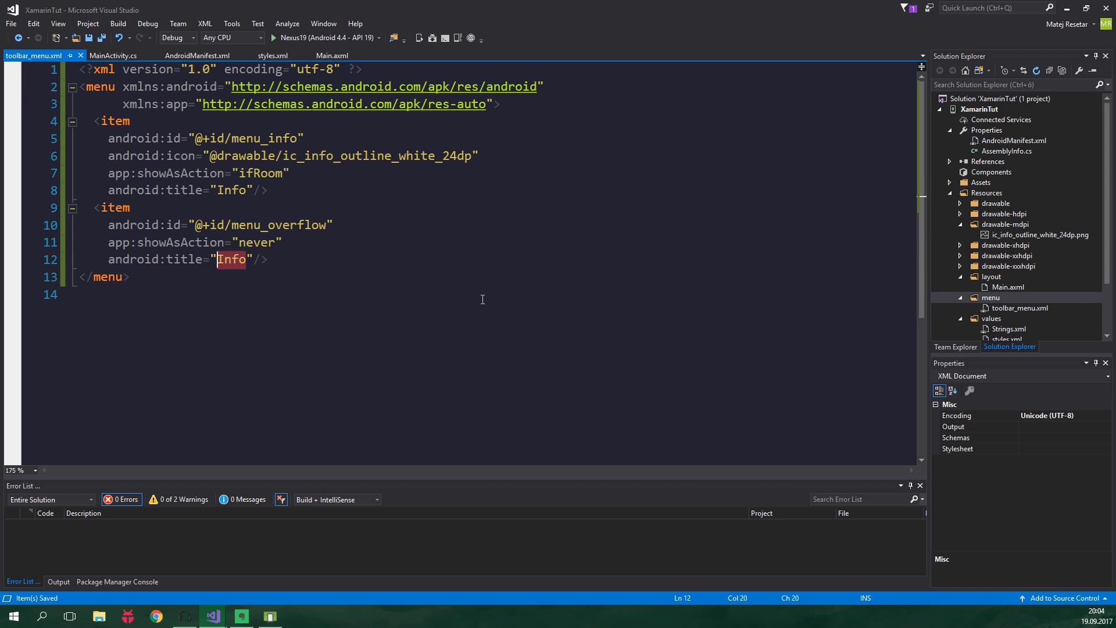
{"action": "type", "text": "Overflow"}
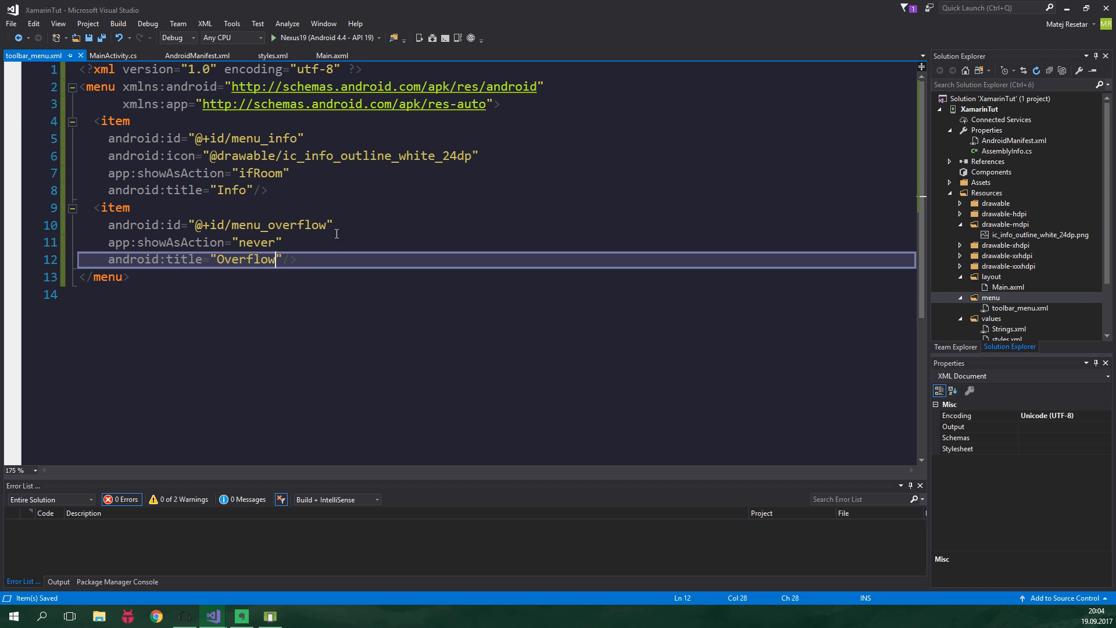
{"action": "left_click", "coordinate": [273, 38]}
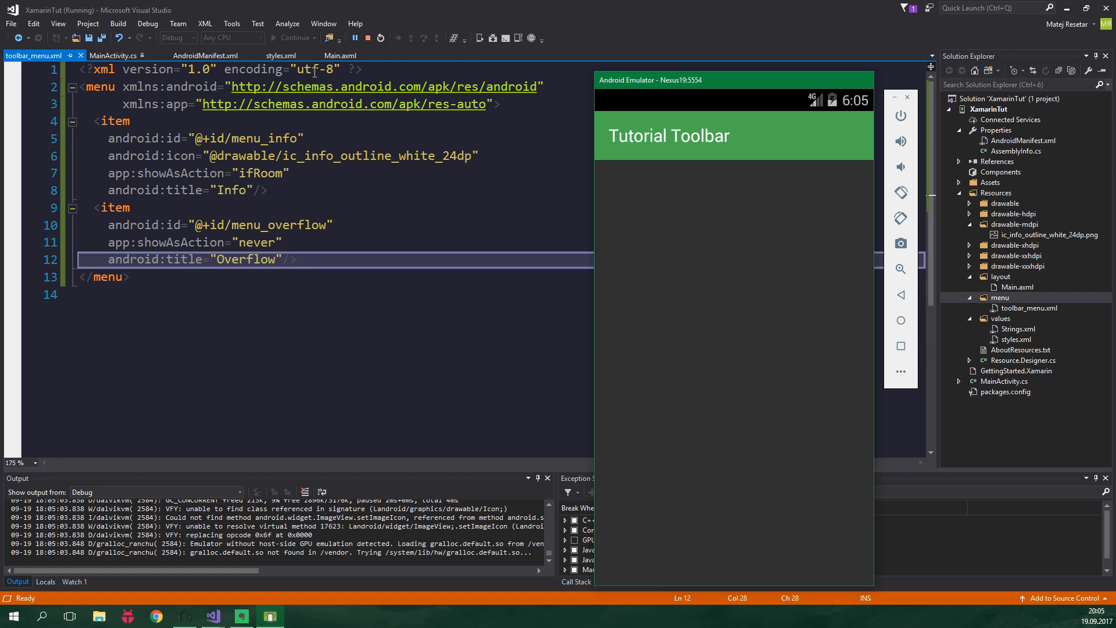
{"action": "left_click", "coordinate": [113, 56]}
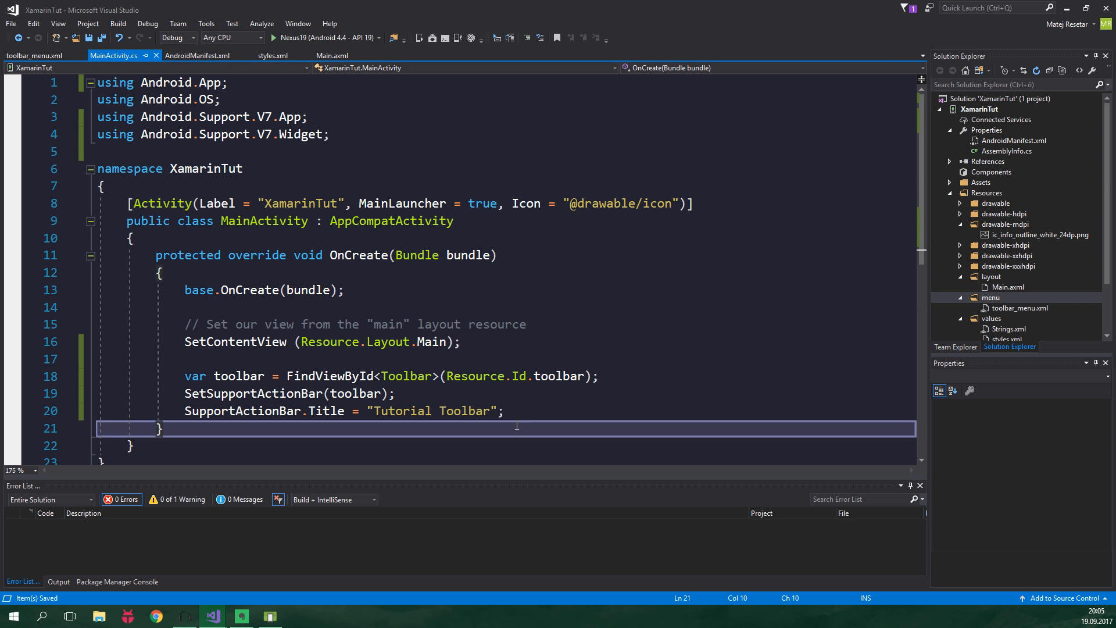
- Override OnCreateOptionsMenu to call MenuInflater.Inflate(Resource.Menu.toolbar_menu, menu)
{"action": "key", "text": "enter"}
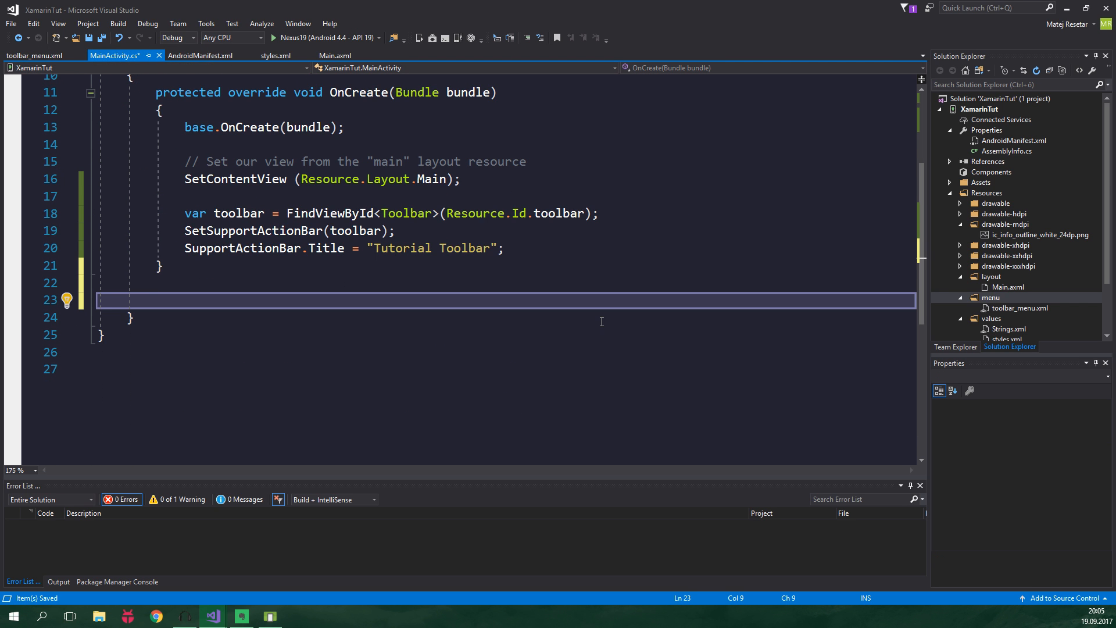
{"action": "type", "text": "public override bool OnCreateOptionsMenu(IMenu menu"}
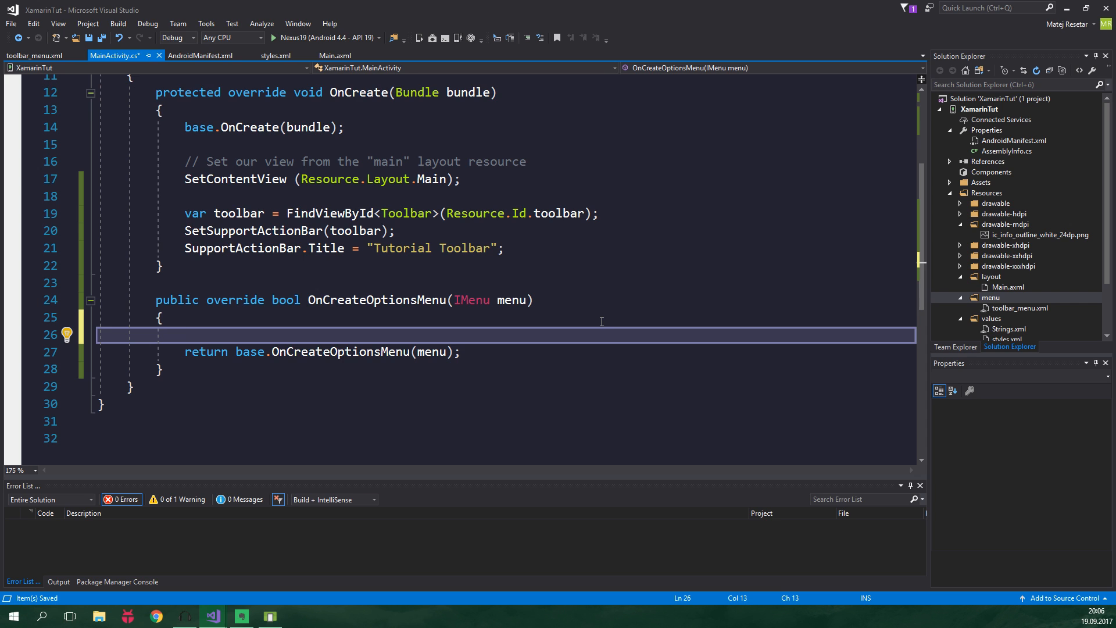
{"action": "type", "text": "MenuInflater"}
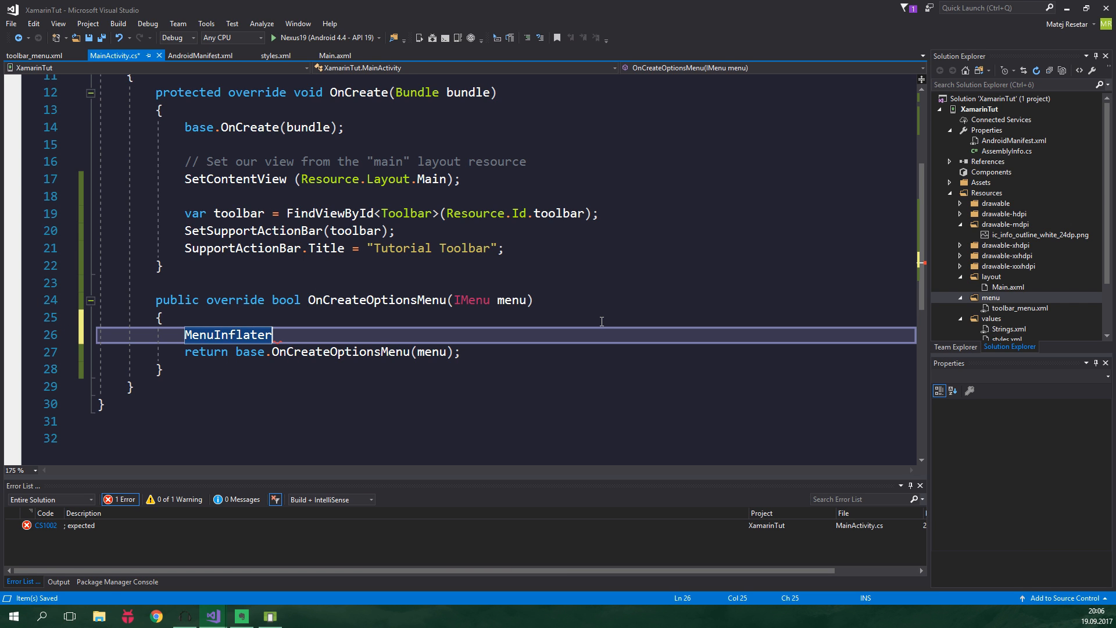
{"action": "type", "text": ".Inflate()"}
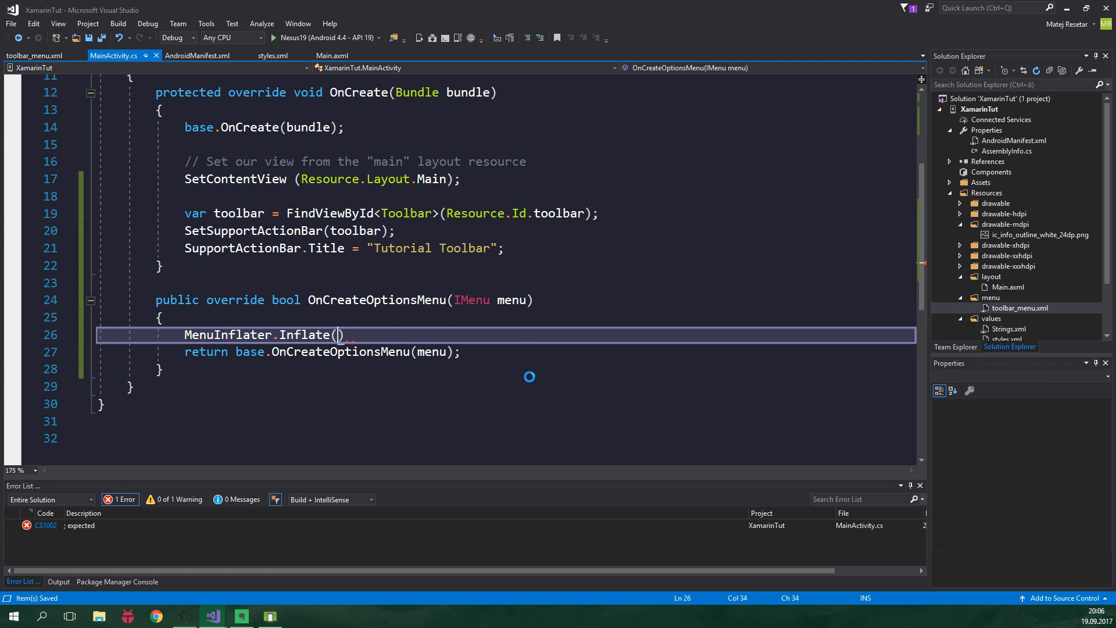
{"action": "type", "text": "Resource.Menu"}
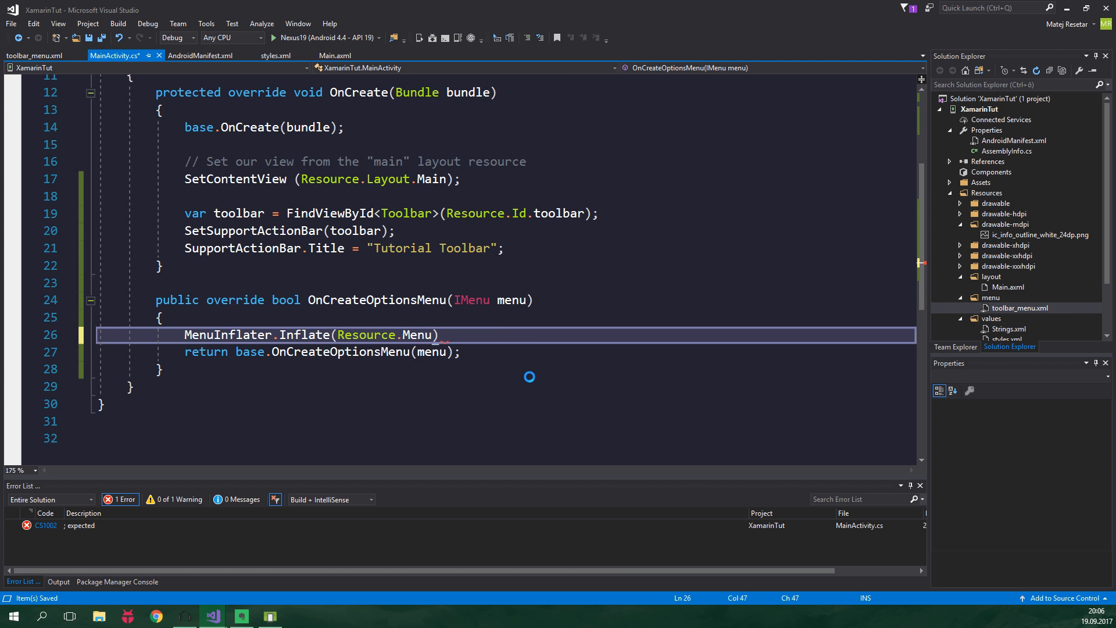
{"action": "type", "text": ".toolbar_menu,"}
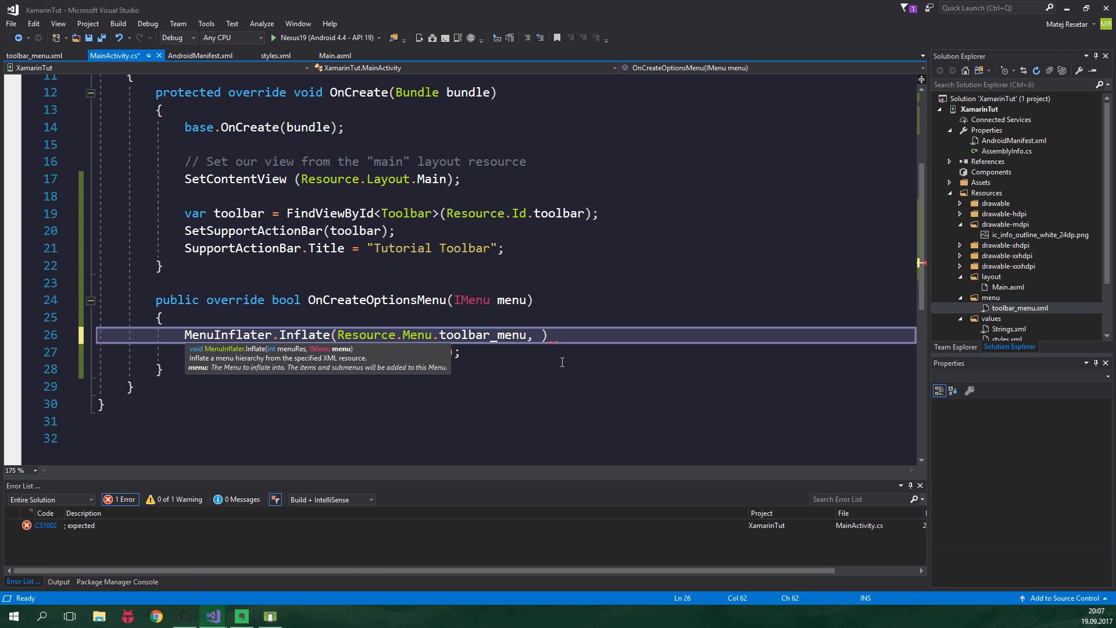
{"action": "type", "text": "menu);"}
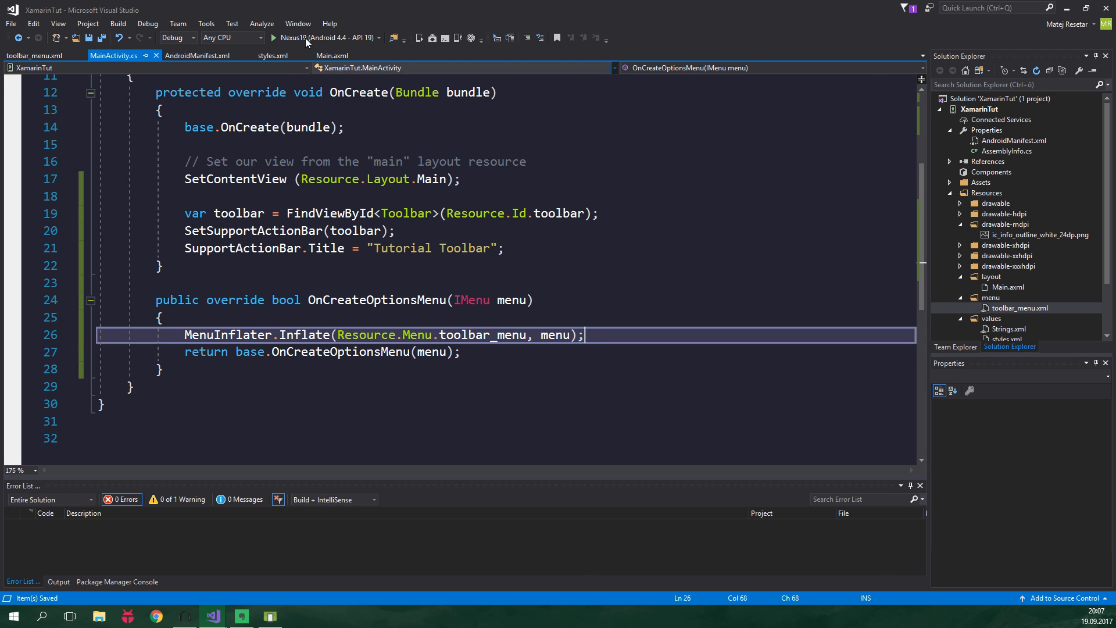
{"action": "left_click", "coordinate": [273, 37]}
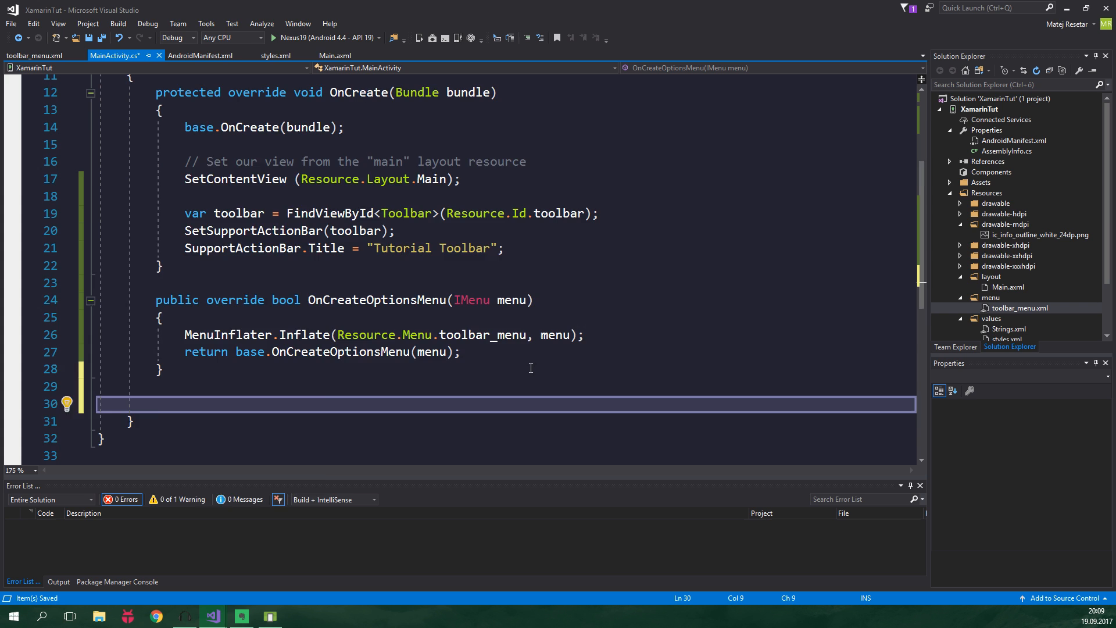
- Write OnOptionsItemSelected checking item.ItemId against Resource.Id.menu_info, else textToShow = "Overfloooow"
{"action": "type", "text": "public override bool OnOptionsItemSelected(IMenuItem item"}
{"action": "type", "text": "if (i"}
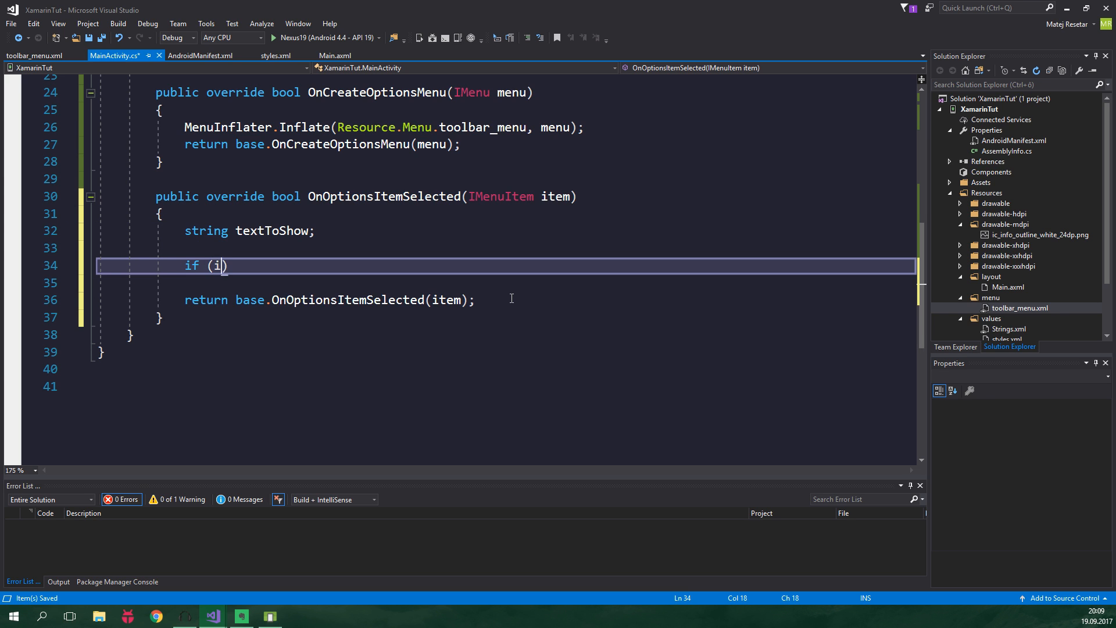
{"action": "type", "text": "tem"}
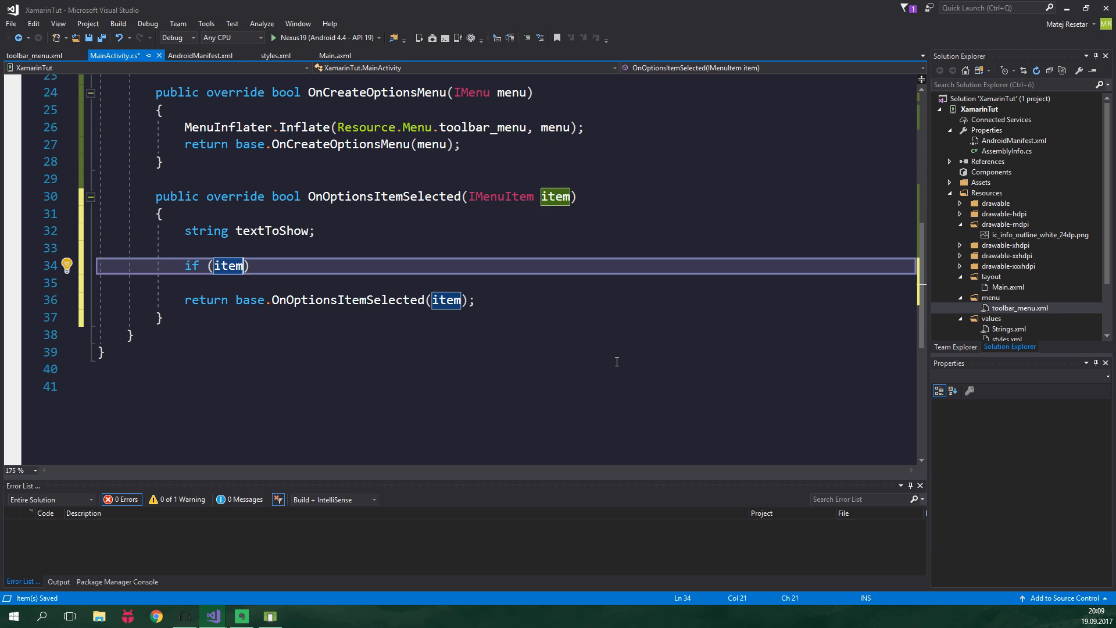
{"action": "type", "text": ".ItemId"}
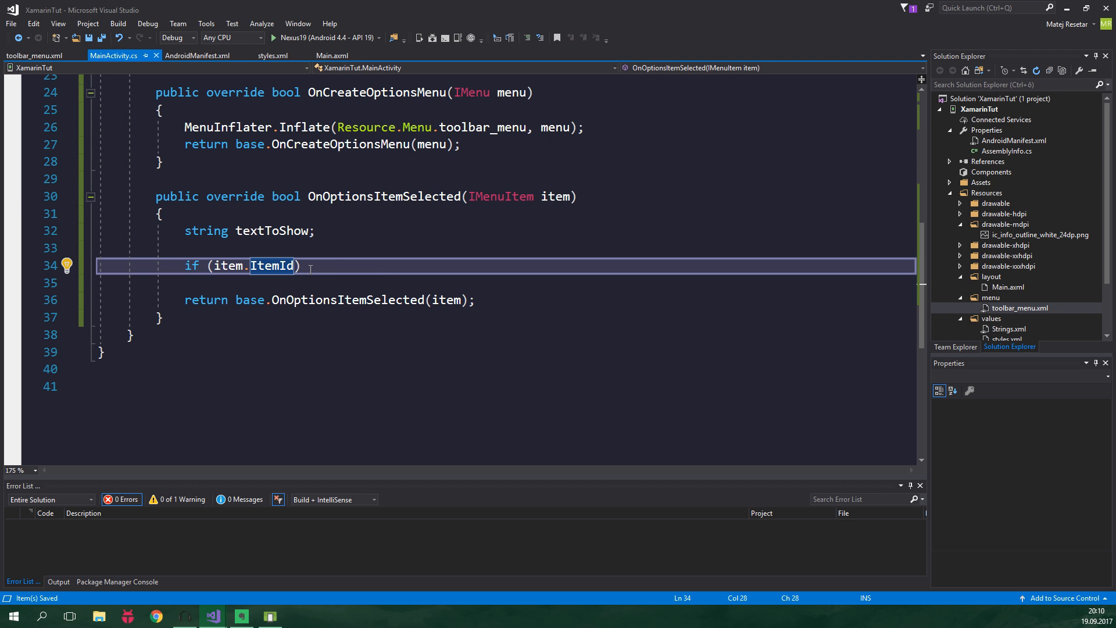
{"action": "left_click", "coordinate": [34, 56]}
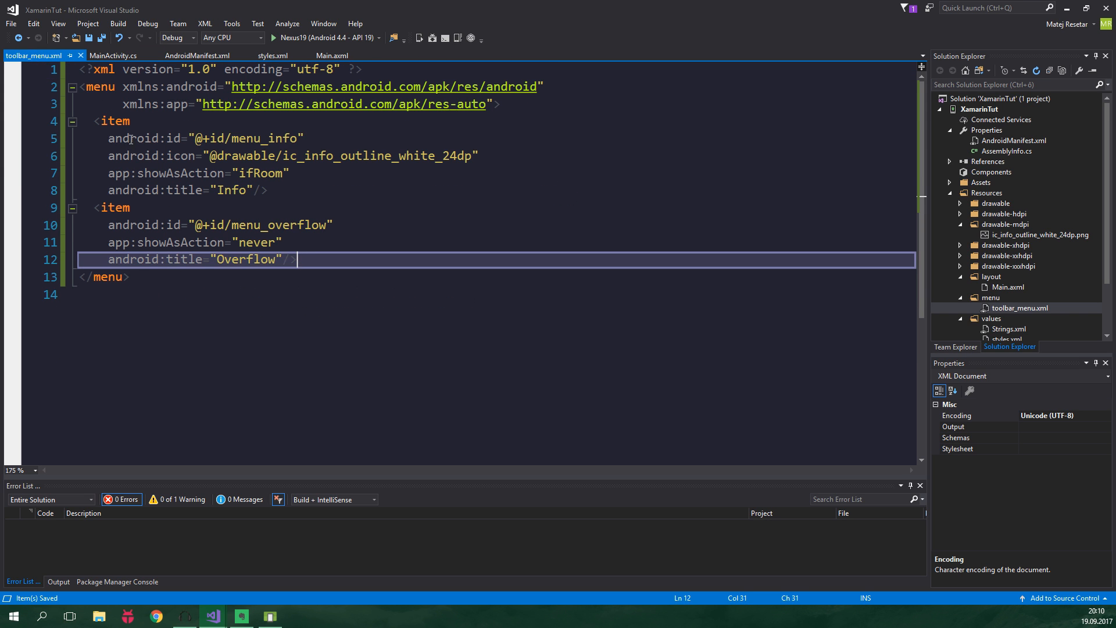
{"action": "left_click", "coordinate": [114, 56]}
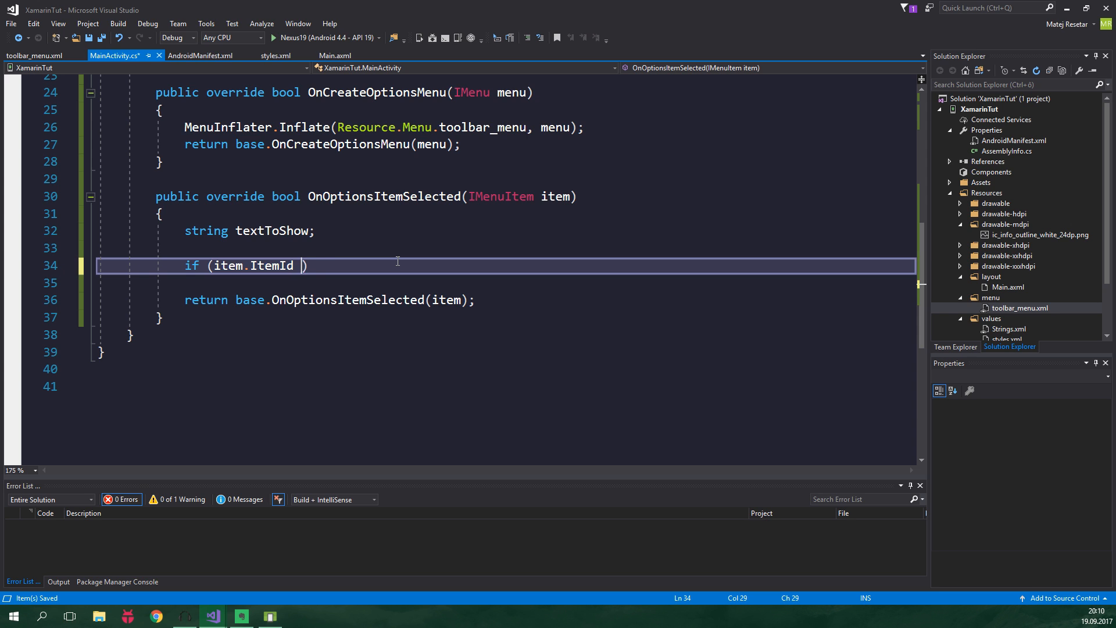
{"action": "type", "text": "== Resource."}
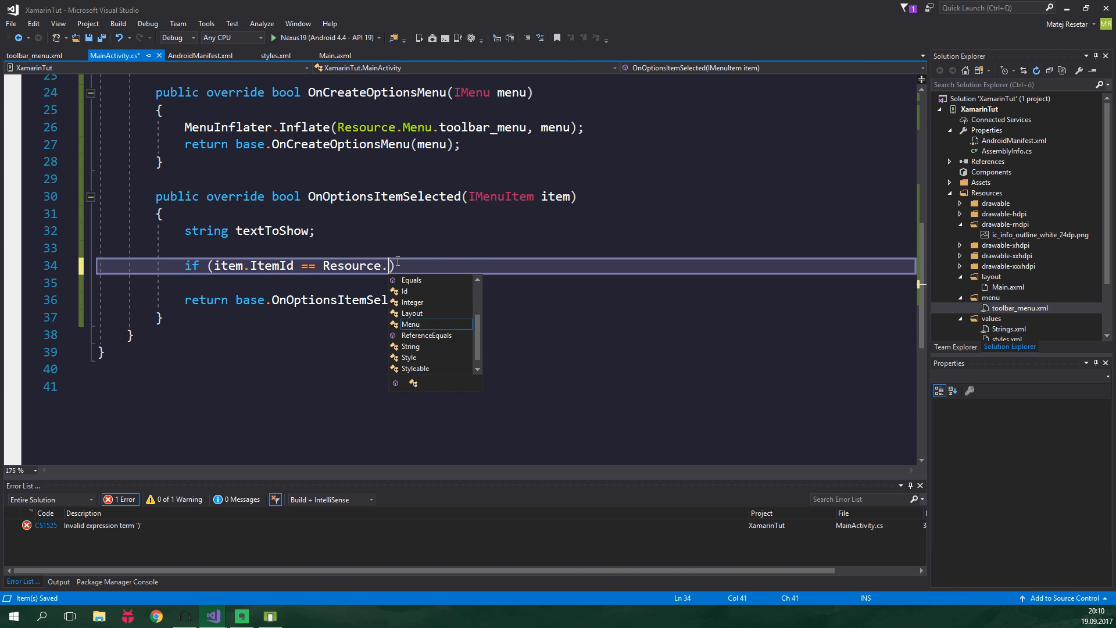
{"action": "type", "text": "Id.menu_info"}
{"action": "left_click", "coordinate": [506, 282]}
{"action": "type", "text": "textToShow = \"Learn more about us on our website :)\";"}
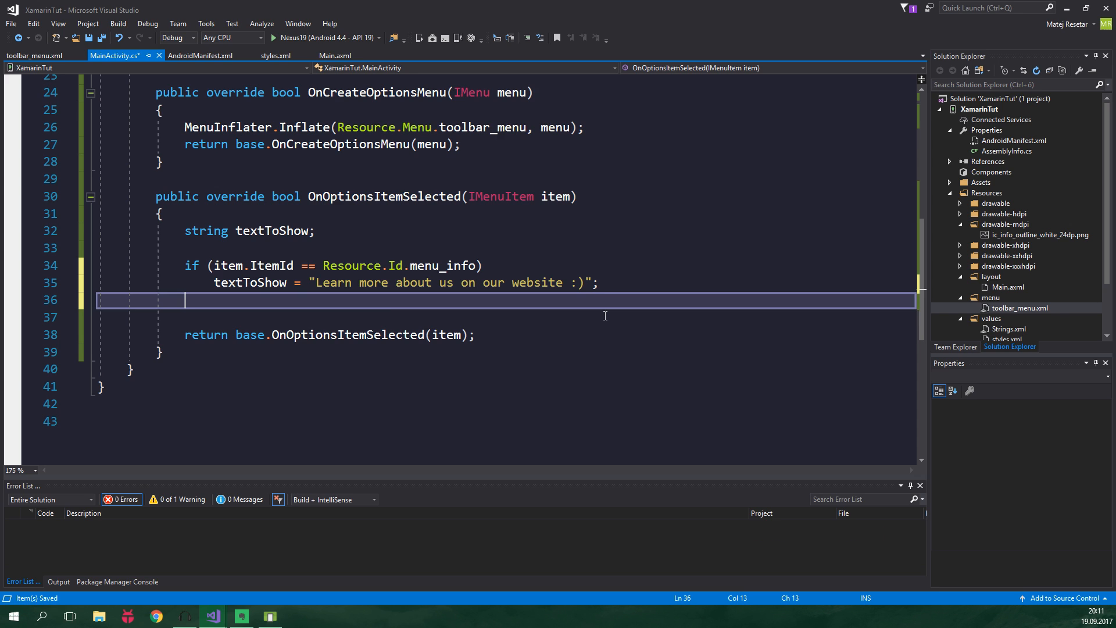
{"action": "type", "text": "else"}
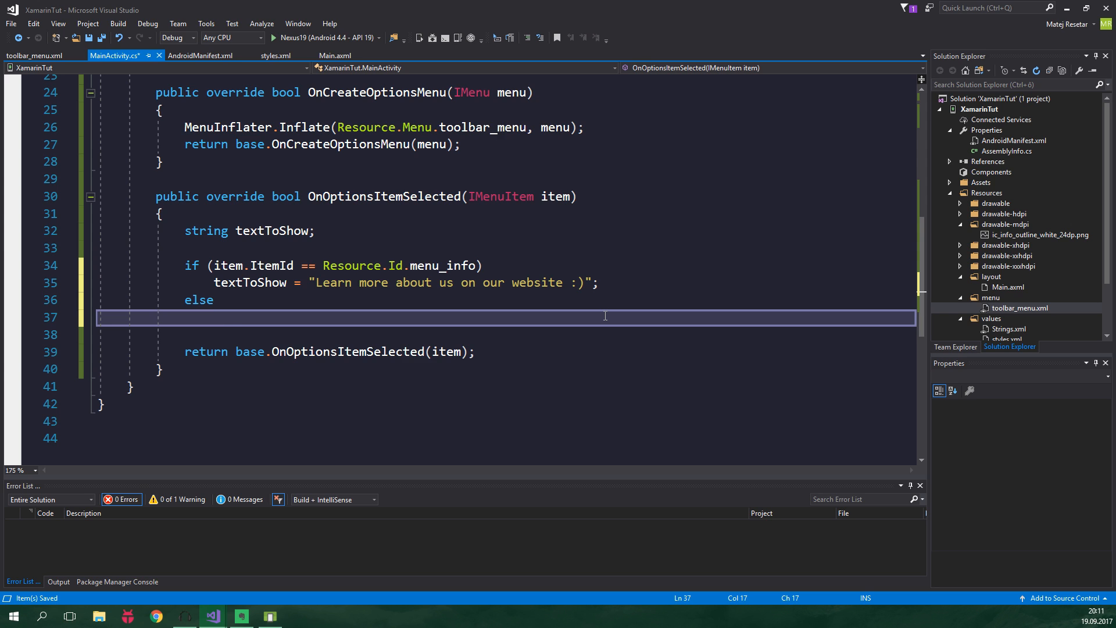
{"action": "type", "text": "textToShow = \"Overfloooow\";"}
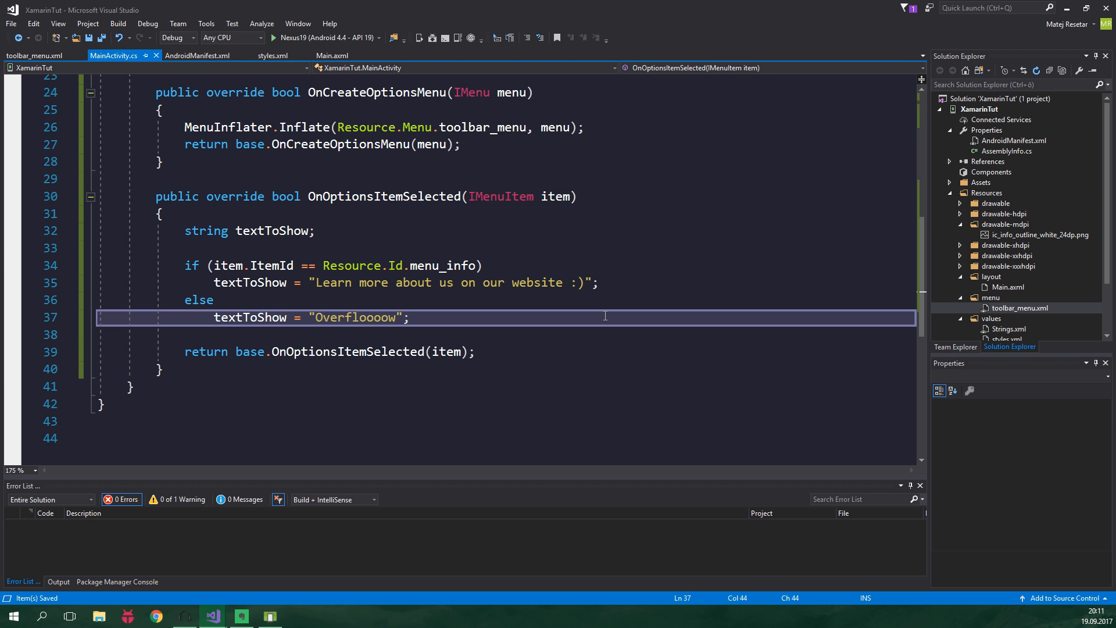
{"action": "type", "text": "Toast"}
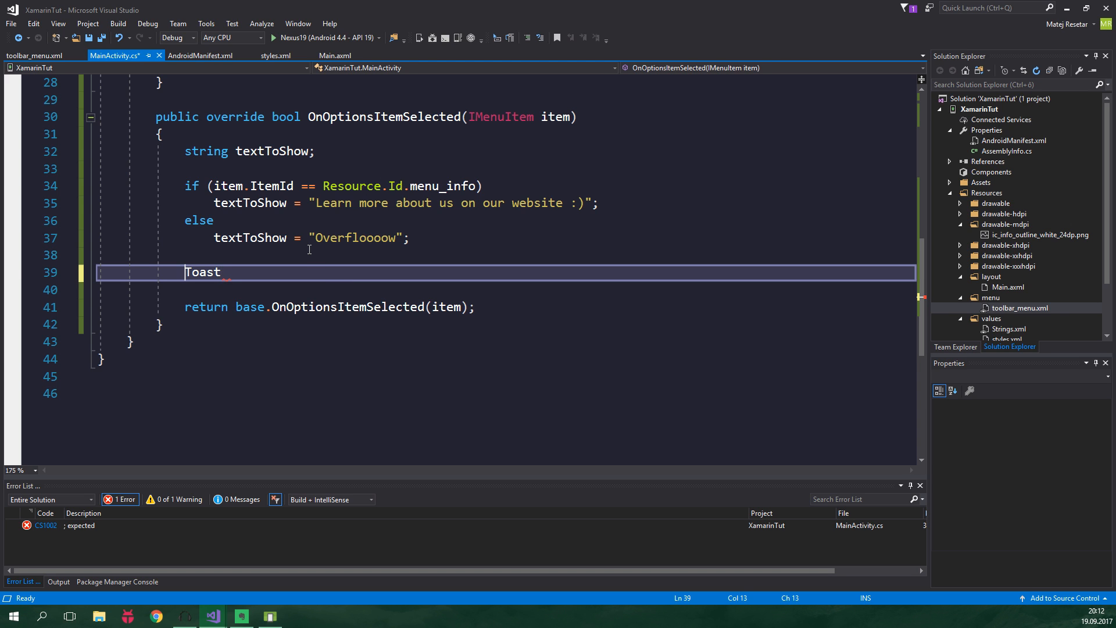
- Show a long Toast of item.TitleFormatted + ": " + textToShow, then launch the app
{"action": "type", "text": "Android.Widget.Toast.MakeText(this,"}
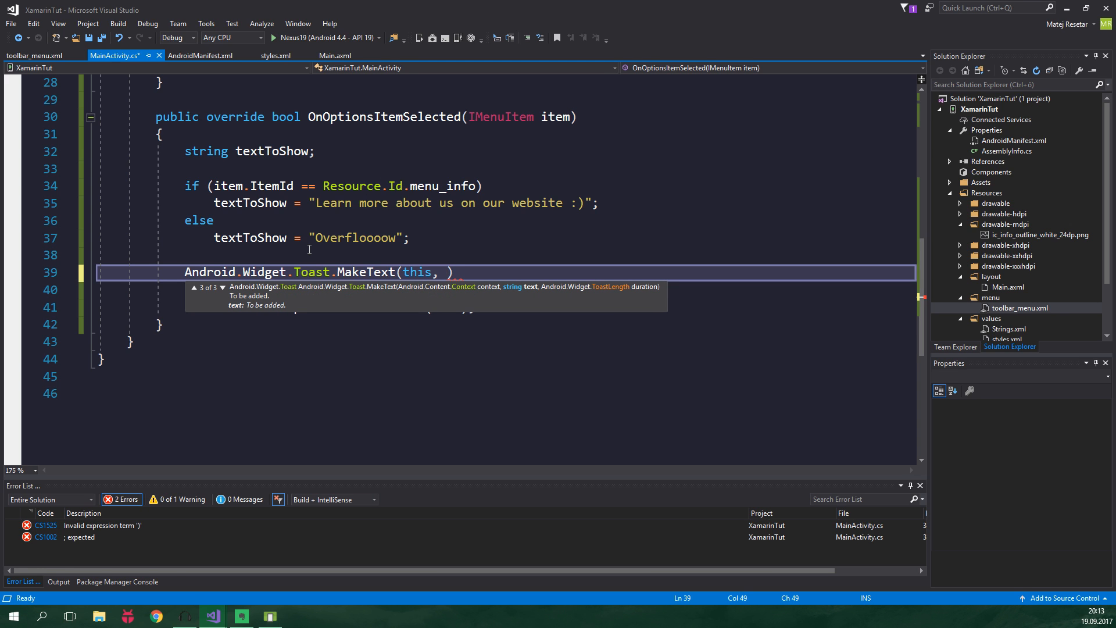
{"action": "type", "text": "item.TitleFormatted"}
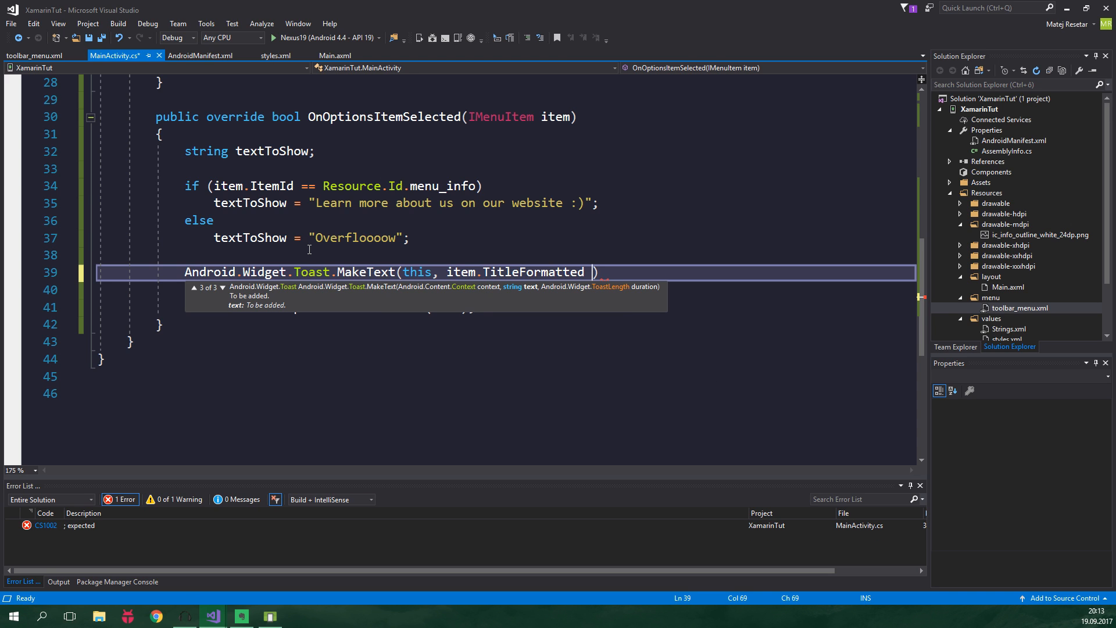
{"action": "type", "text": "+ \": \" + textToShow,"}
{"action": "type", "text": "Android.Widget.ToastLength.Long)."}
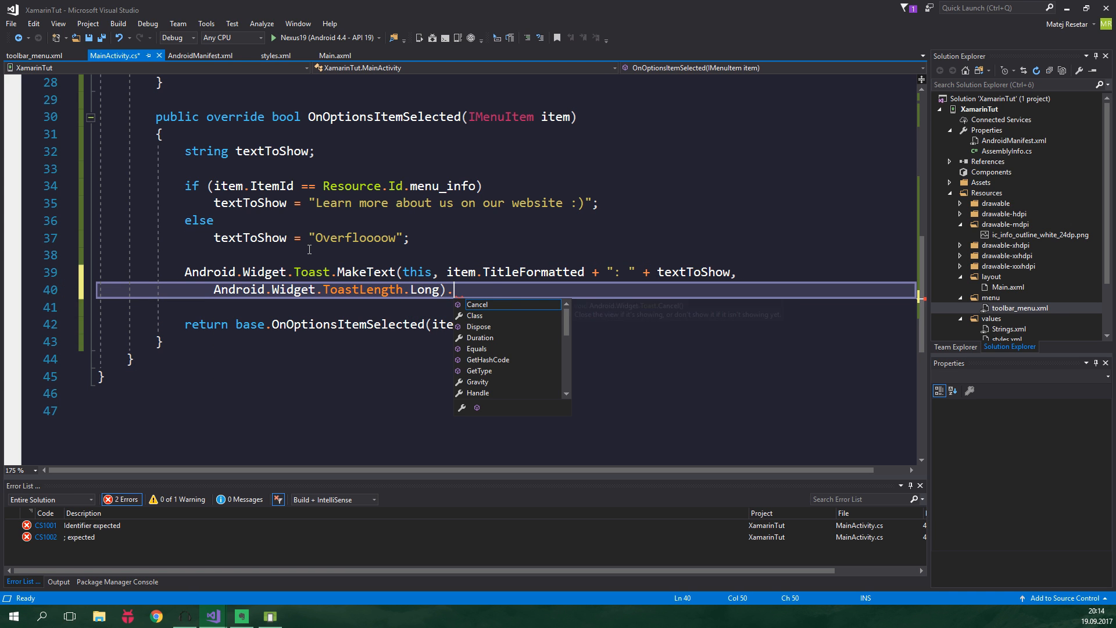
{"action": "type", "text": "Show();"}
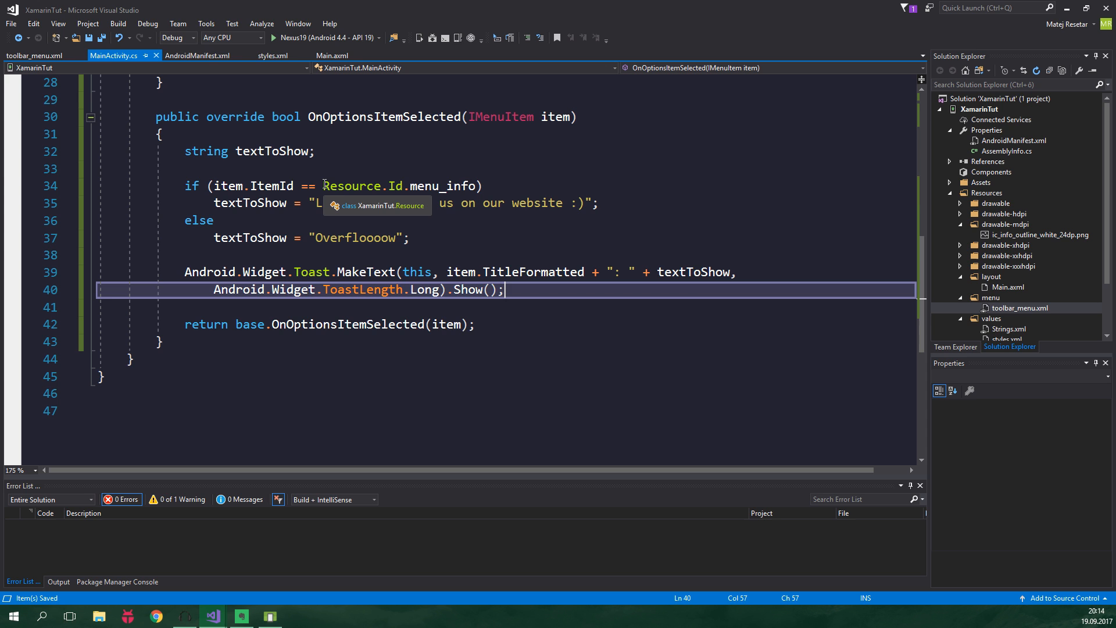
{"action": "left_click", "coordinate": [273, 38]}
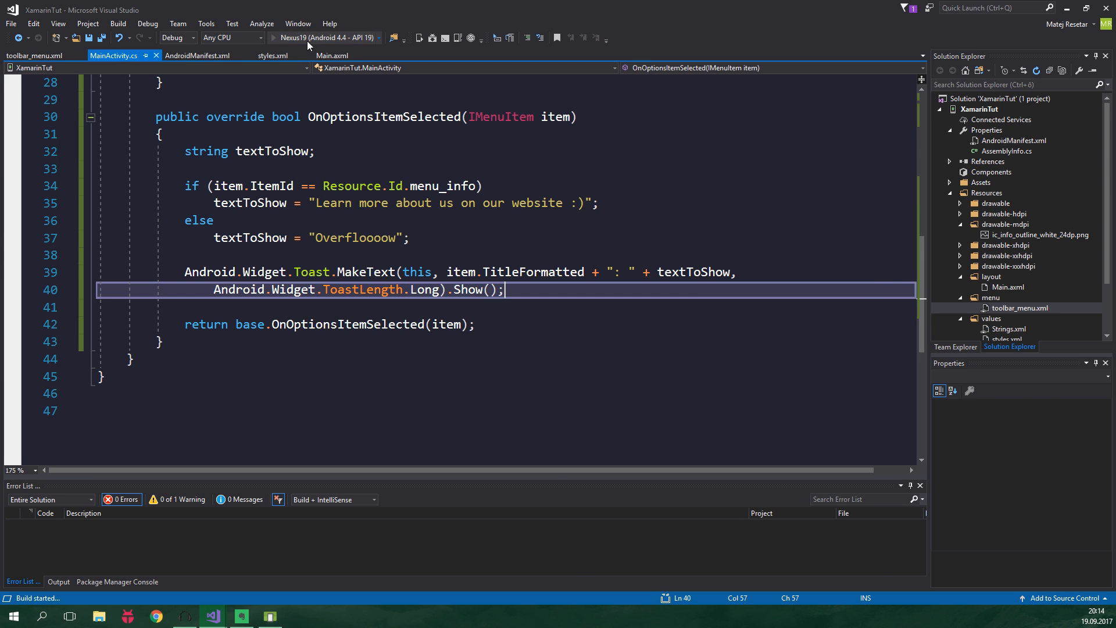
{"action": "left_click", "coordinate": [273, 38]}
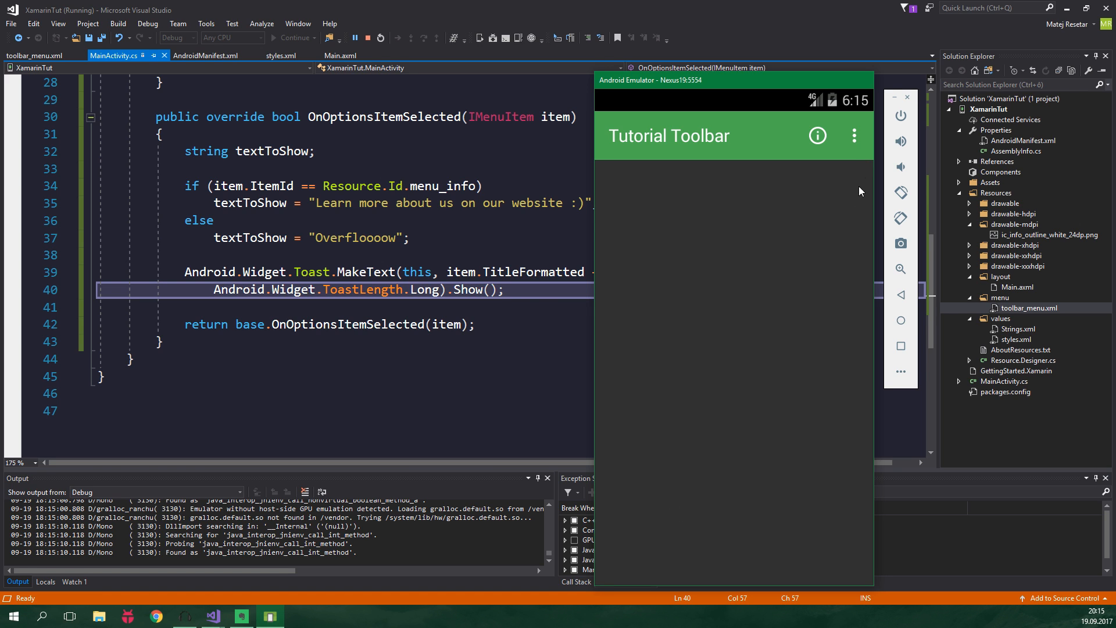
- Open the Tutorial Toolbar's three-dot menu in the emulator and choose Overflow
{"action": "left_click", "coordinate": [853, 136]}
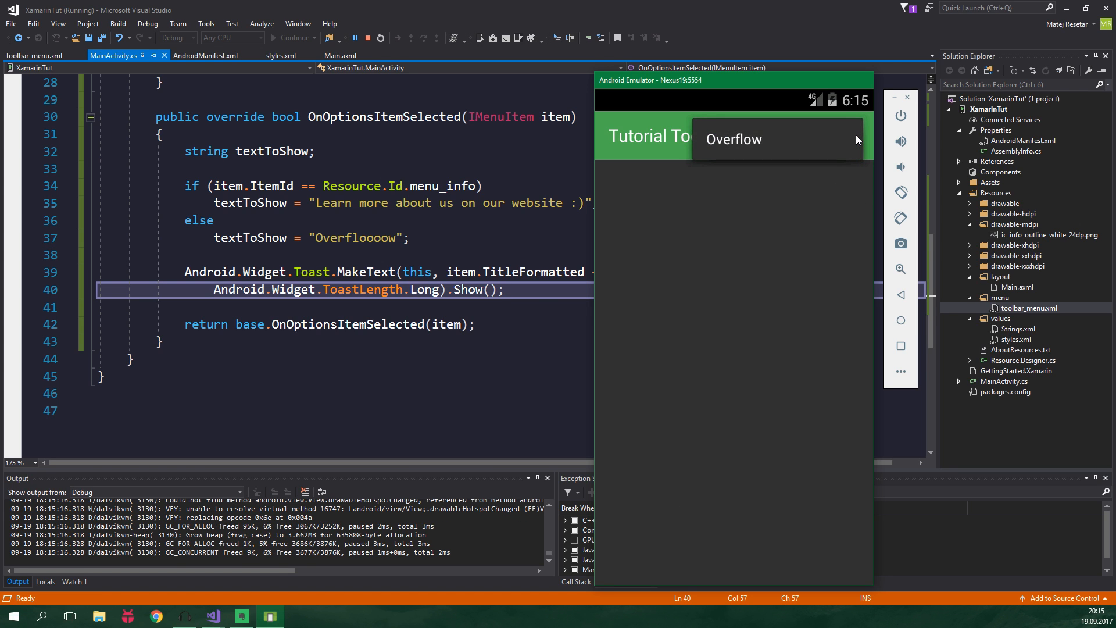
{"action": "left_click", "coordinate": [733, 139]}
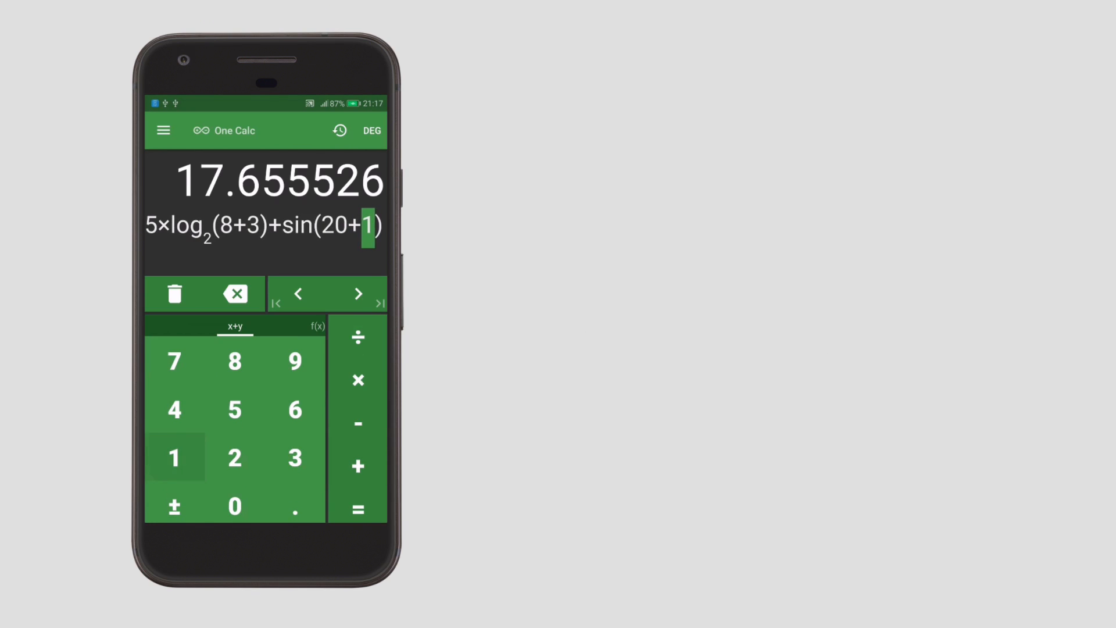
- Clear the One Calc calculation history, then choose Change Theme from the side menu
{"action": "left_click", "coordinate": [339, 130]}
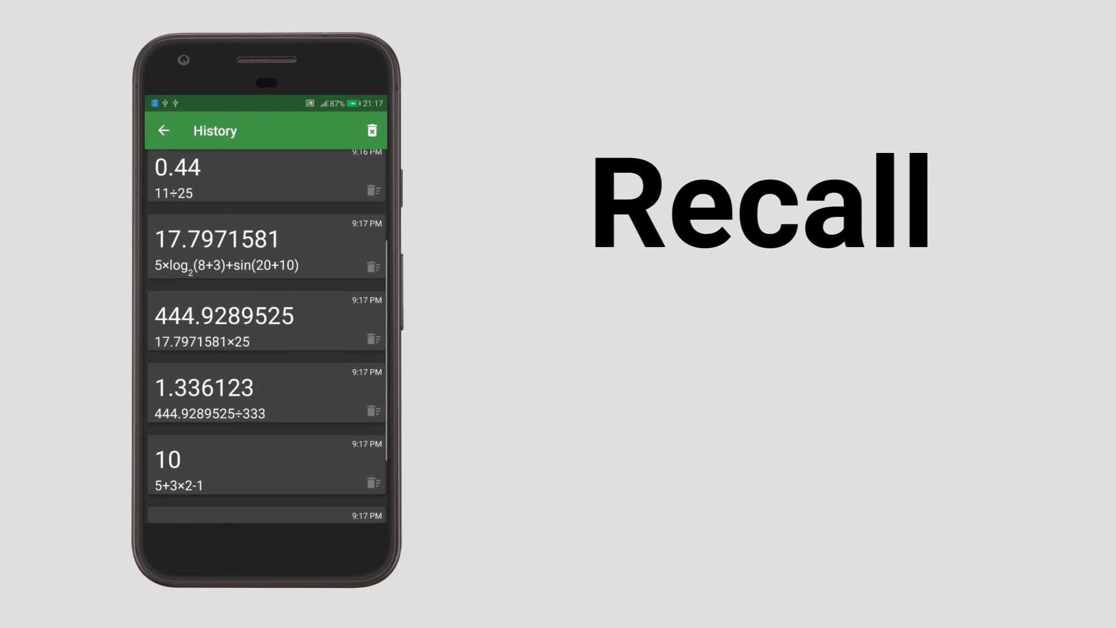
{"action": "left_click", "coordinate": [371, 131]}
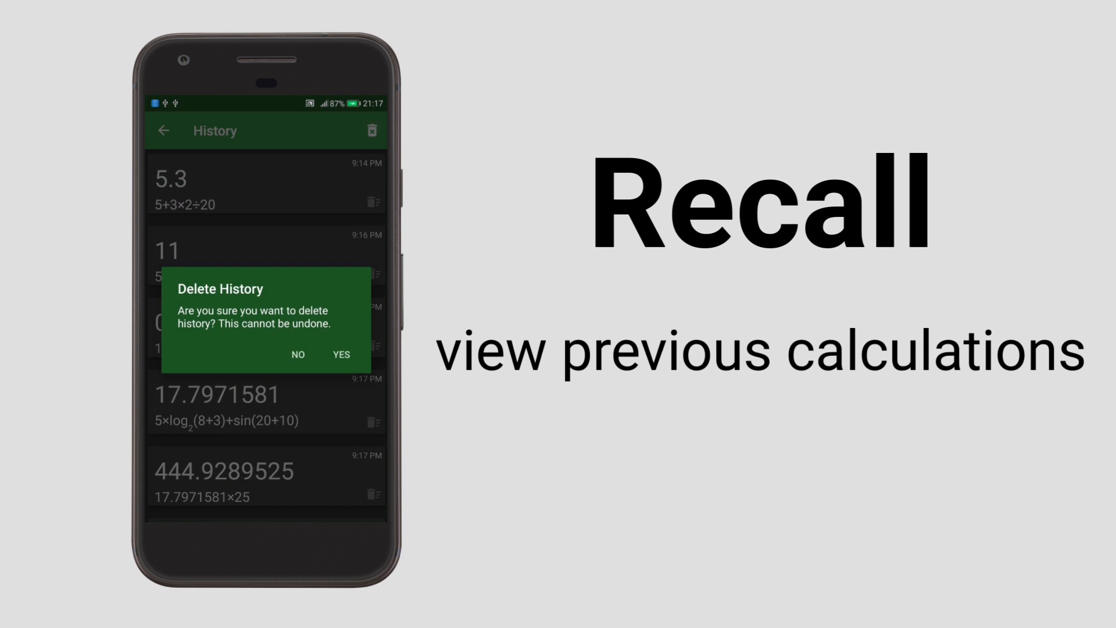
{"action": "left_click", "coordinate": [340, 355]}
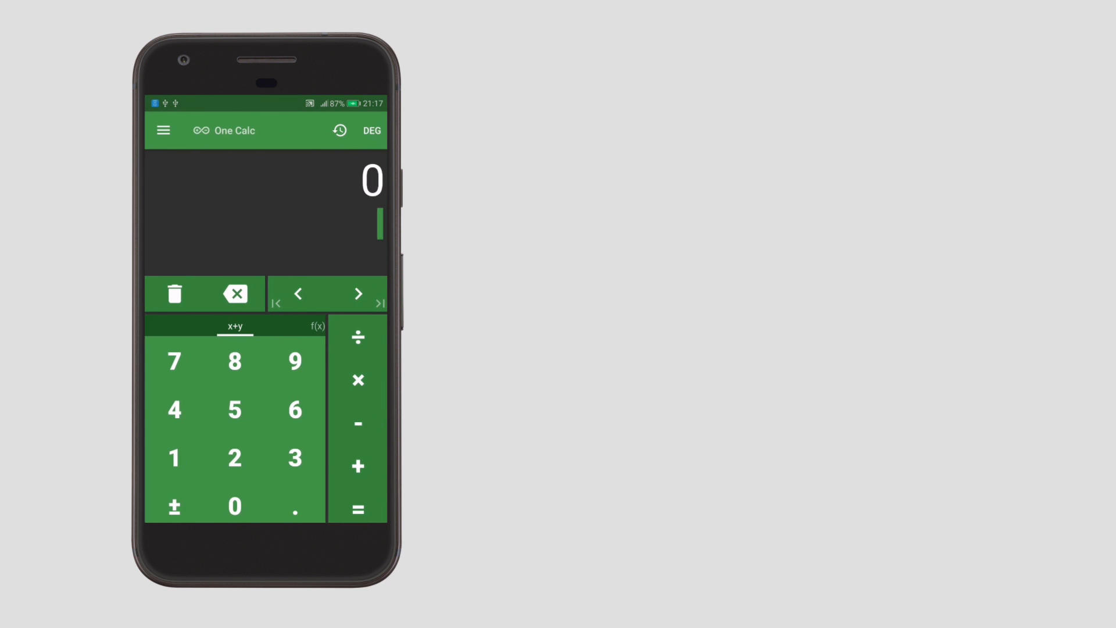
{"action": "left_click", "coordinate": [163, 130]}
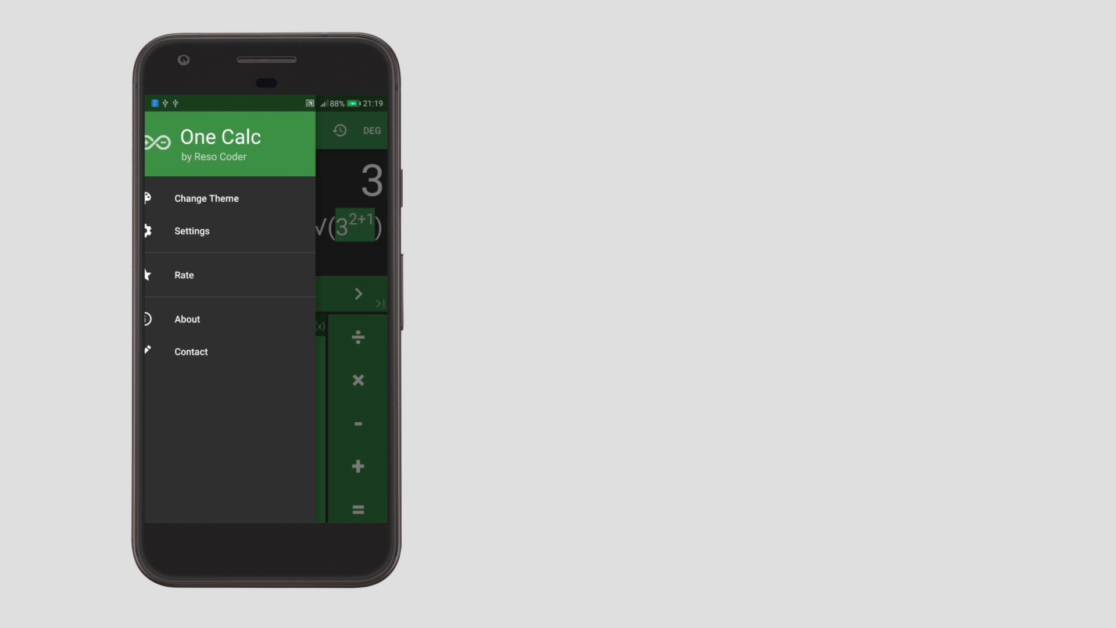
{"action": "left_click", "coordinate": [207, 198]}
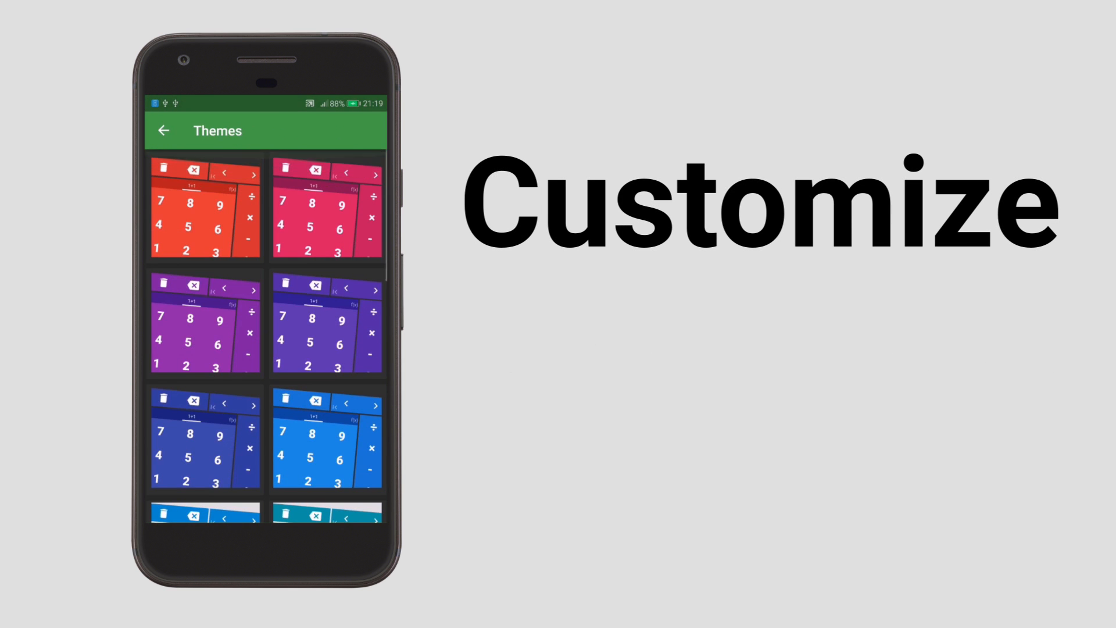